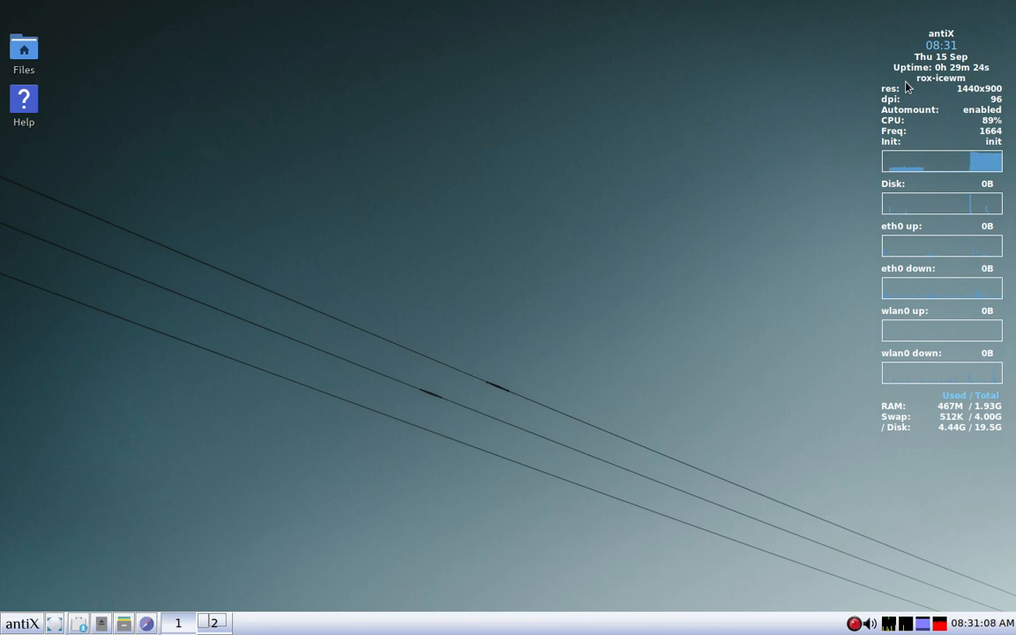
{"action": "mouse_move", "coordinate": [397, 419]}
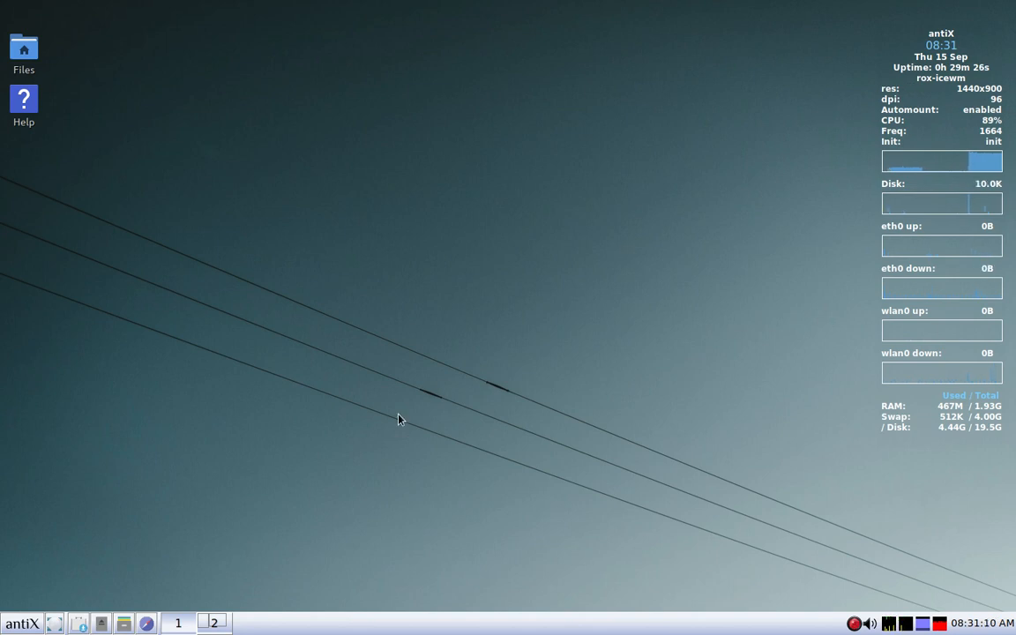
{"action": "mouse_move", "coordinate": [176, 392]}
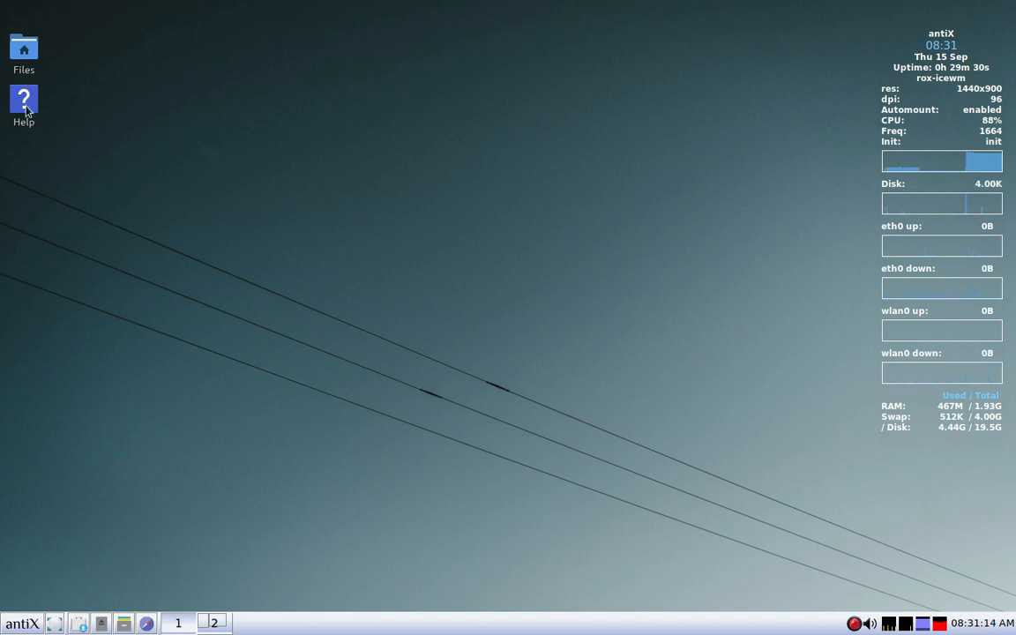
{"action": "mouse_move", "coordinate": [37, 91]}
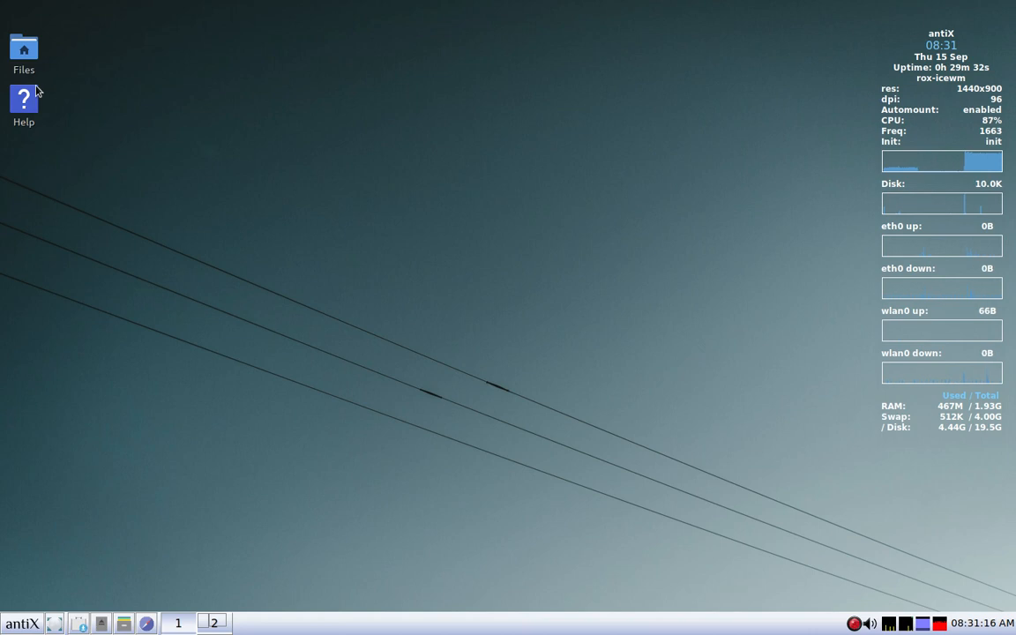
{"action": "mouse_move", "coordinate": [186, 332]}
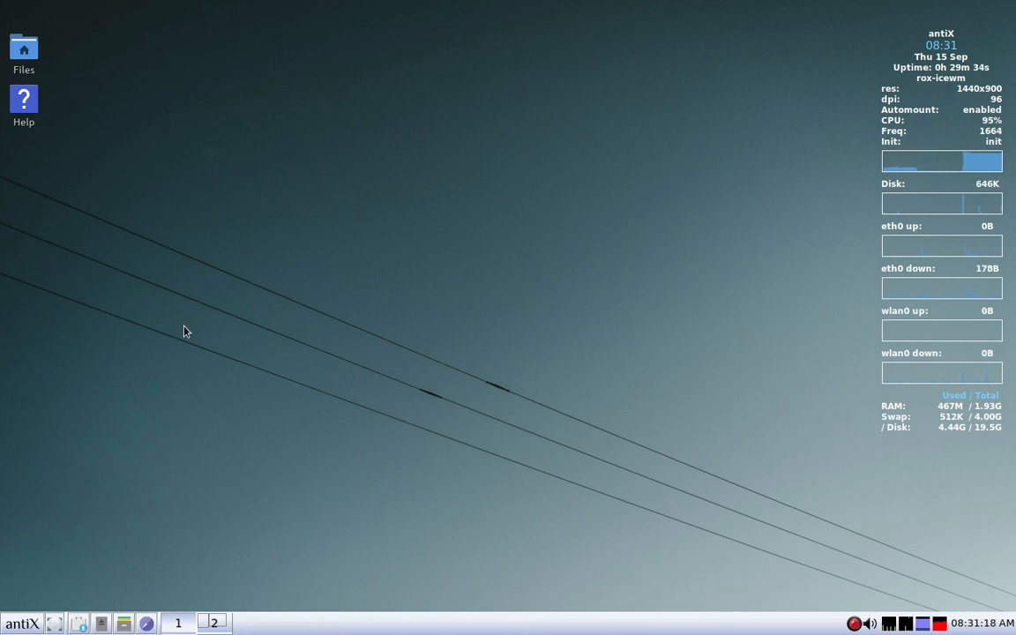
{"action": "mouse_move", "coordinate": [214, 376]}
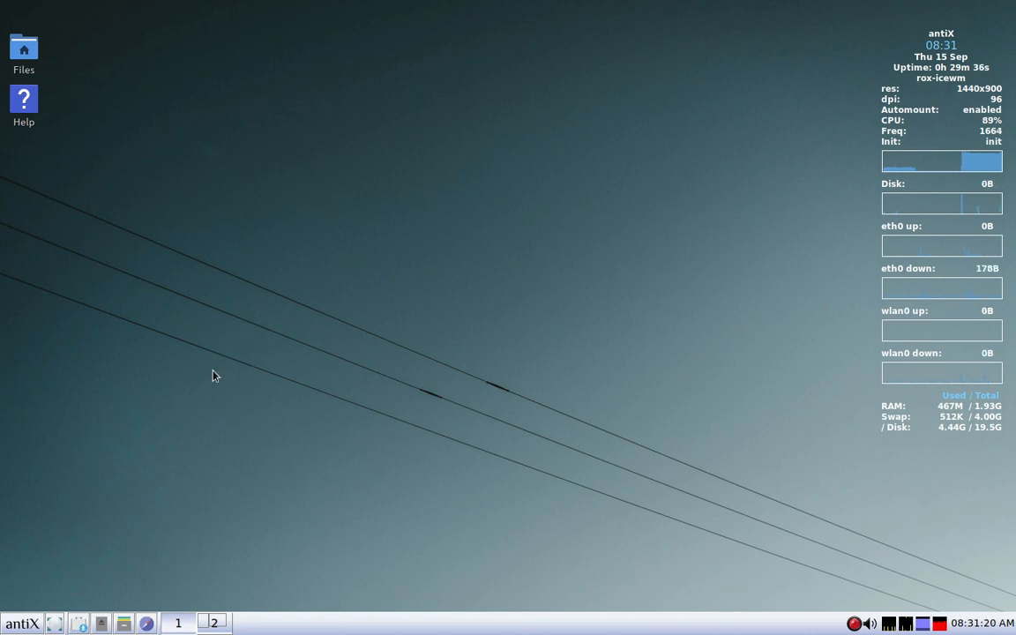
- Open the antiX menu to reach the Other Desktops list of alternative sessions
{"action": "left_click", "coordinate": [22, 623]}
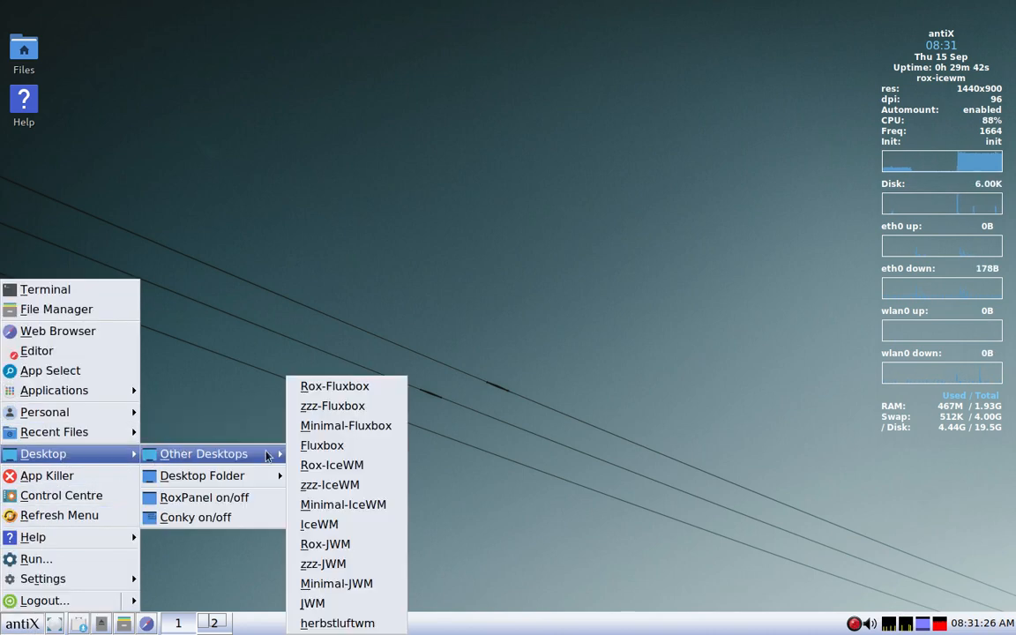
{"action": "mouse_move", "coordinate": [331, 464]}
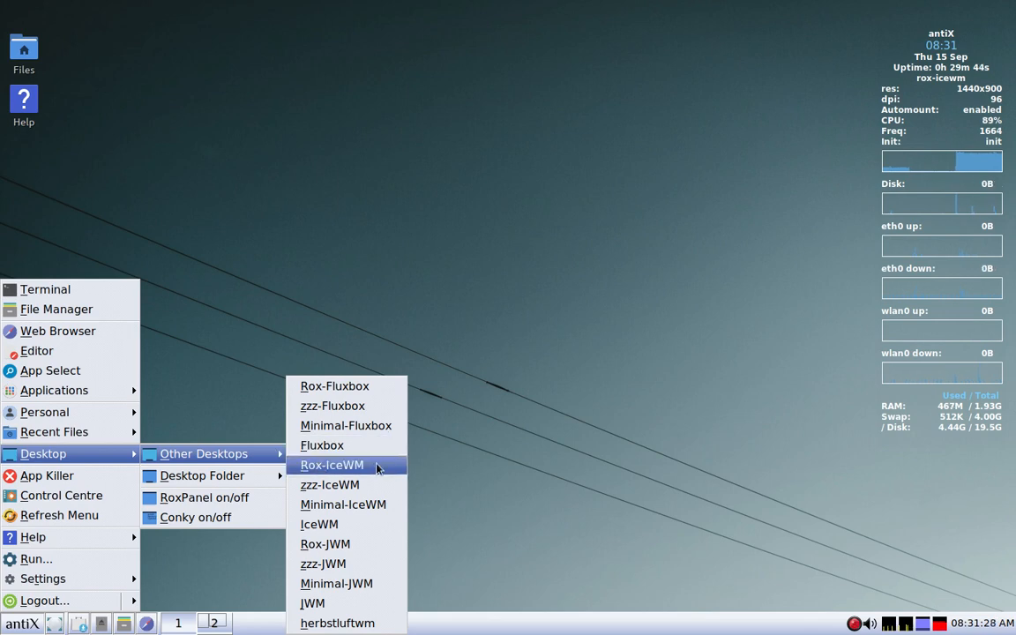
{"action": "mouse_move", "coordinate": [319, 523]}
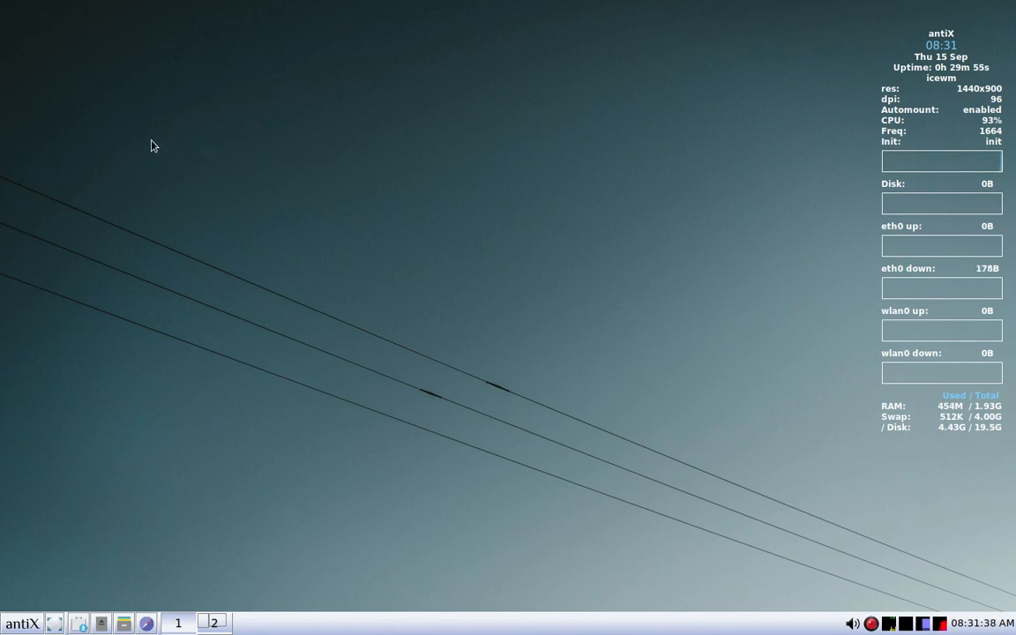
{"action": "mouse_move", "coordinate": [41, 473]}
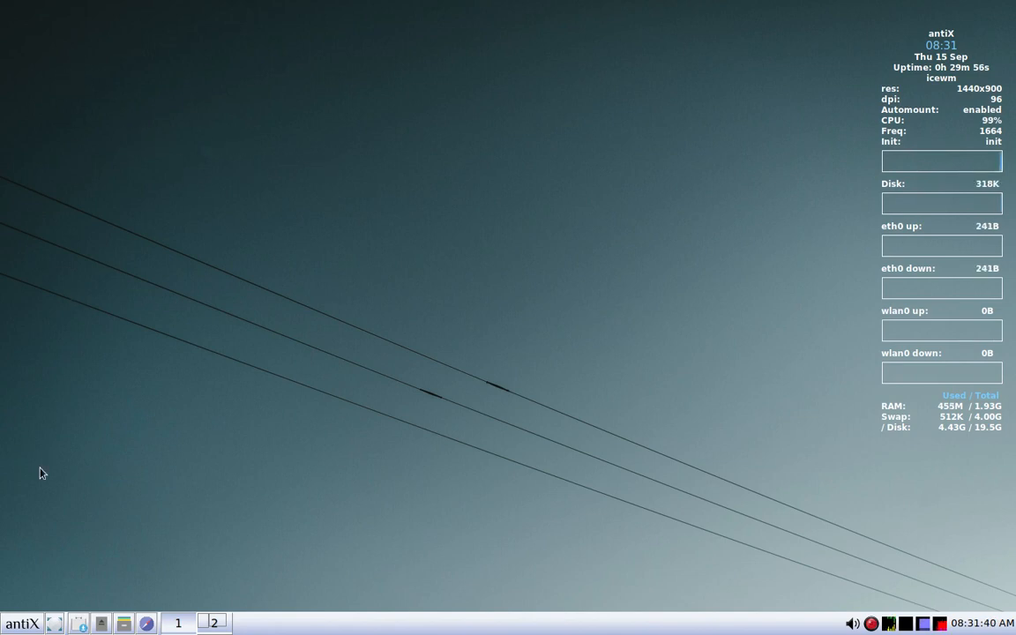
{"action": "mouse_move", "coordinate": [144, 617]}
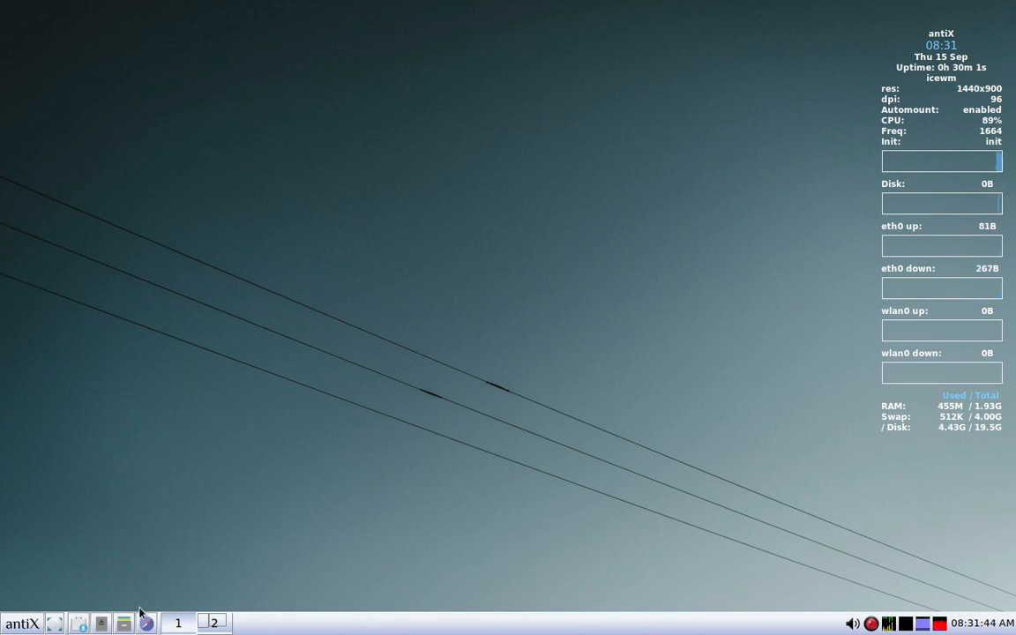
{"action": "mouse_move", "coordinate": [456, 570]}
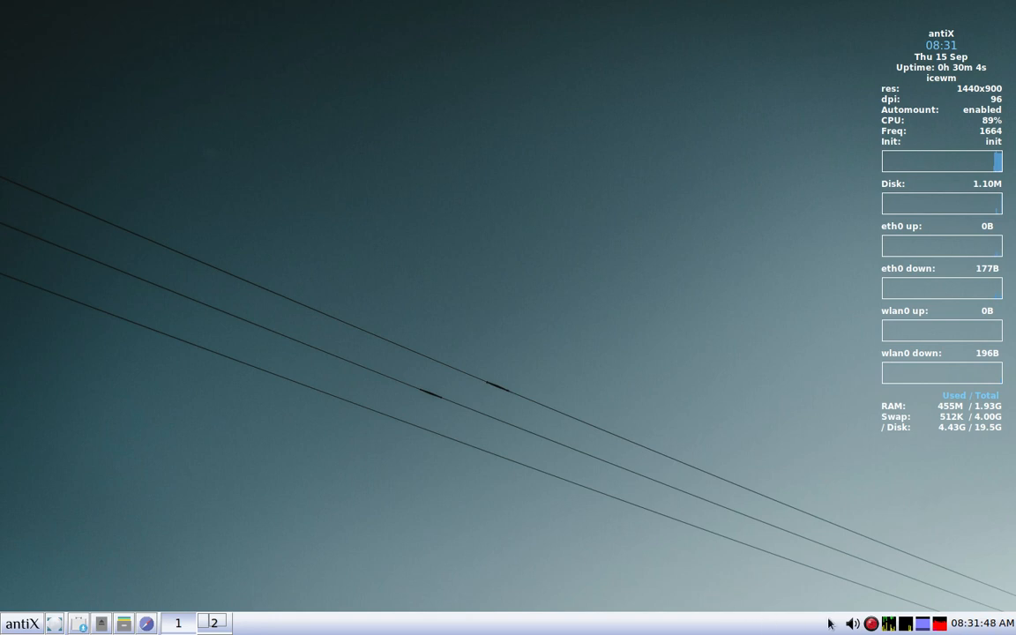
{"action": "mouse_move", "coordinate": [897, 363]}
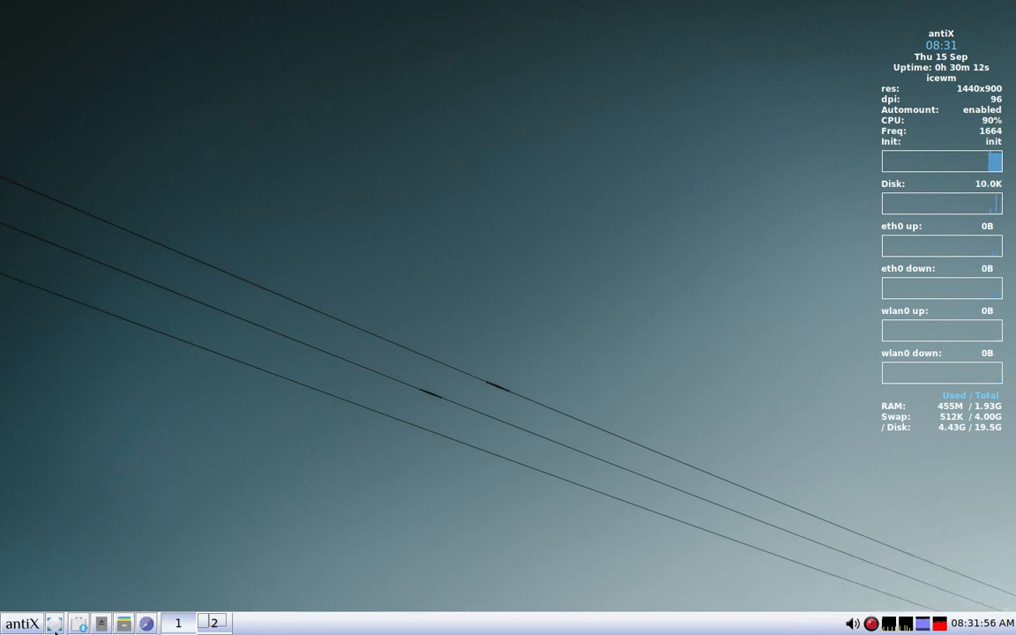
- Untick TaskBarShowCPUStatus and TaskBarShowMEMStatus in IceWM's TaskBar preferences
{"action": "left_click", "coordinate": [22, 624]}
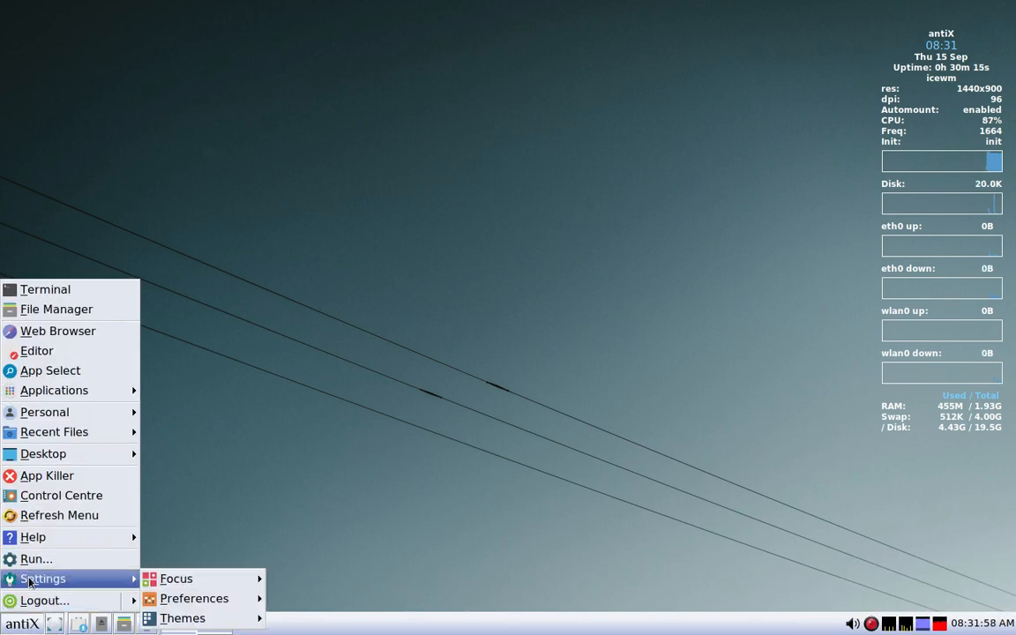
{"action": "left_click", "coordinate": [193, 598]}
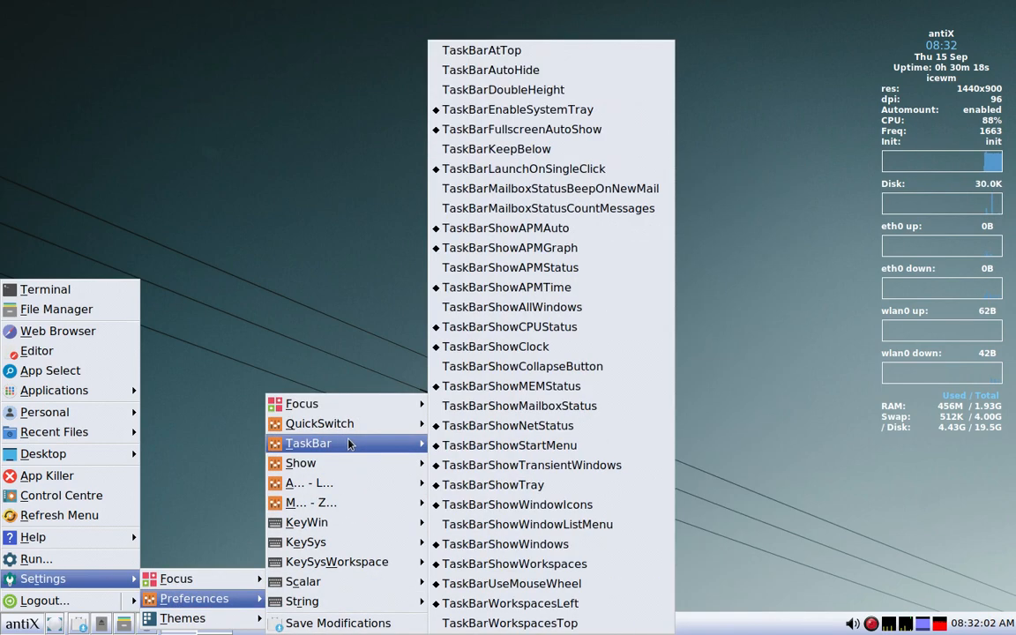
{"action": "mouse_move", "coordinate": [519, 405]}
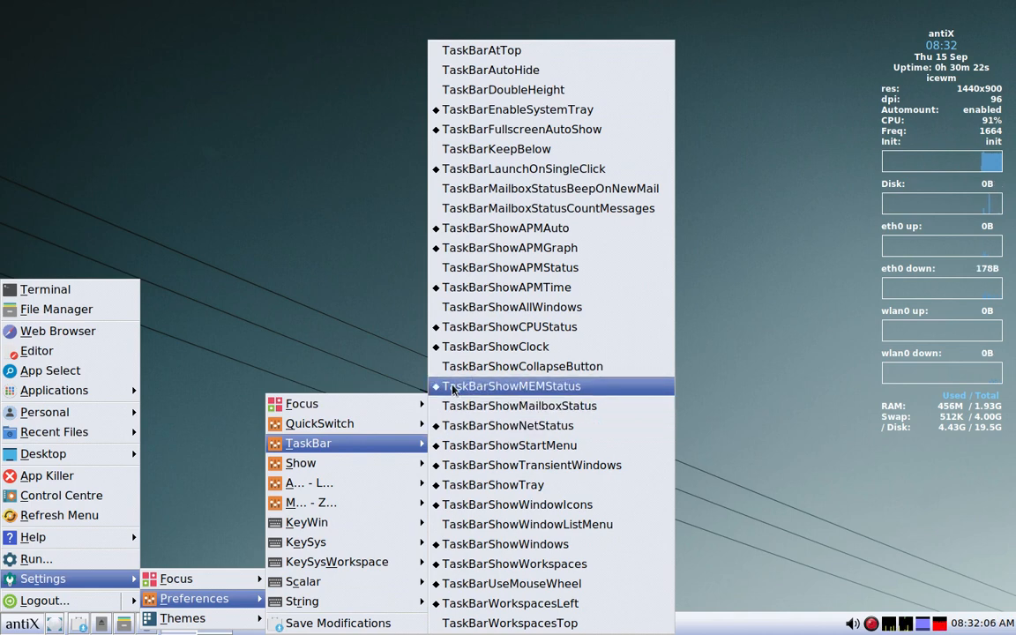
{"action": "left_click", "coordinate": [511, 385]}
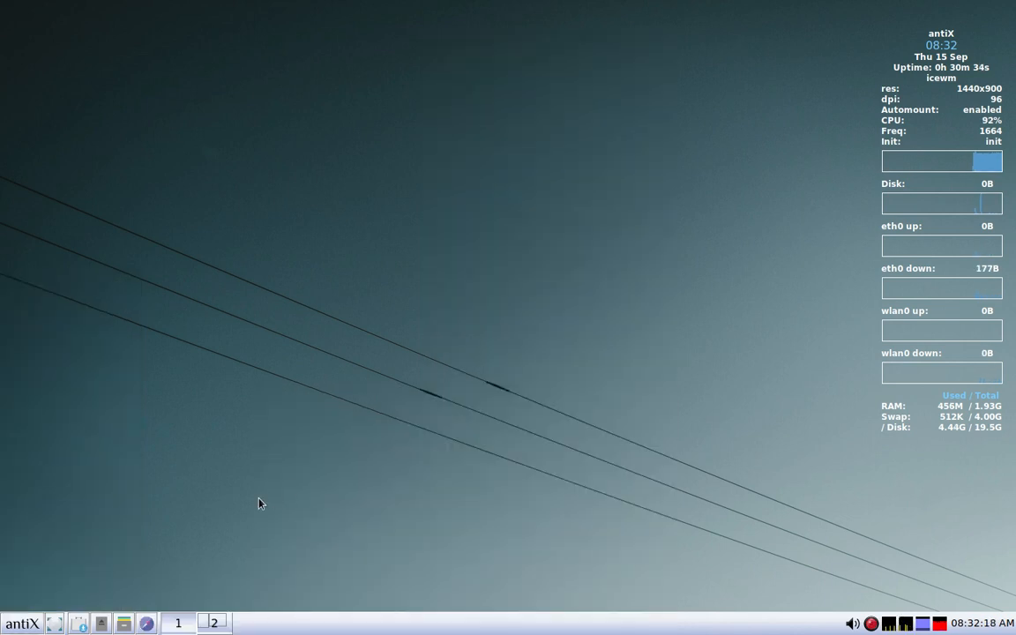
{"action": "left_click", "coordinate": [21, 624]}
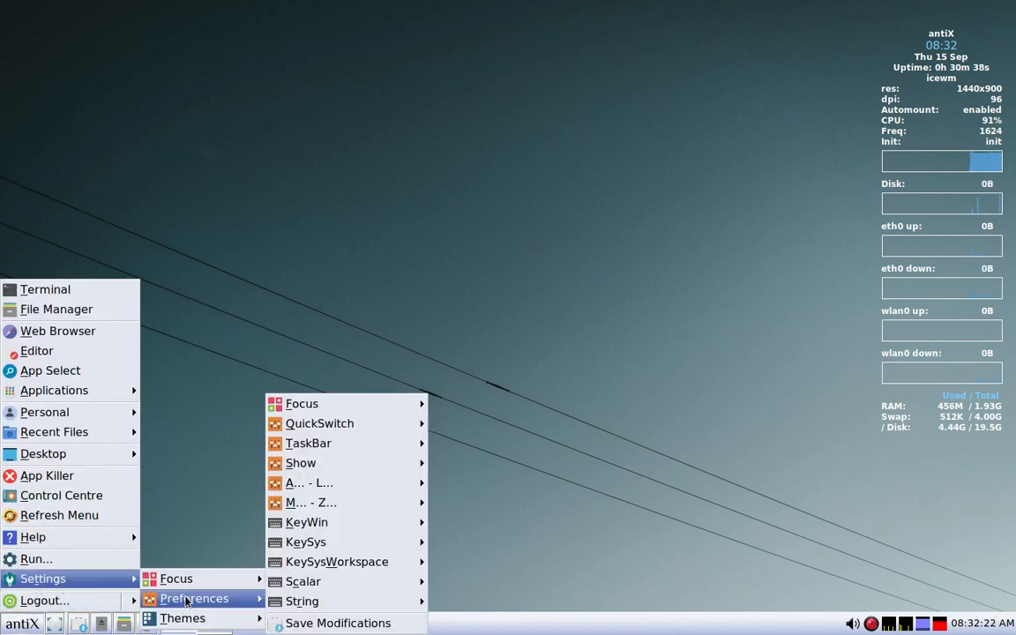
{"action": "mouse_move", "coordinate": [308, 442]}
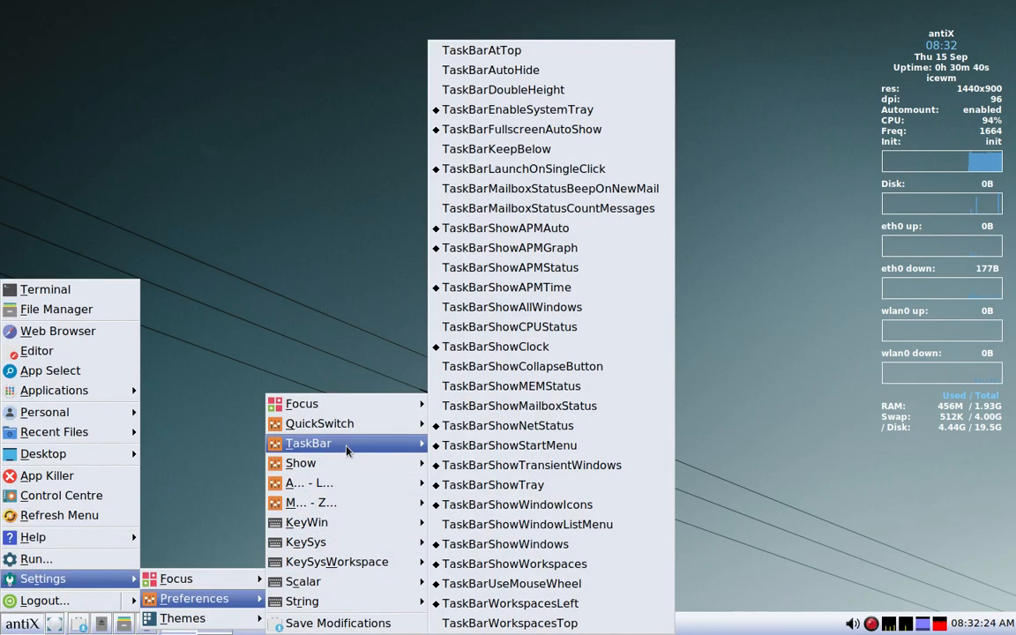
{"action": "mouse_move", "coordinate": [508, 444]}
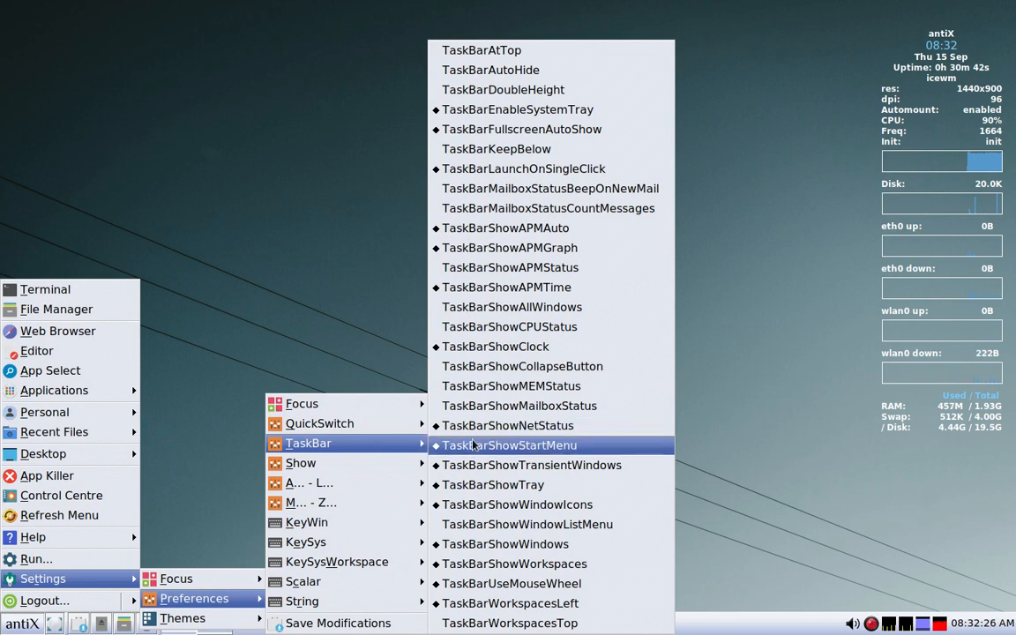
{"action": "left_click", "coordinate": [509, 444]}
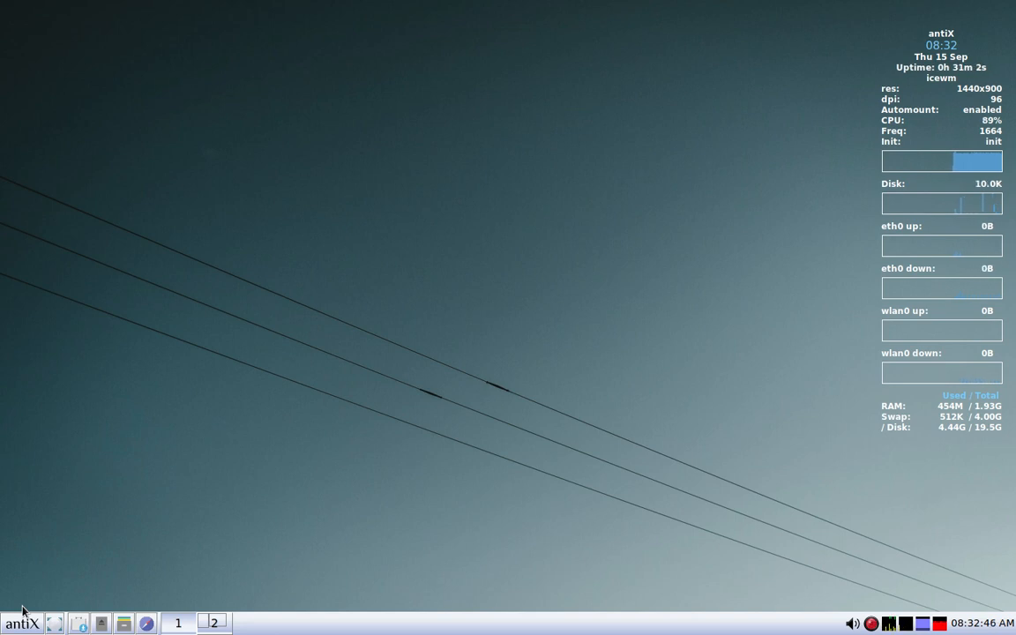
{"action": "mouse_move", "coordinate": [22, 623]}
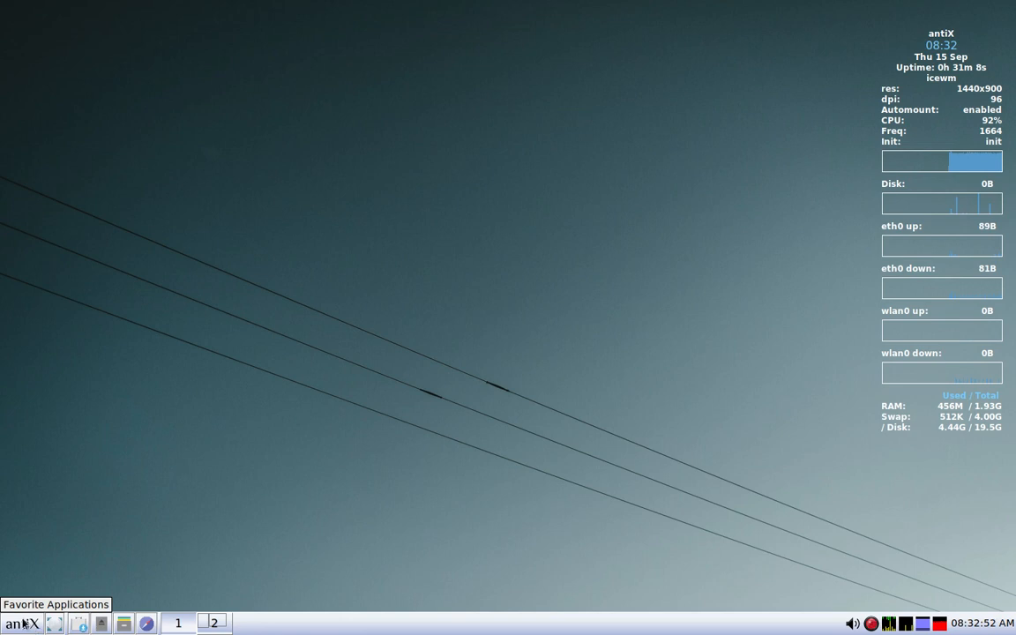
- Restart IceWM from the menu so the CPU, memory and network monitors disappear
{"action": "left_click", "coordinate": [21, 623]}
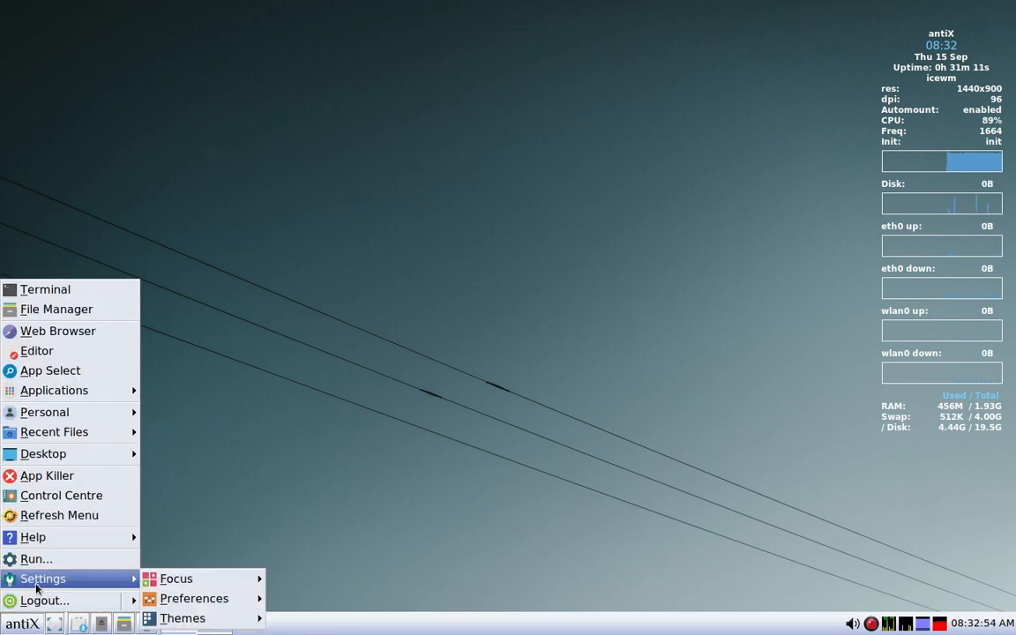
{"action": "mouse_move", "coordinate": [193, 597]}
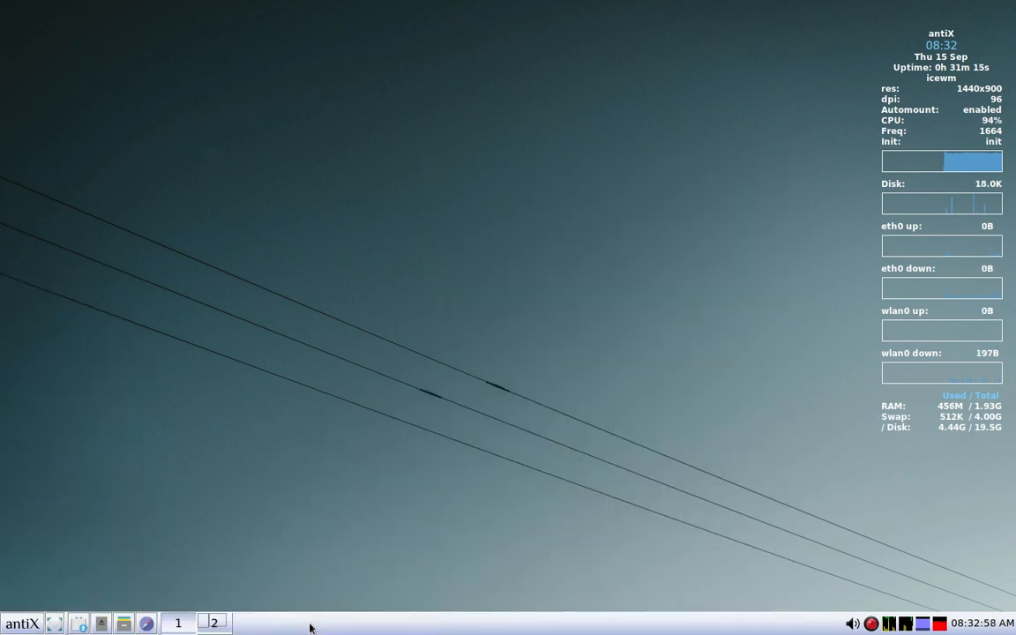
{"action": "mouse_move", "coordinate": [22, 623]}
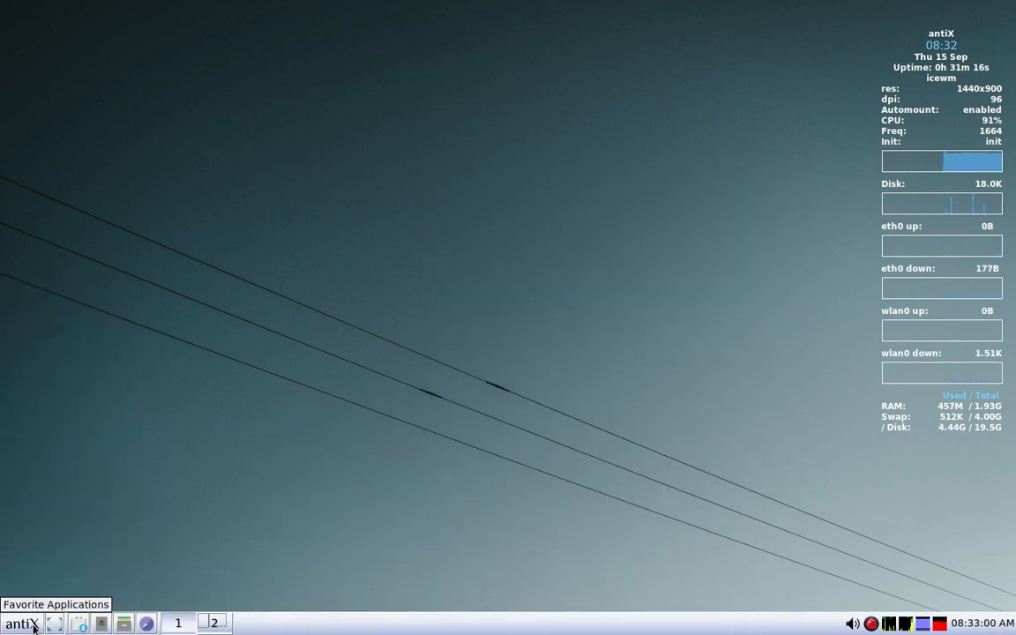
{"action": "left_click", "coordinate": [22, 624]}
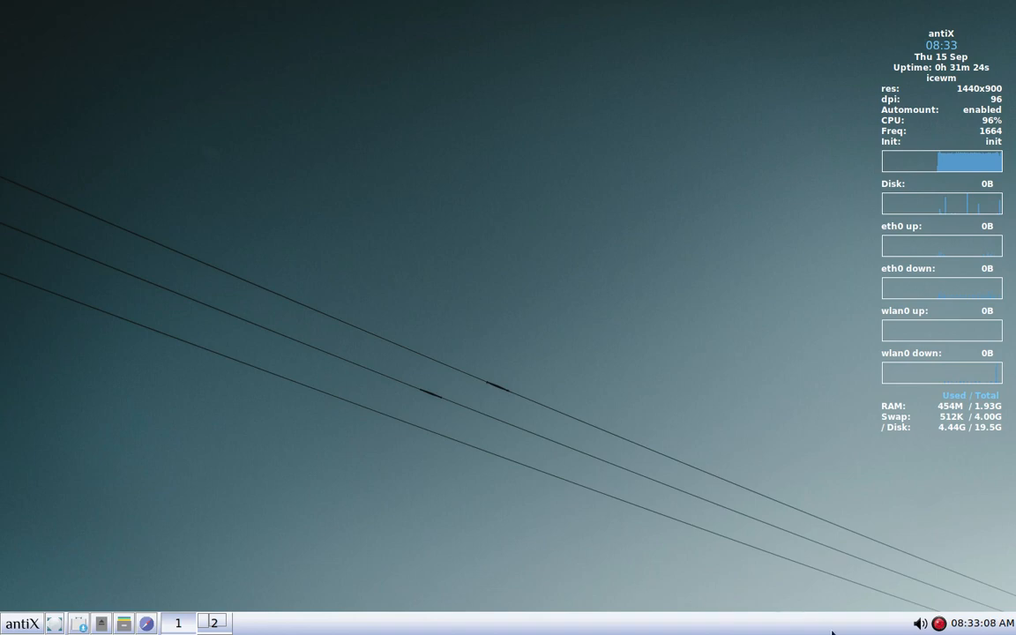
{"action": "mouse_move", "coordinate": [905, 615]}
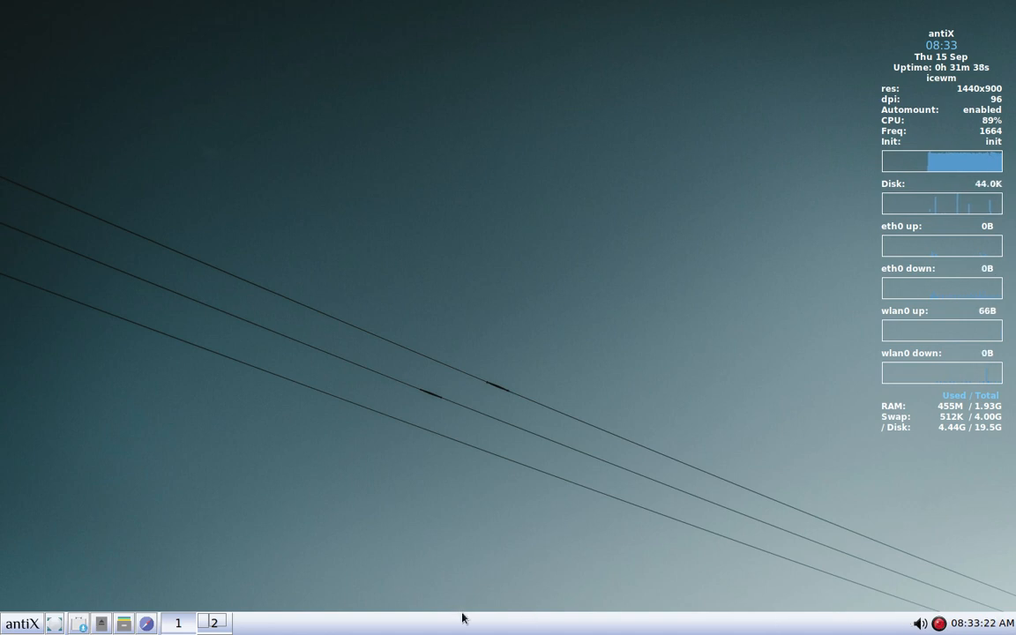
- Open ROXTerm, run htop and maximize the terminal window
{"action": "left_click", "coordinate": [21, 622]}
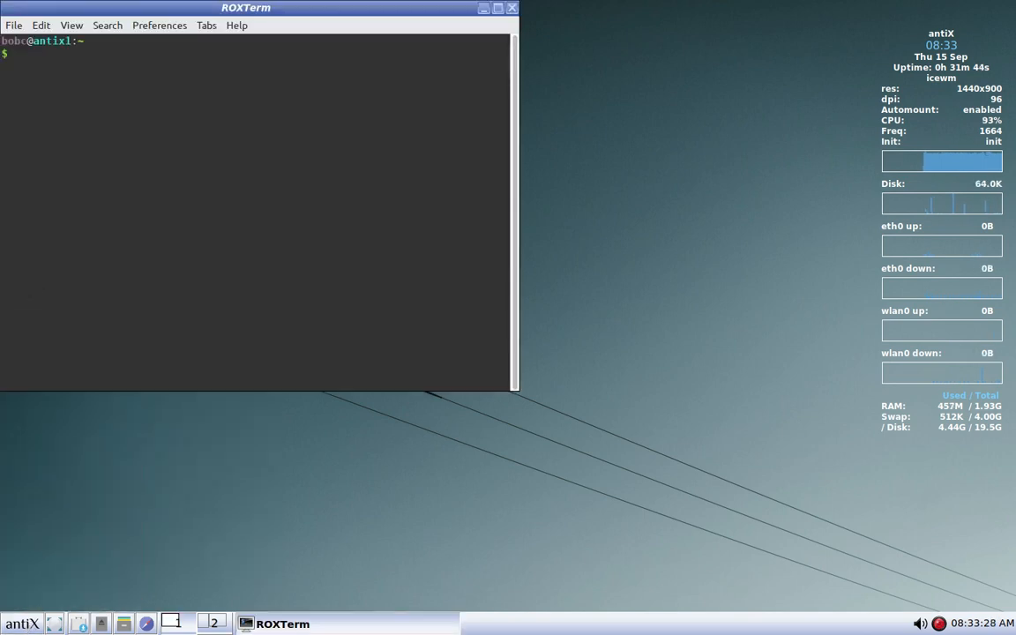
{"action": "type", "text": "htop"}
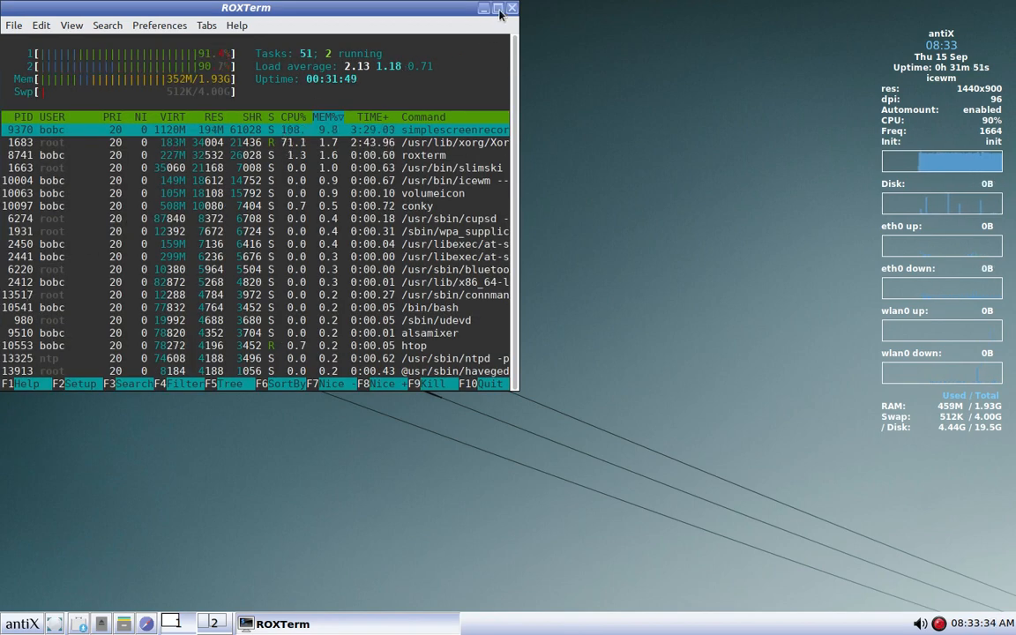
{"action": "left_click", "coordinate": [497, 8]}
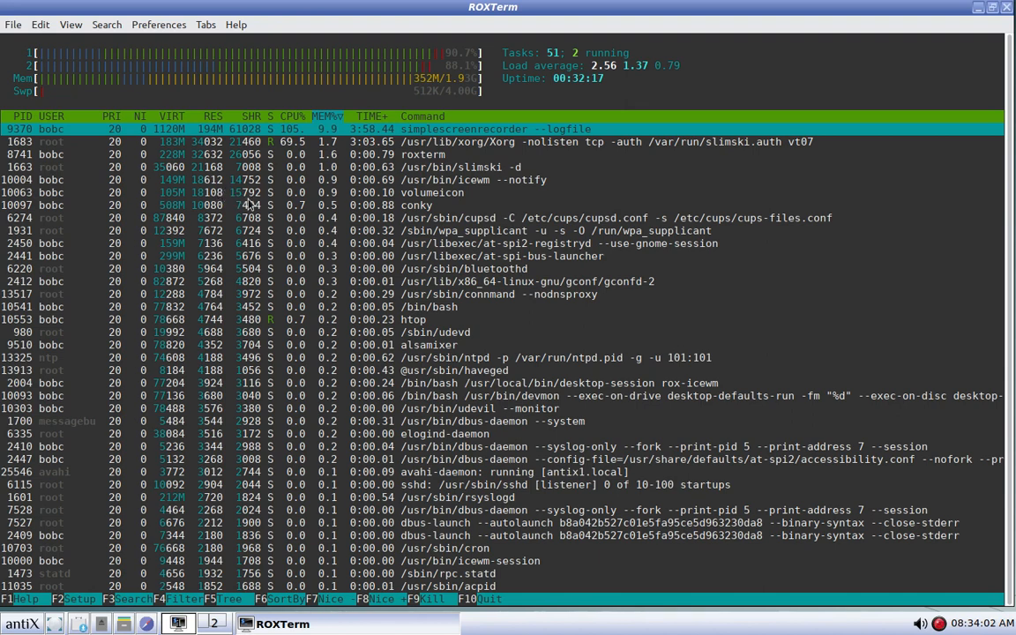
{"action": "mouse_move", "coordinate": [755, 85]}
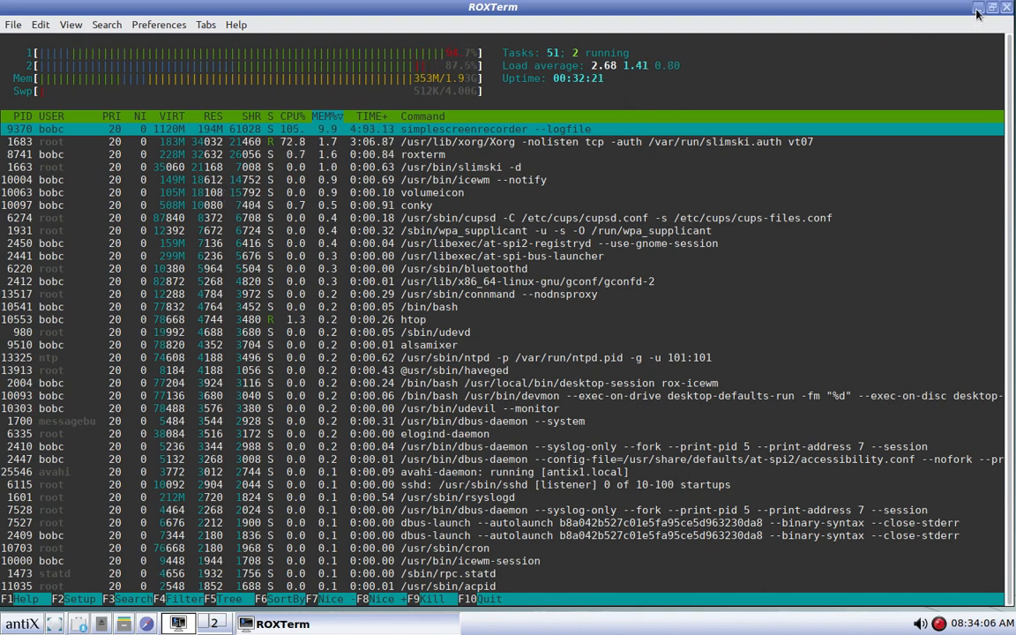
- Minimise the htop terminal and open Session settings in antiX Control Centre
{"action": "left_click", "coordinate": [977, 8]}
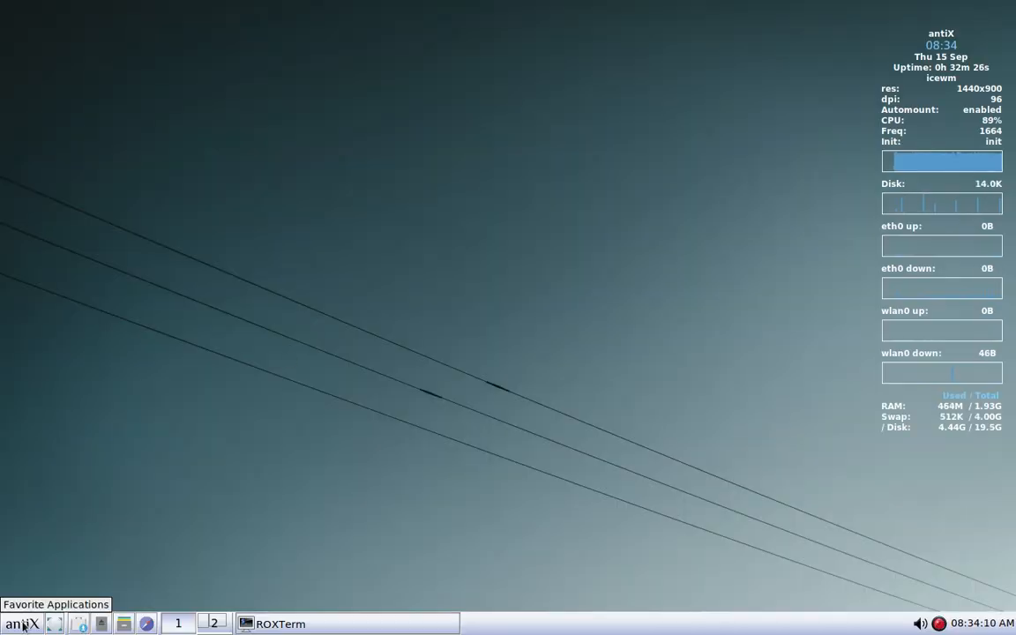
{"action": "left_click", "coordinate": [22, 624]}
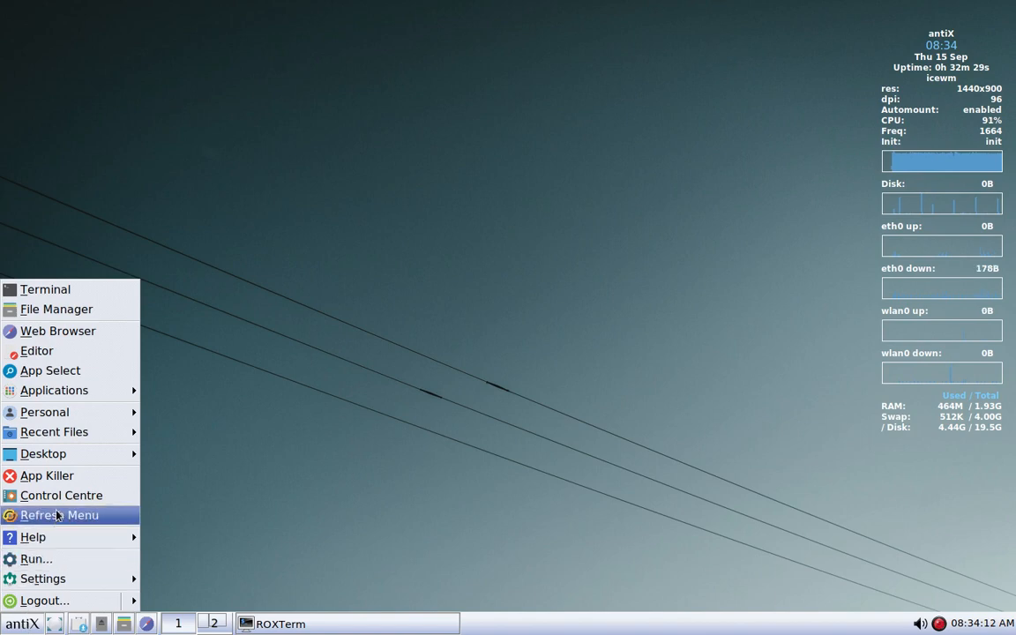
{"action": "mouse_move", "coordinate": [61, 494]}
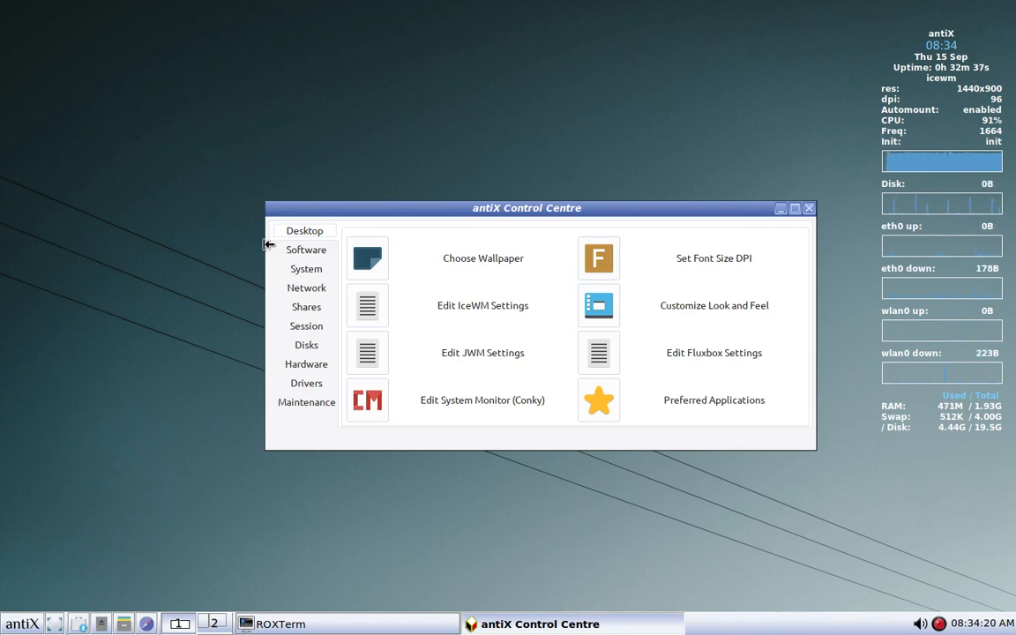
{"action": "left_click", "coordinate": [306, 326]}
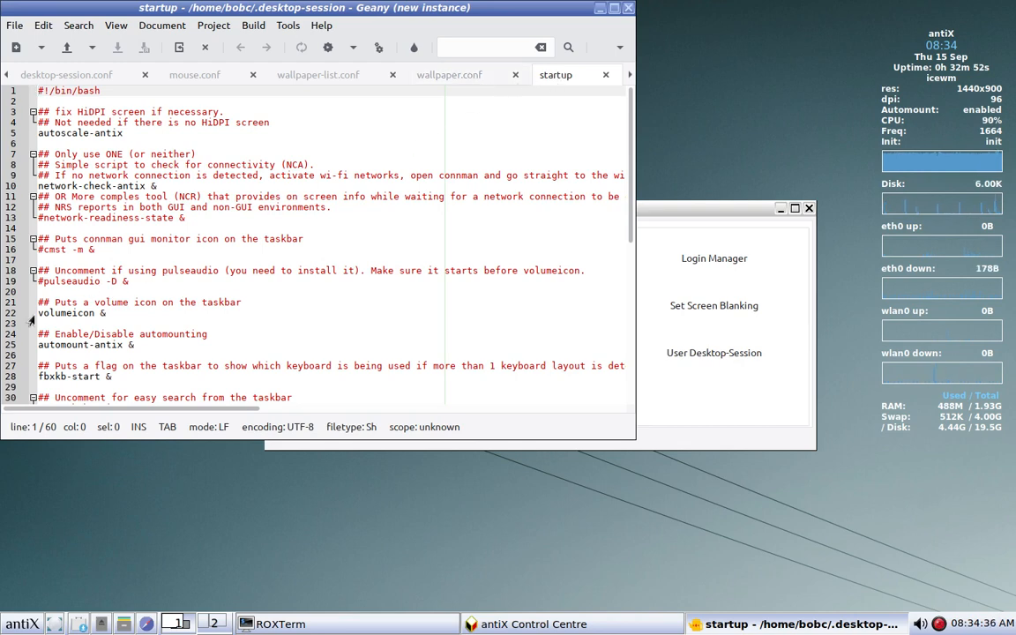
{"action": "mouse_move", "coordinate": [39, 313]}
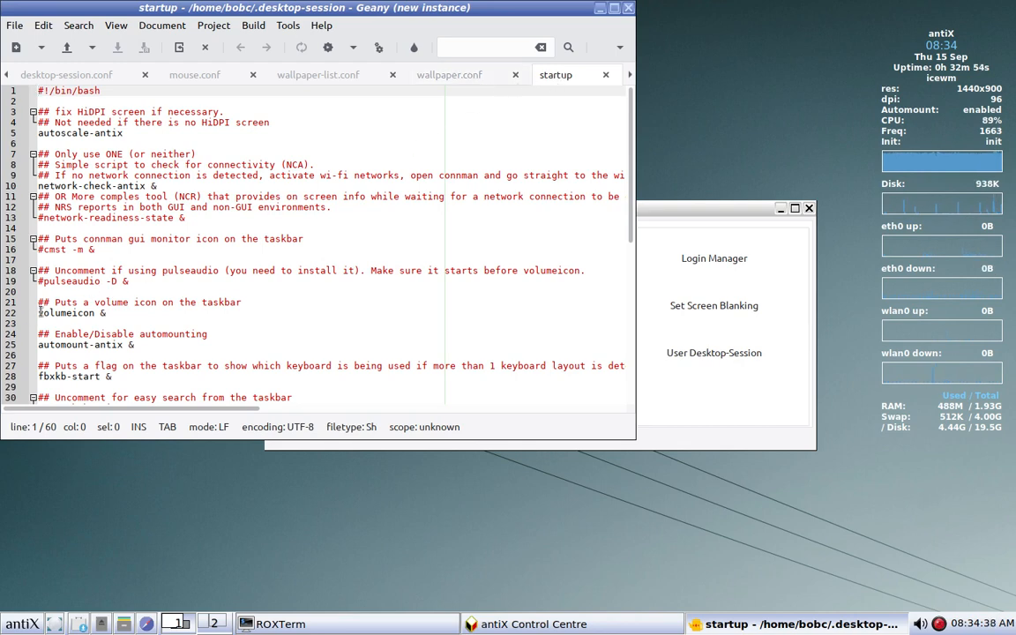
- Place the cursor before volumeicon & on line 22 to comment it out with ###
{"action": "left_click", "coordinate": [71, 313]}
{"action": "type", "text": "###"}
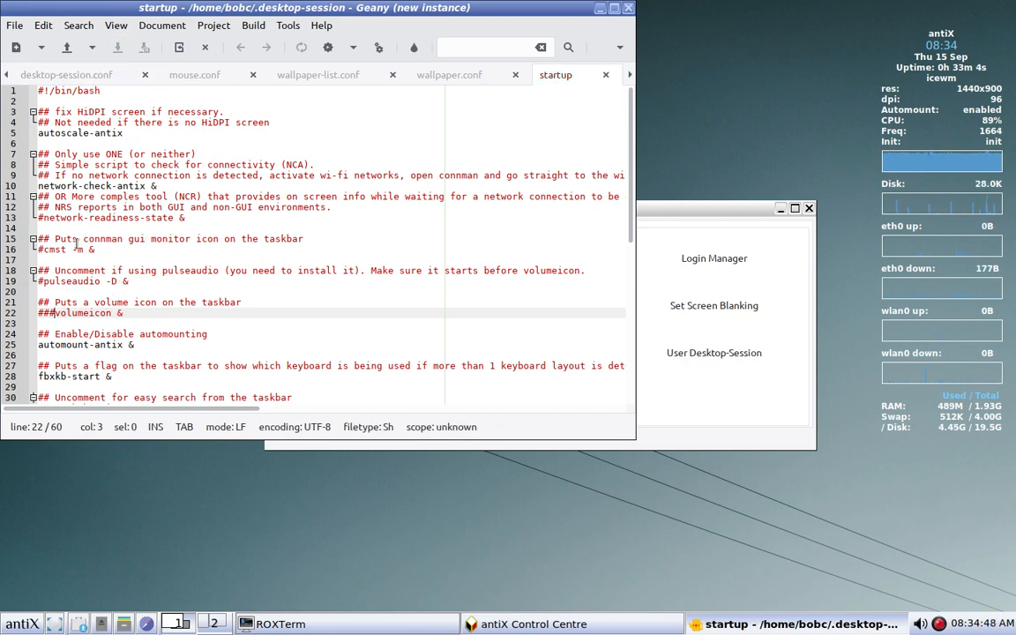
{"action": "mouse_move", "coordinate": [18, 599]}
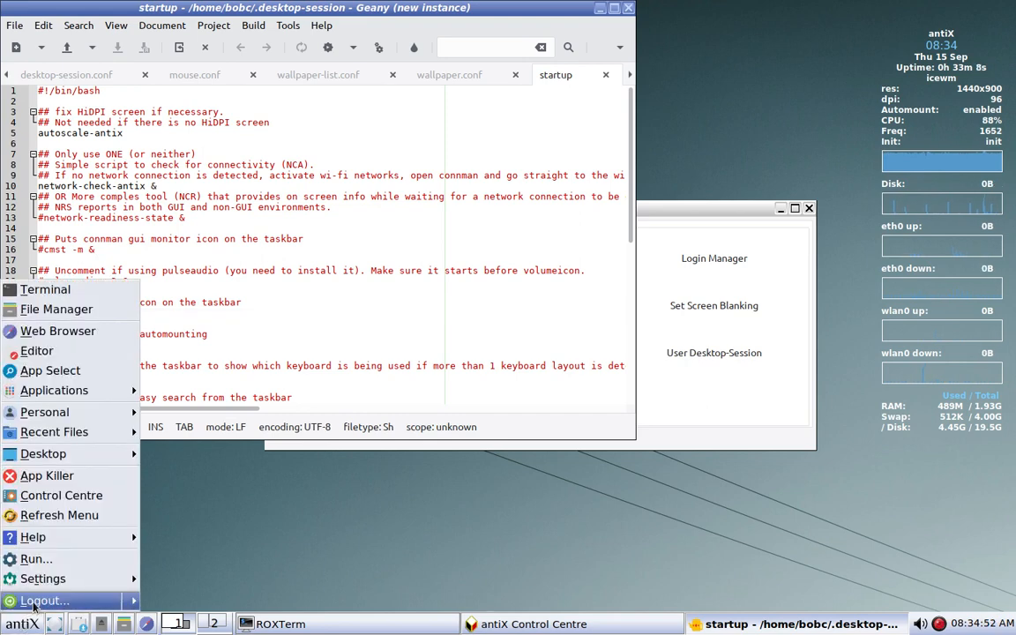
- Restart the desktop from the Logout menu to apply the startup change
{"action": "left_click", "coordinate": [44, 601]}
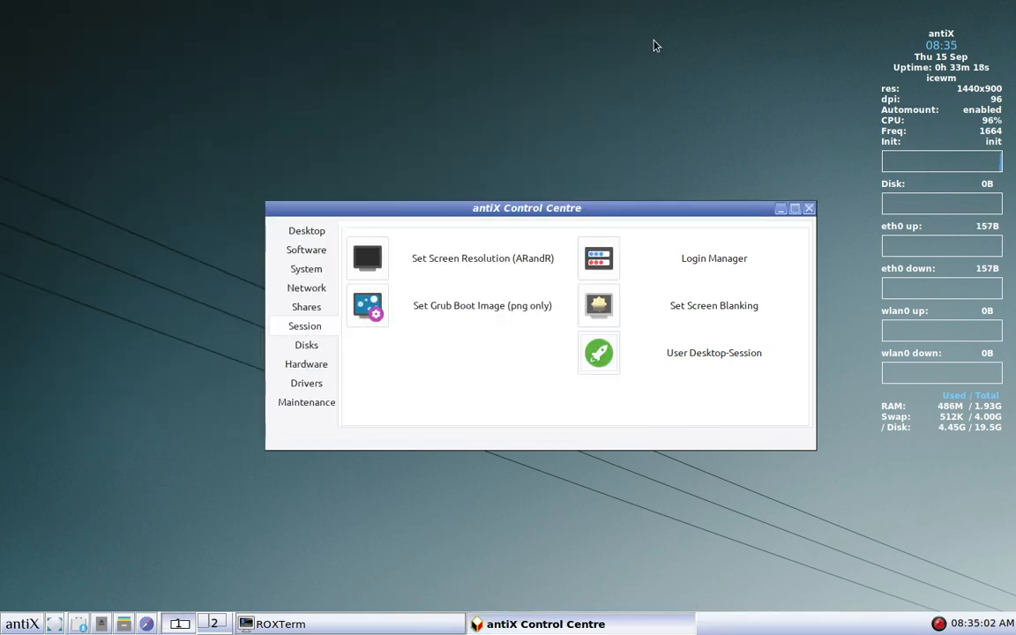
{"action": "mouse_move", "coordinate": [743, 136]}
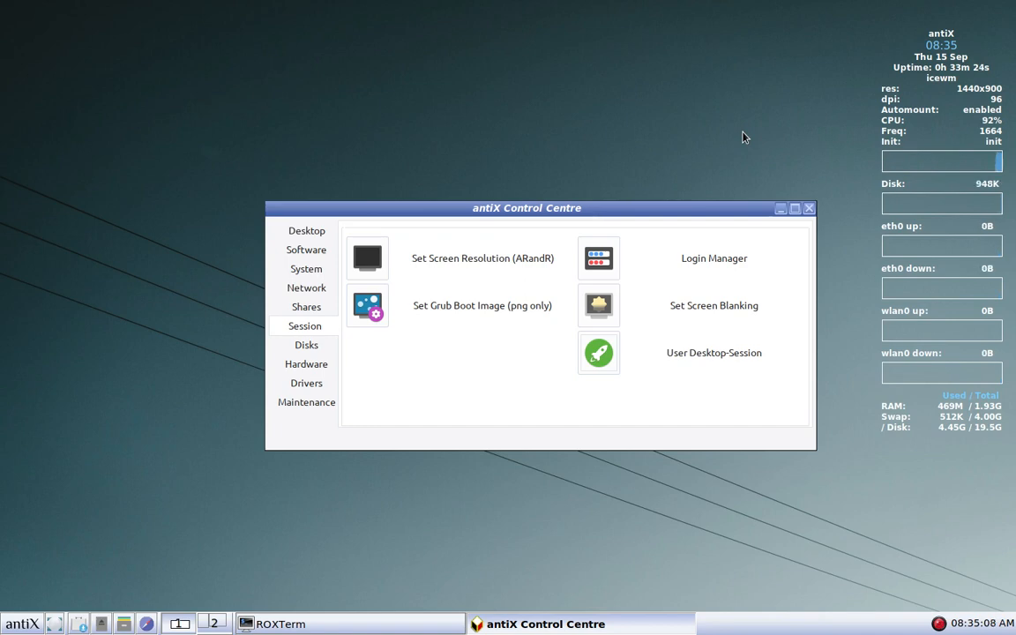
{"action": "mouse_move", "coordinate": [844, 119]}
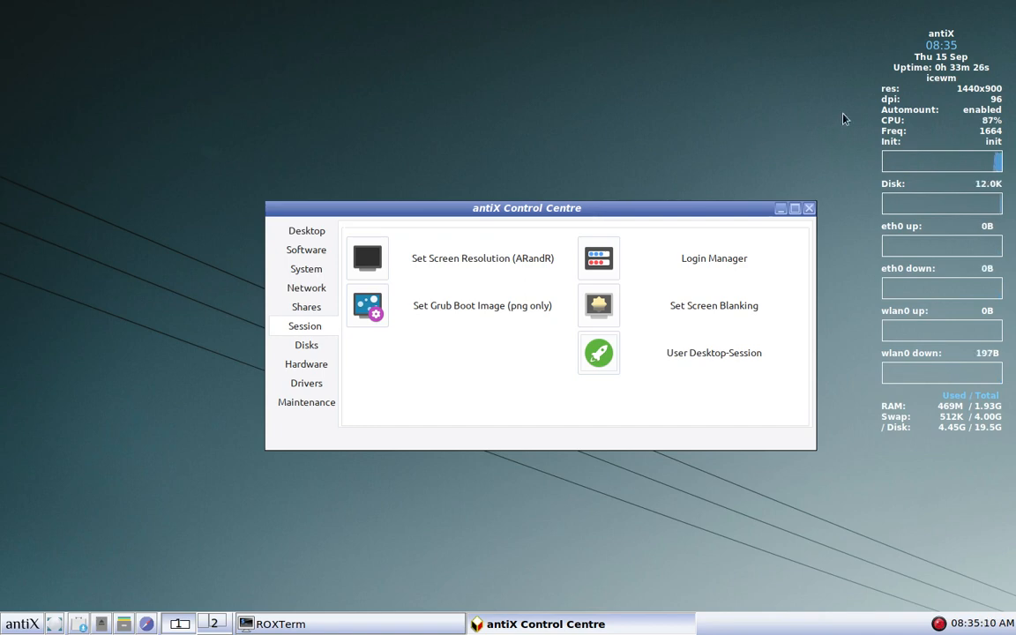
{"action": "mouse_move", "coordinate": [320, 476]}
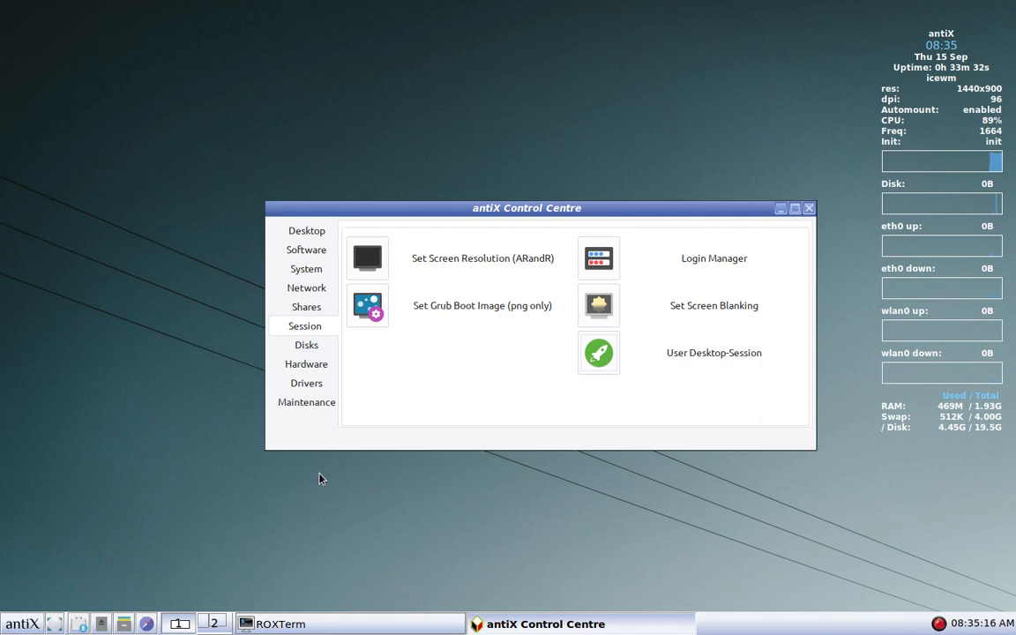
{"action": "mouse_move", "coordinate": [137, 566]}
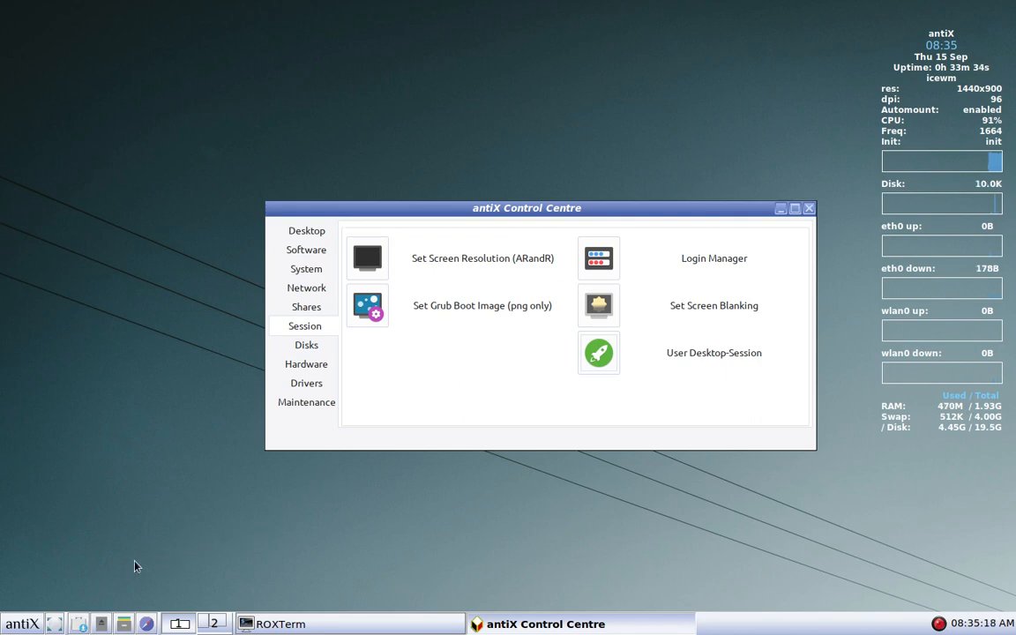
{"action": "mouse_move", "coordinate": [126, 624]}
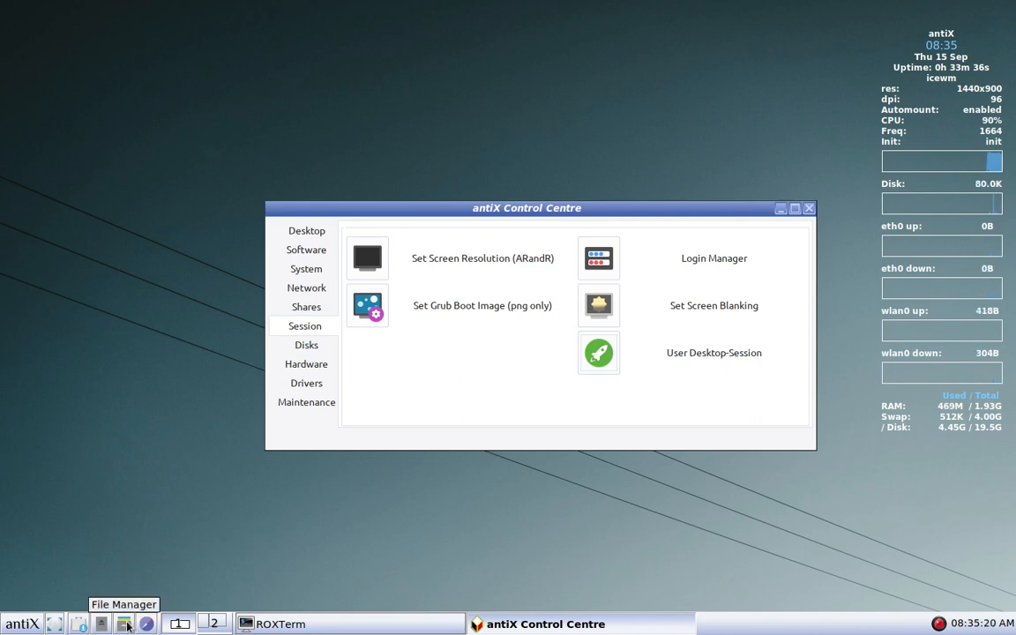
- Launch ROX-Filer on the home folder and reopen the antiX menu
{"action": "left_click", "coordinate": [124, 623]}
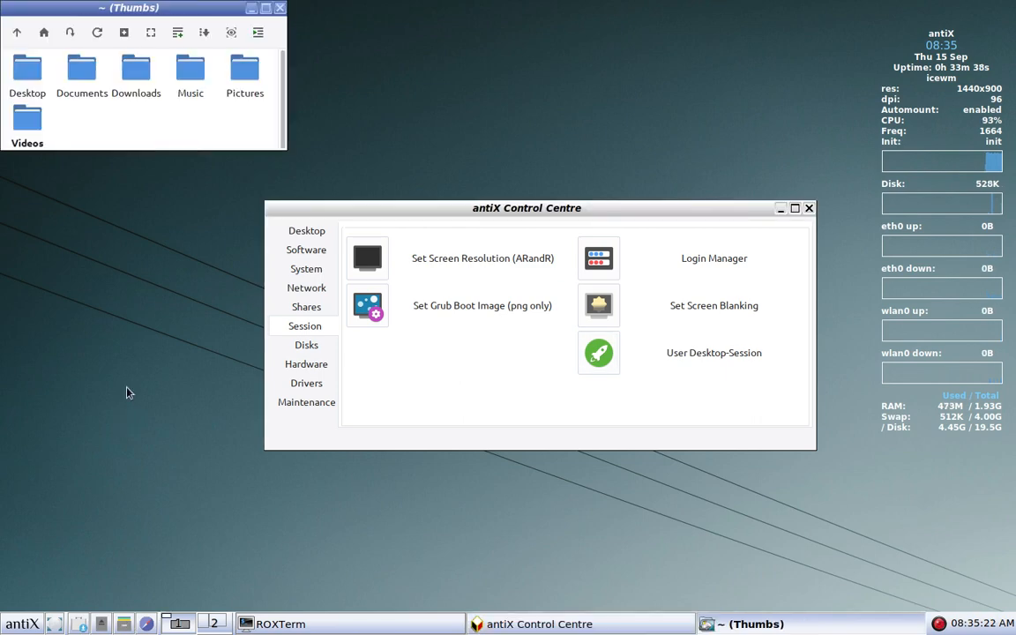
{"action": "mouse_move", "coordinate": [159, 139]}
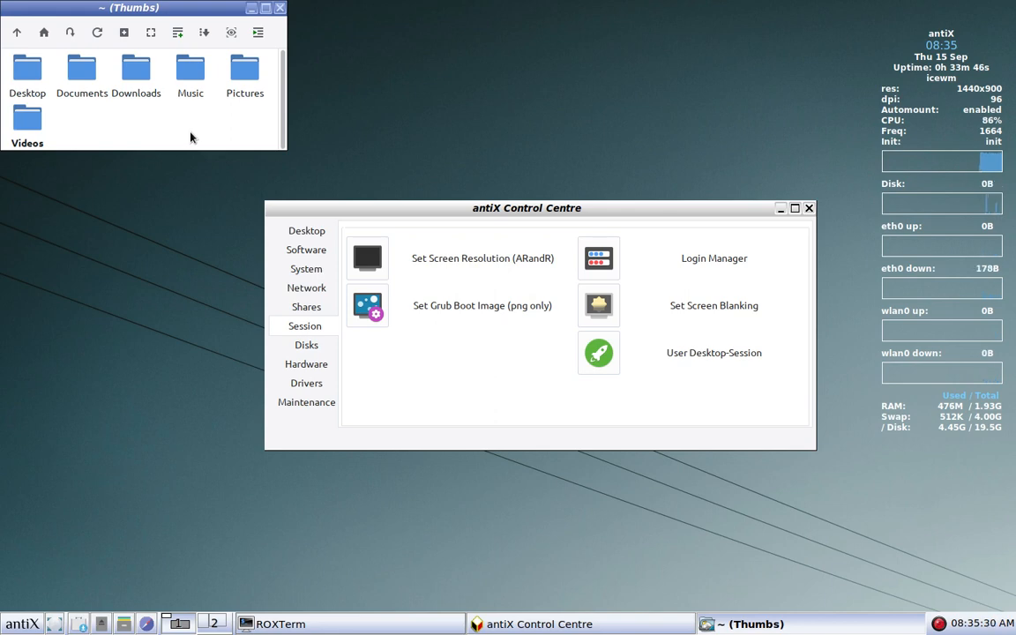
{"action": "mouse_move", "coordinate": [136, 285]}
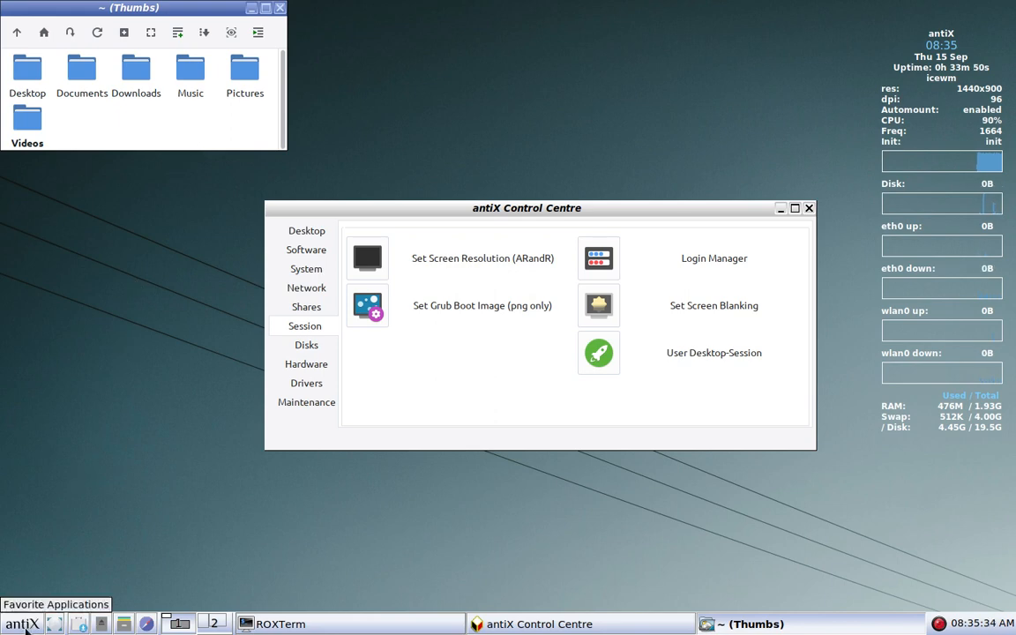
{"action": "left_click", "coordinate": [21, 624]}
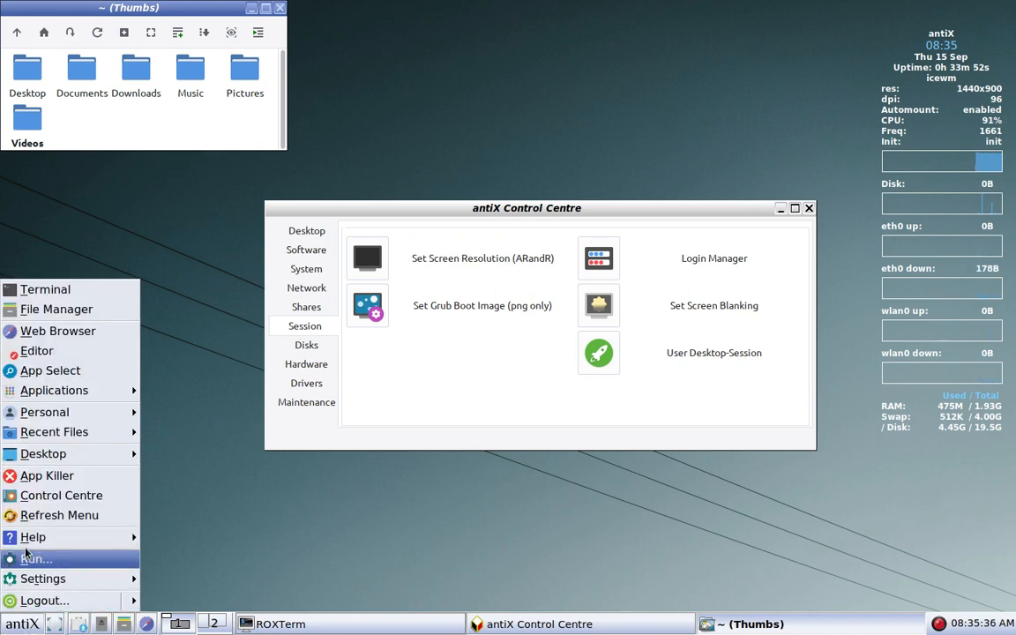
- Navigate the antiX menu to Applications > System to reach zzzFM
{"action": "left_click", "coordinate": [54, 390]}
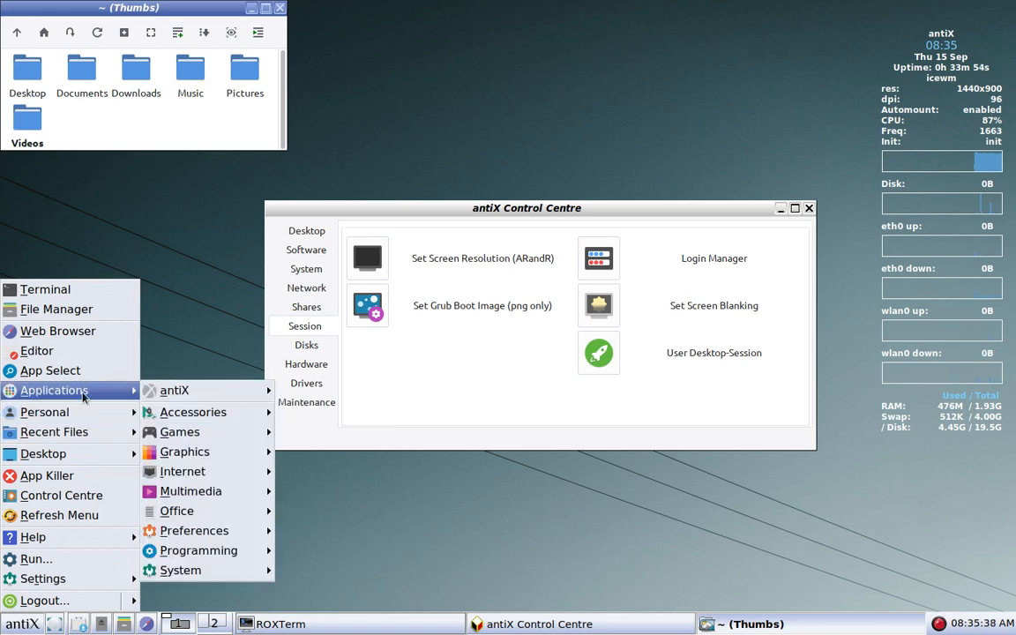
{"action": "left_click", "coordinate": [180, 570]}
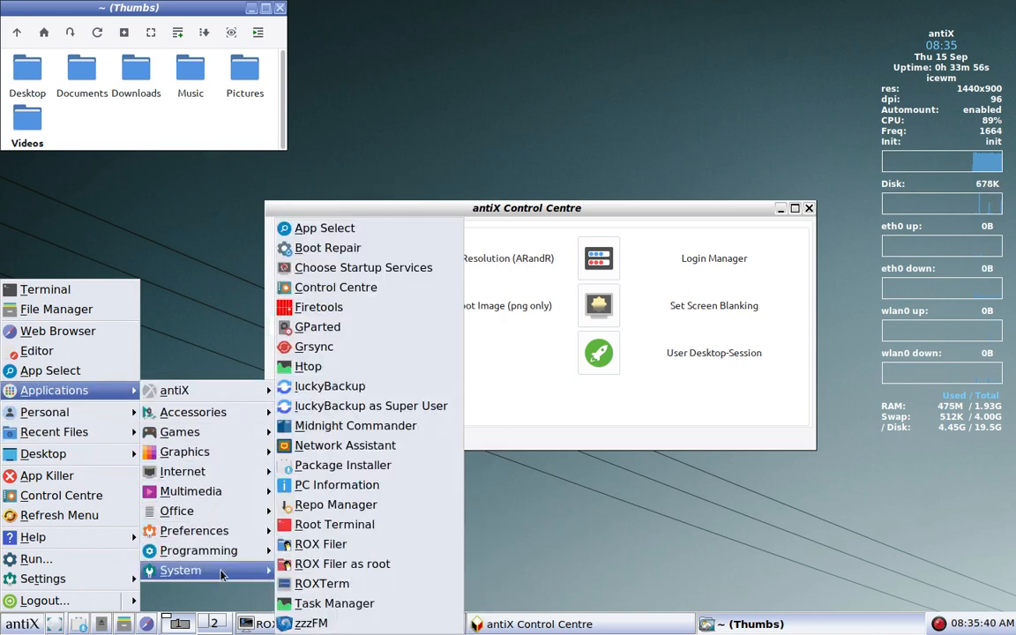
{"action": "mouse_move", "coordinate": [320, 543]}
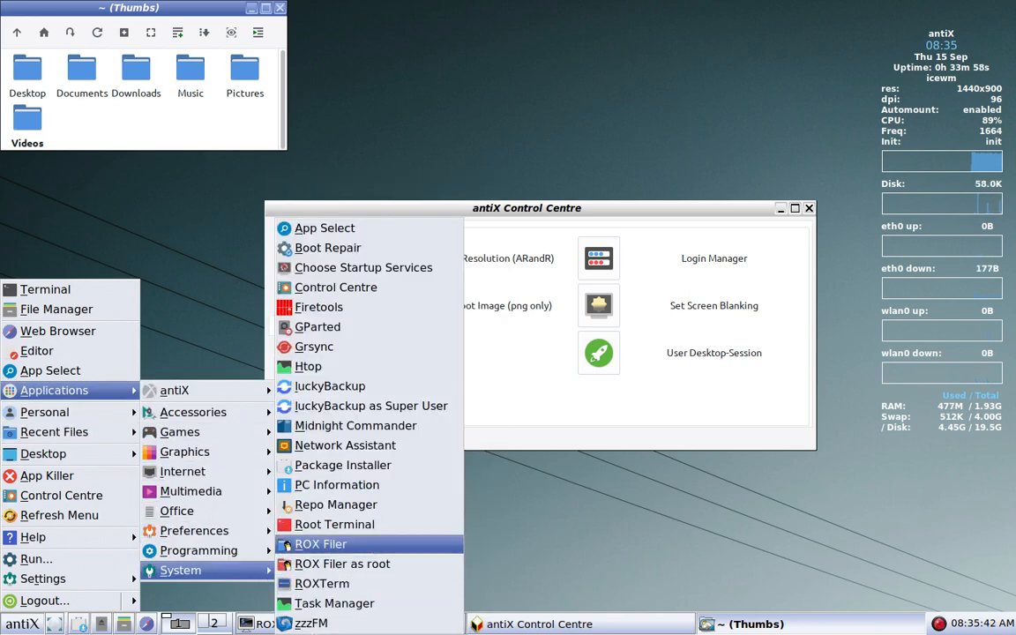
{"action": "mouse_move", "coordinate": [310, 622]}
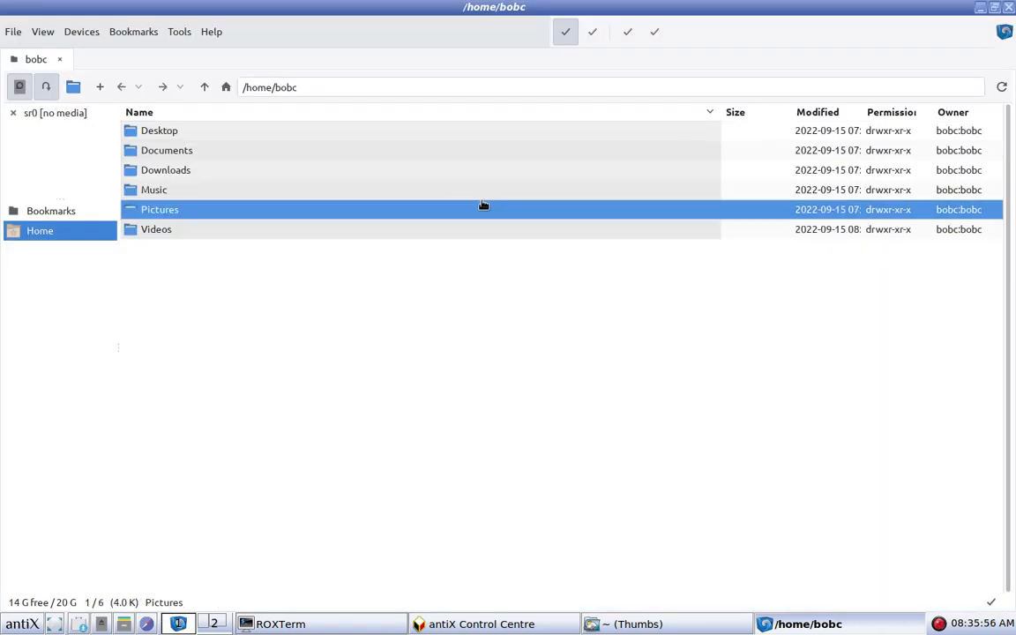
- Select the Videos and then Downloads folders and open zzzFM's view options
{"action": "left_click", "coordinate": [156, 228]}
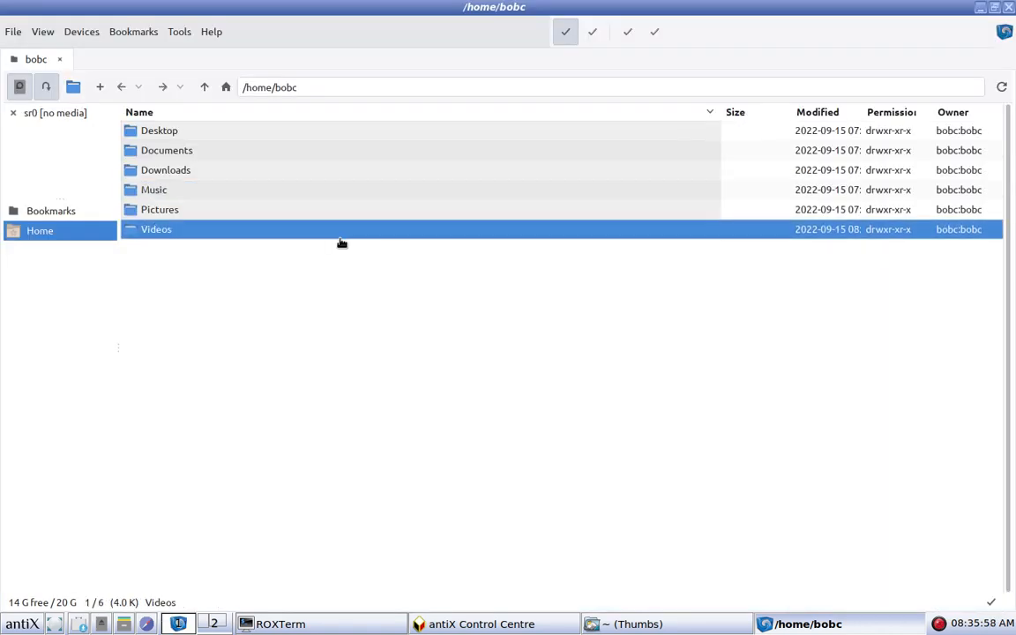
{"action": "left_click", "coordinate": [166, 170]}
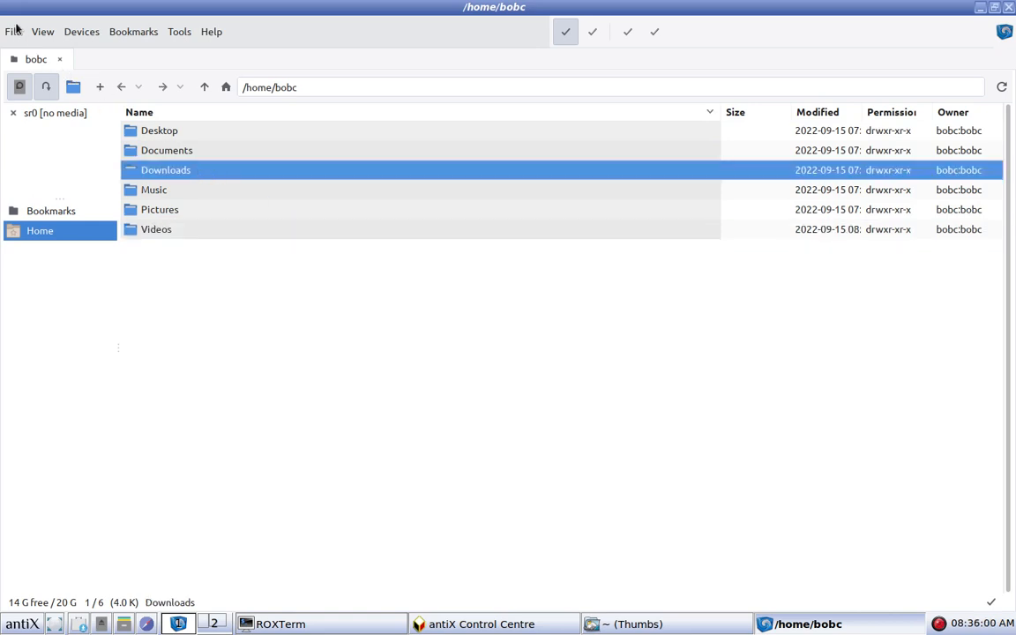
{"action": "left_click", "coordinate": [42, 32]}
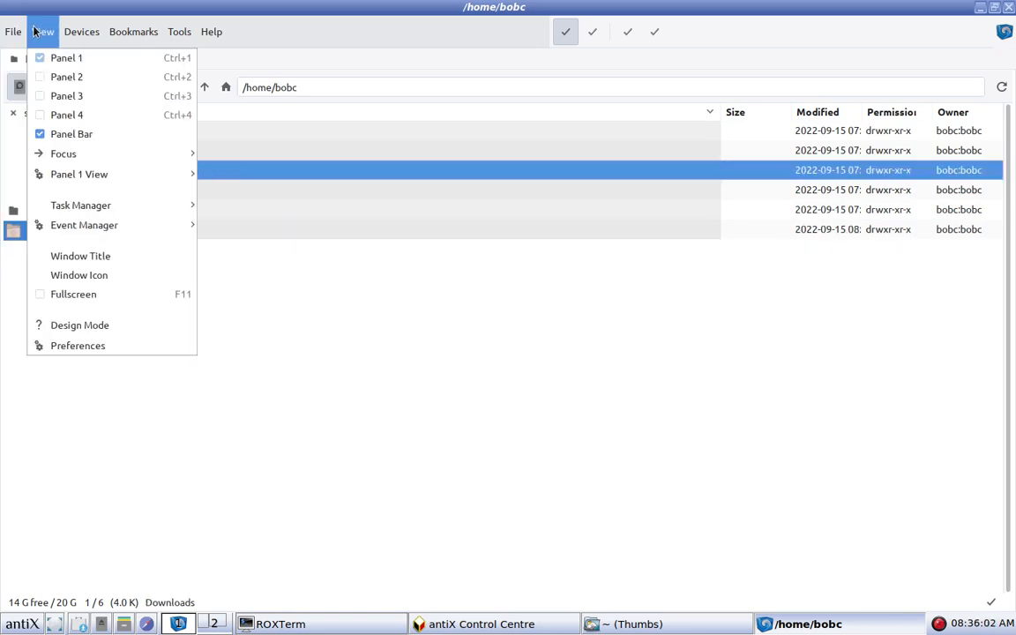
{"action": "mouse_move", "coordinate": [78, 344]}
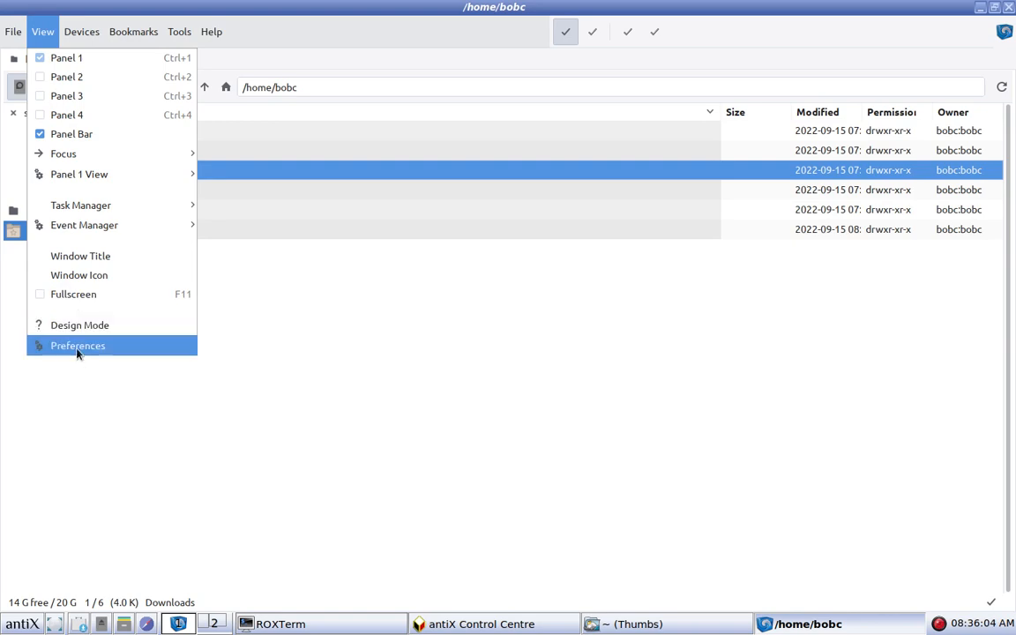
- Turn off single-click opening in zzzFM Preferences and confirm with OK
{"action": "left_click", "coordinate": [78, 344]}
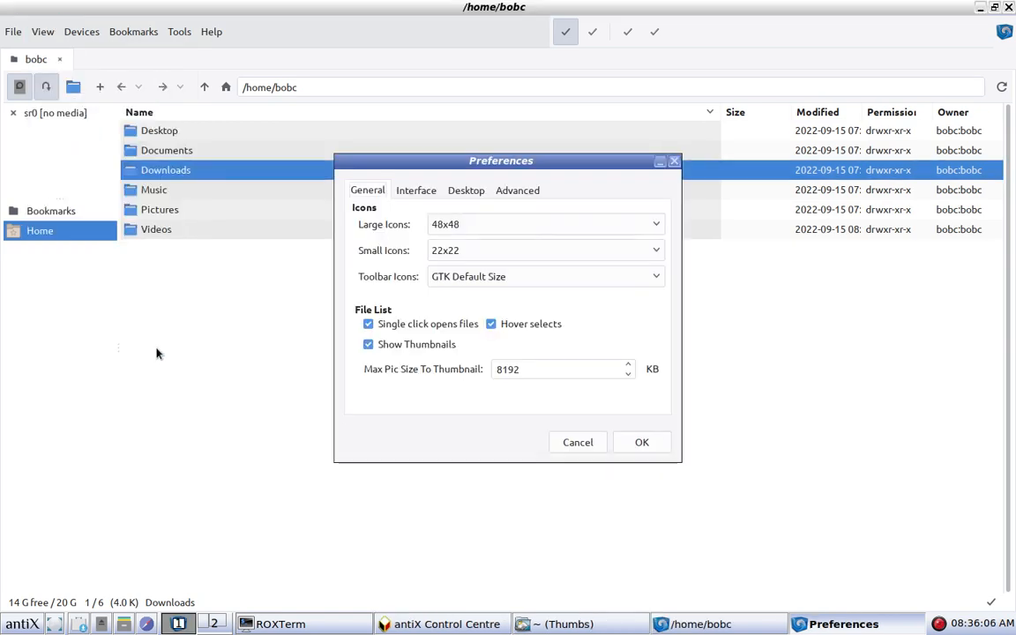
{"action": "left_click", "coordinate": [368, 323]}
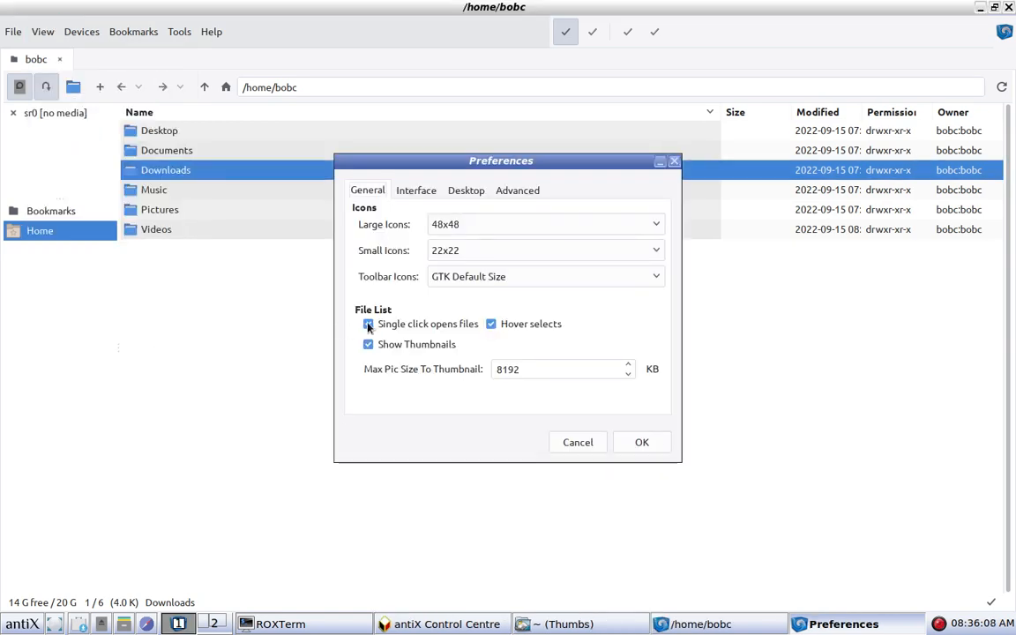
{"action": "left_click", "coordinate": [369, 324]}
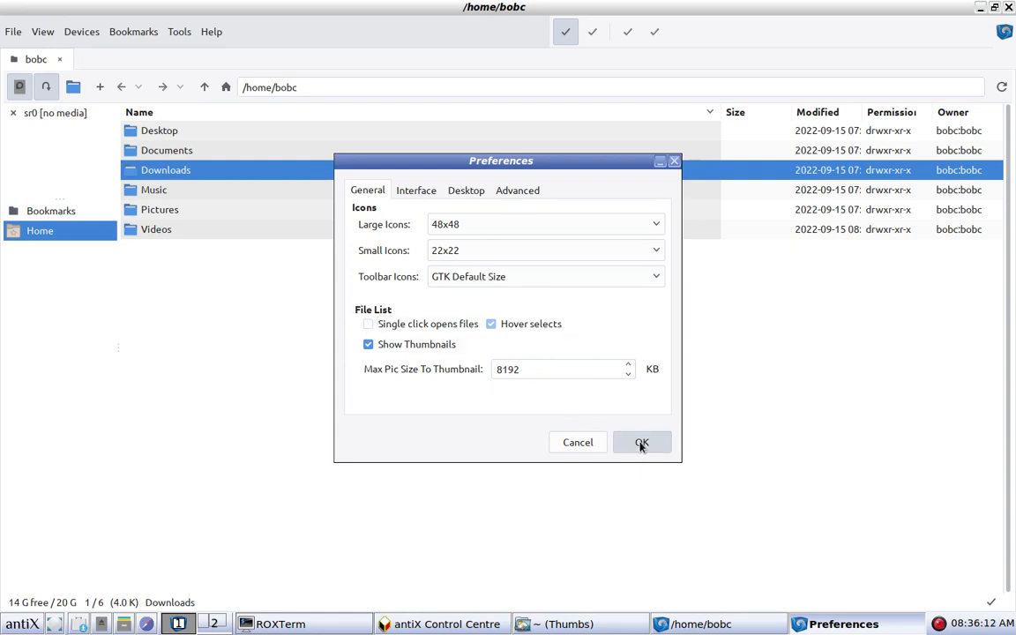
{"action": "left_click", "coordinate": [642, 442]}
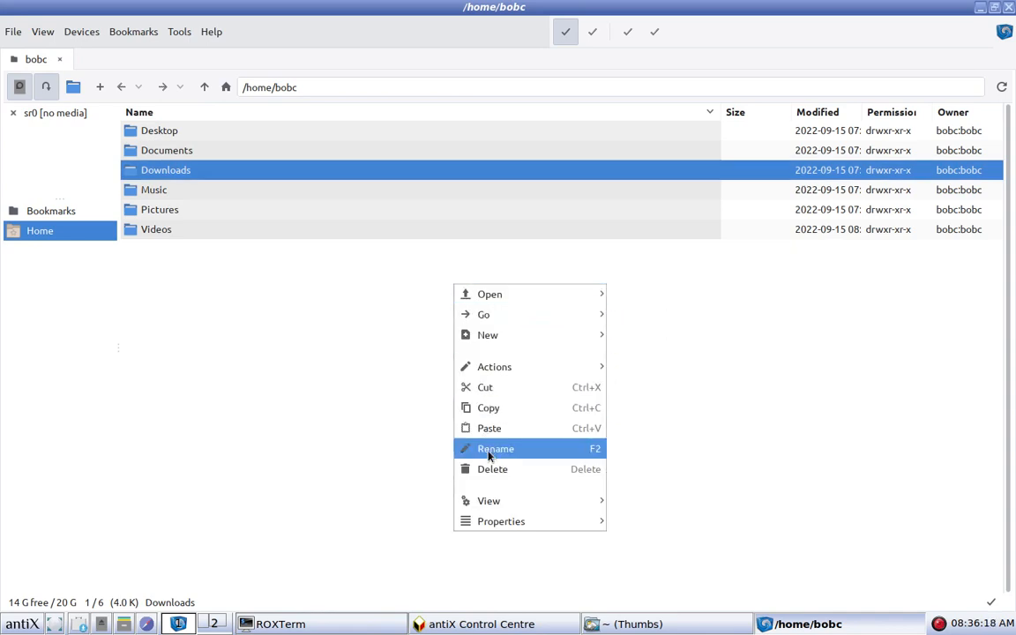
{"action": "mouse_move", "coordinate": [488, 500]}
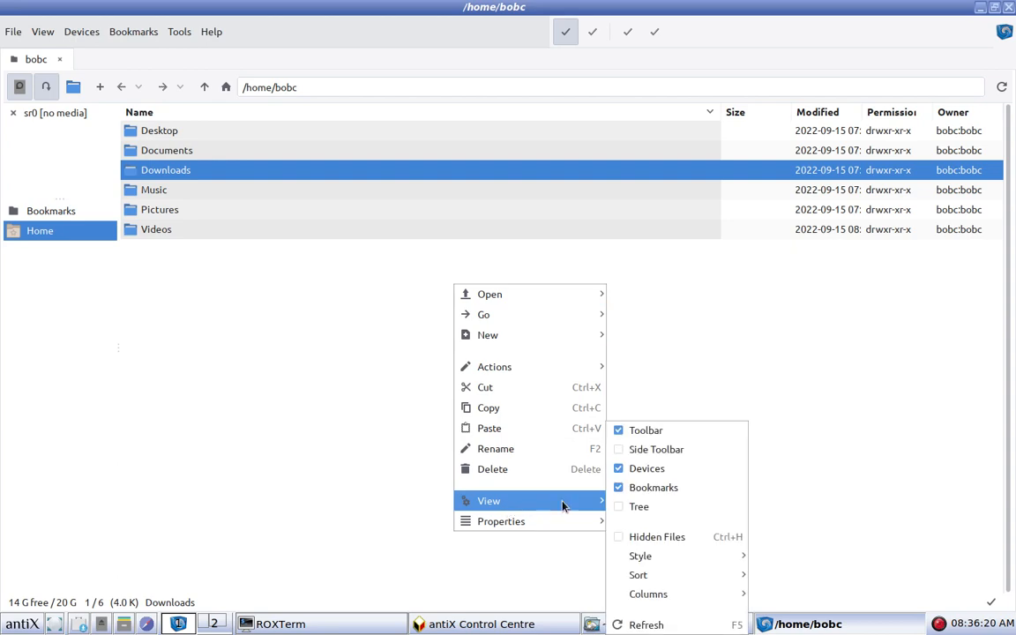
{"action": "mouse_move", "coordinate": [638, 506]}
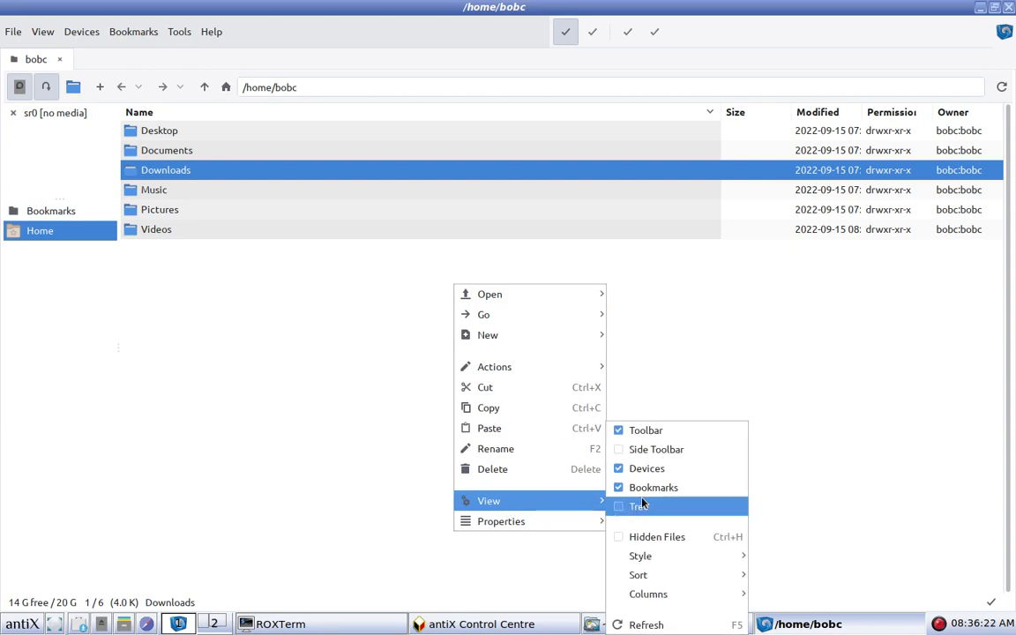
{"action": "mouse_move", "coordinate": [640, 556]}
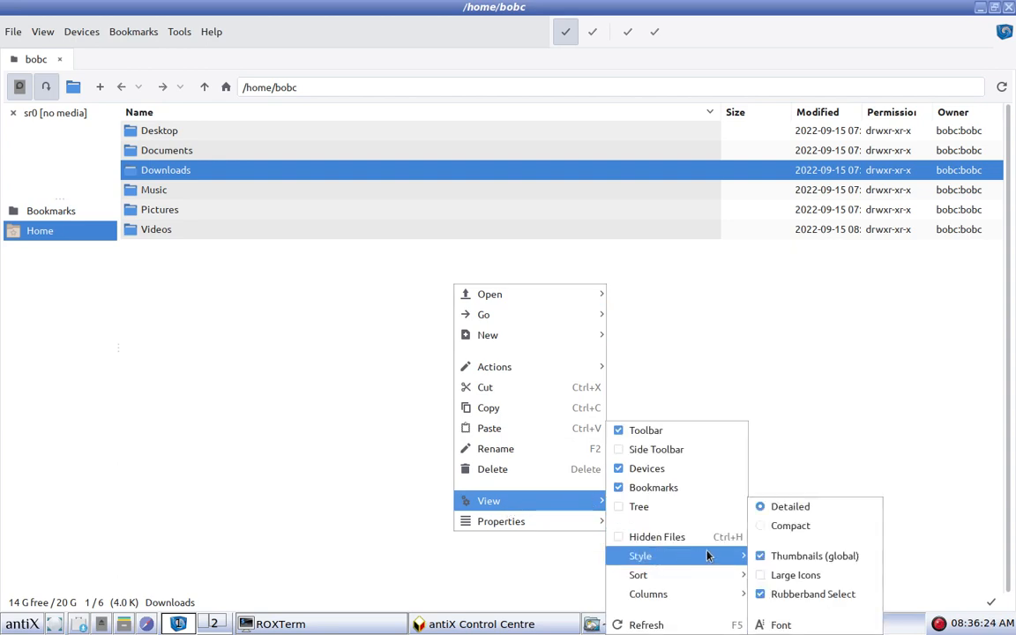
- Switch zzzFM's home folder view to Large Icons, then close zzzFM
{"action": "left_click", "coordinate": [795, 573]}
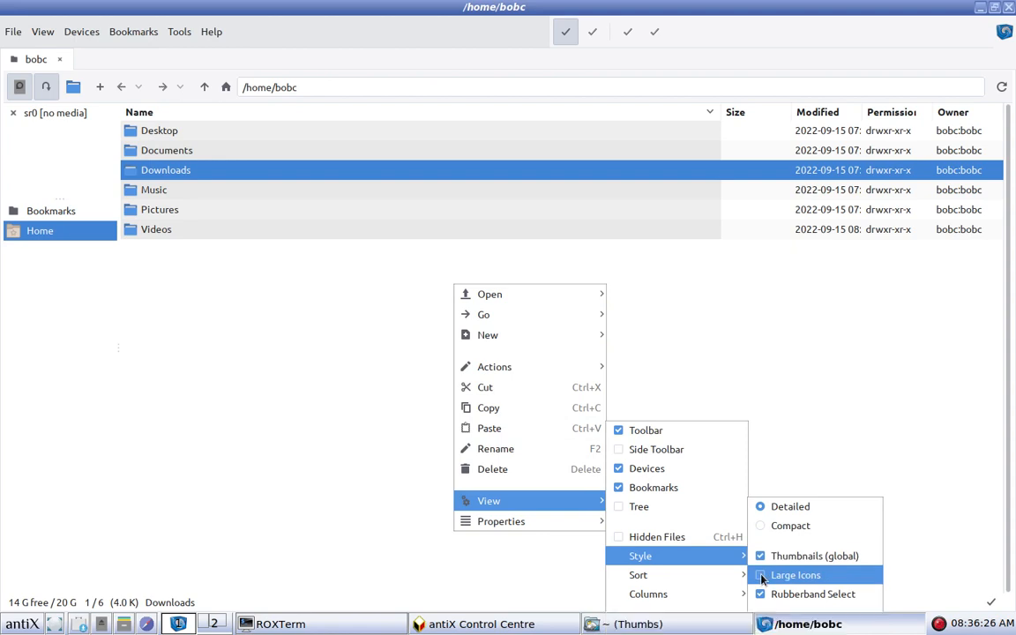
{"action": "left_click", "coordinate": [795, 574]}
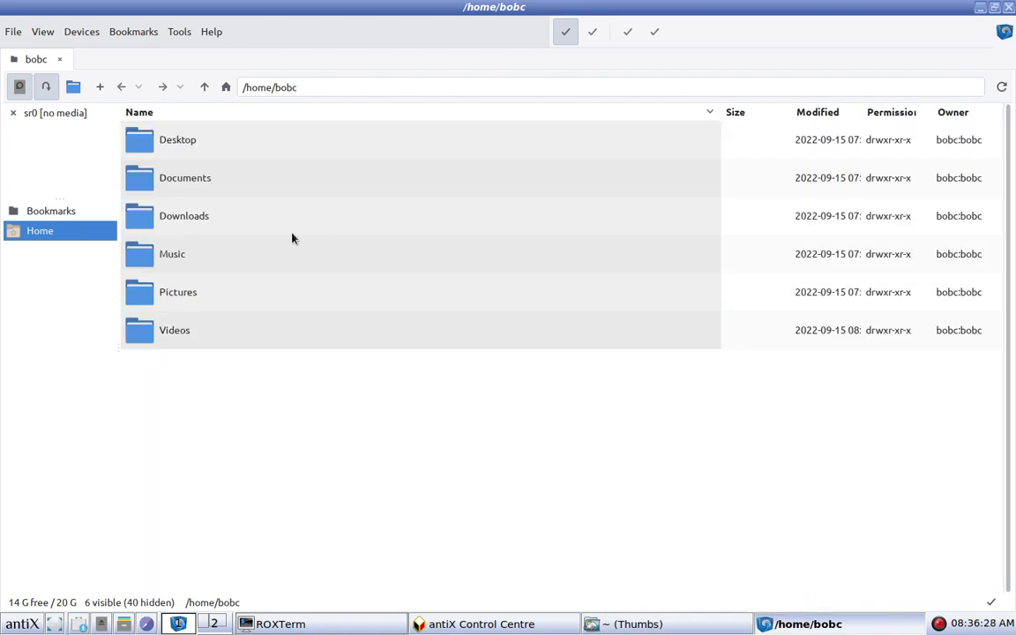
{"action": "mouse_move", "coordinate": [236, 215]}
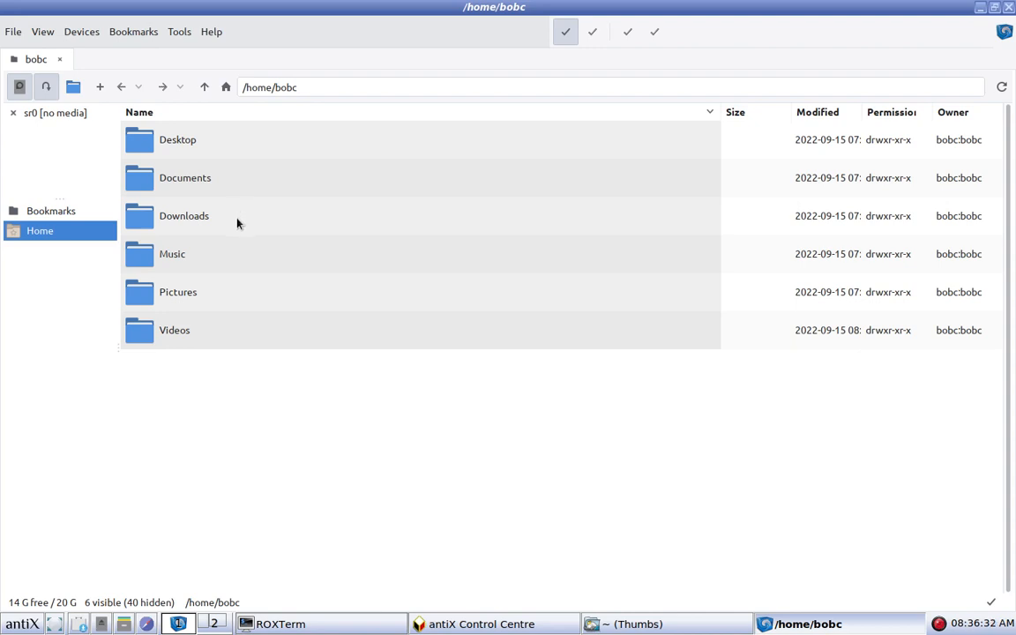
{"action": "mouse_move", "coordinate": [548, 71]}
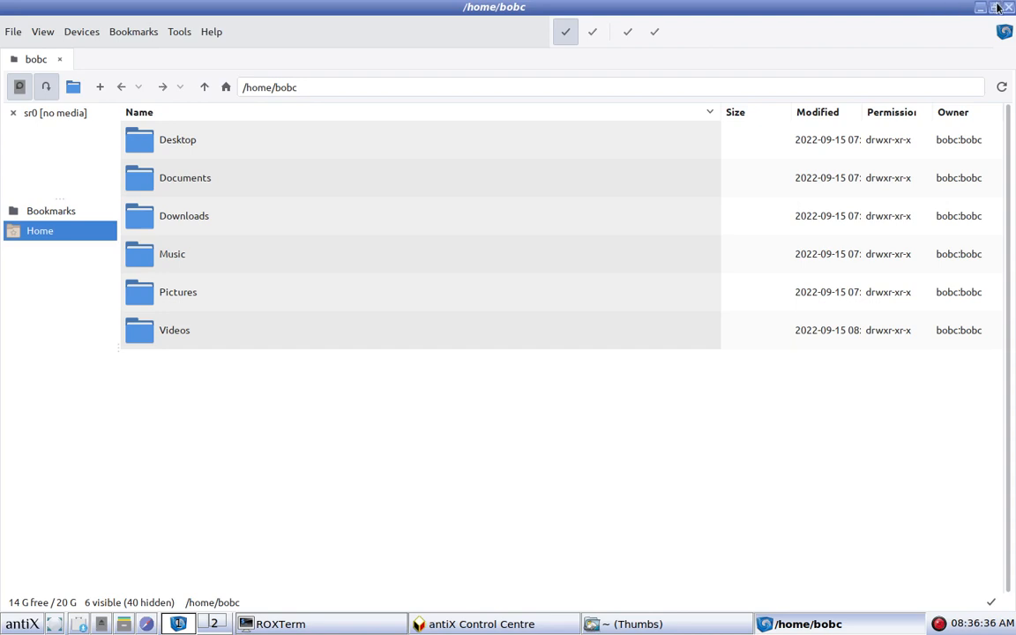
{"action": "mouse_move", "coordinate": [1007, 8]}
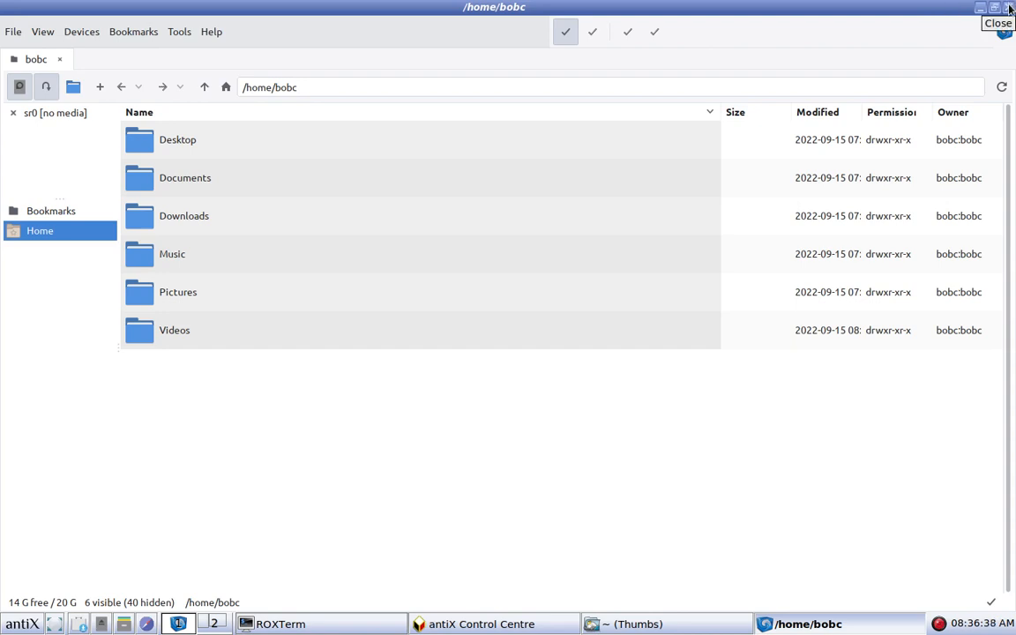
{"action": "left_click", "coordinate": [1009, 8]}
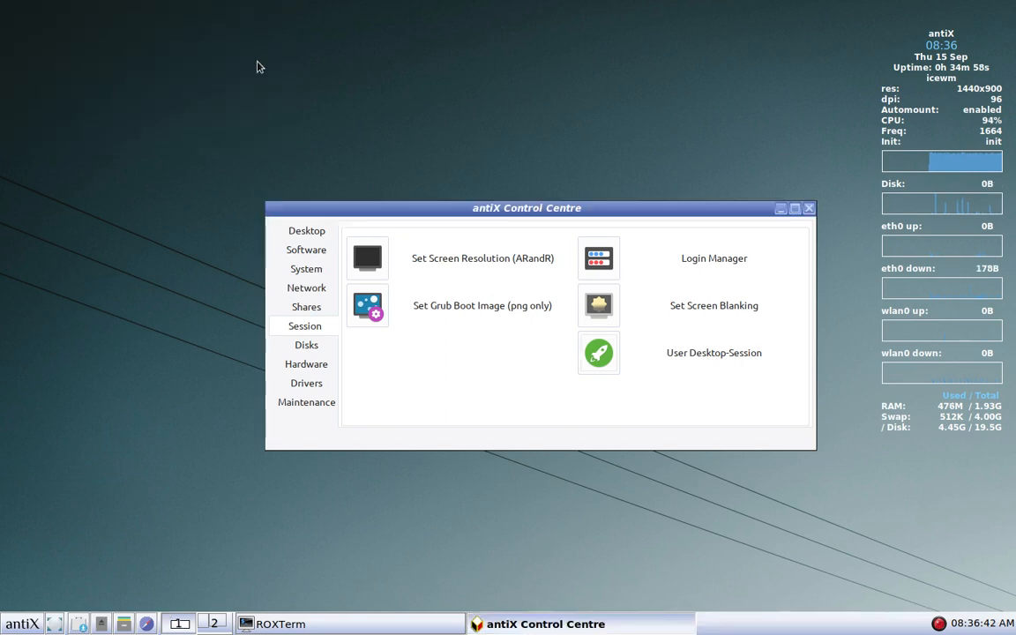
{"action": "mouse_move", "coordinate": [256, 244]}
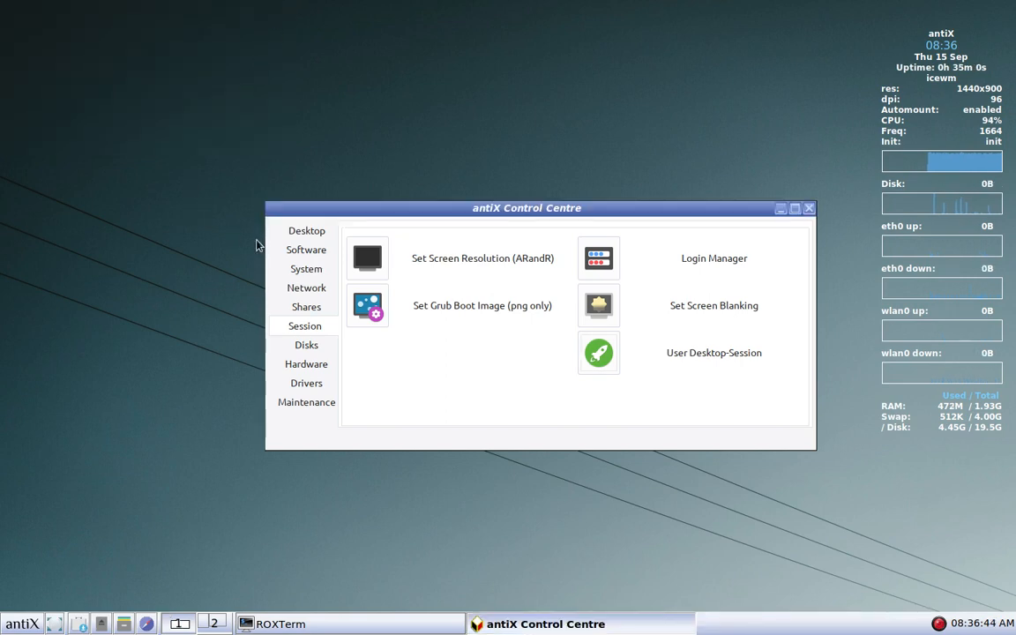
- Switch antiX Control Centre from Software to the Desktop settings category
{"action": "left_click", "coordinate": [306, 249]}
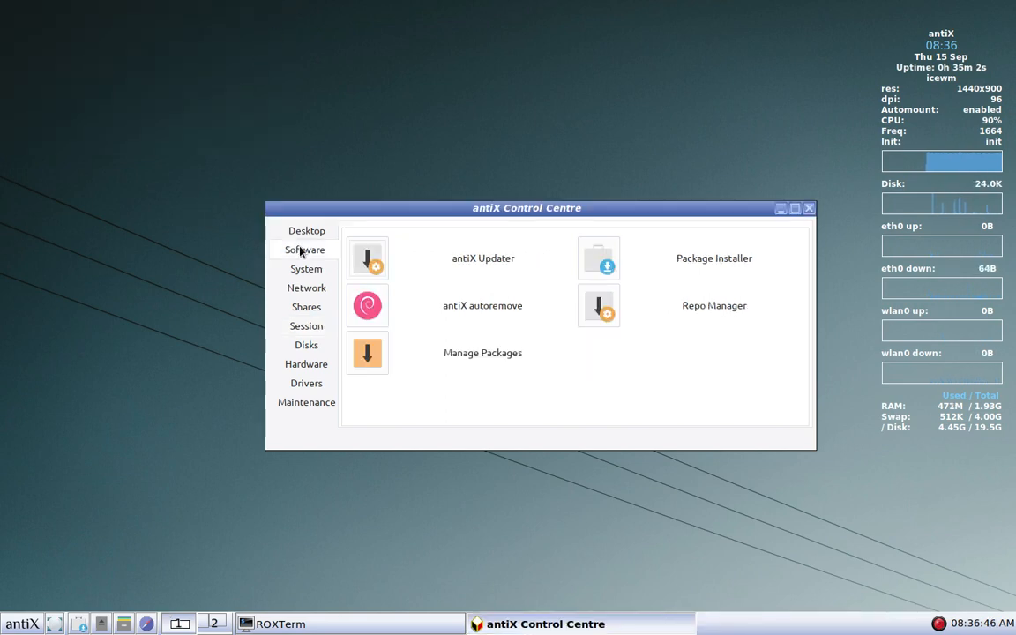
{"action": "left_click", "coordinate": [304, 230]}
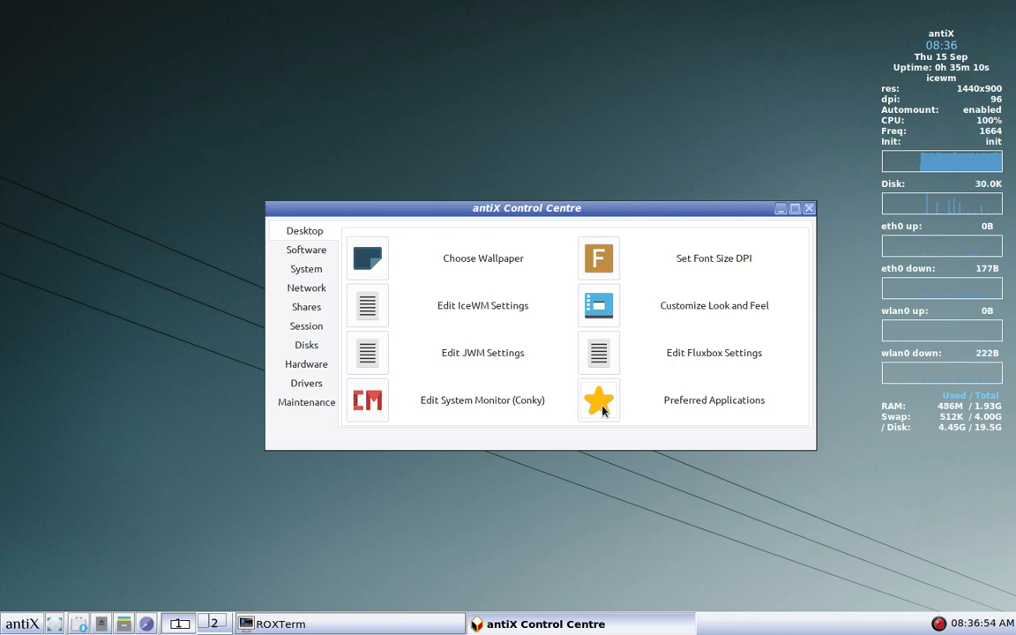
- Set zzzfm.desktop as the File Manager in Preferred Applications
{"action": "left_click", "coordinate": [598, 399]}
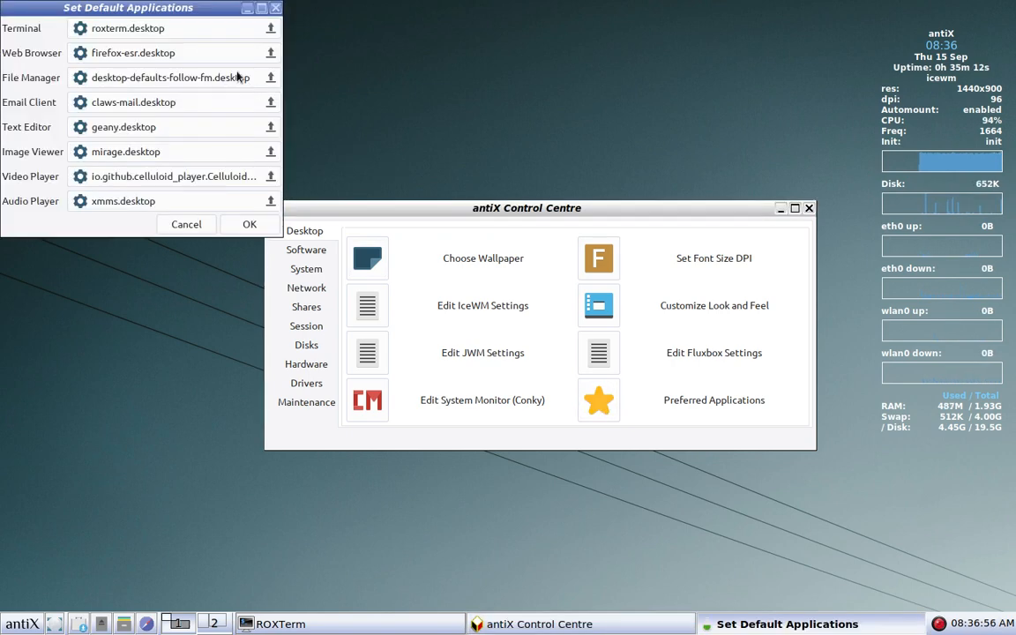
{"action": "mouse_move", "coordinate": [252, 78]}
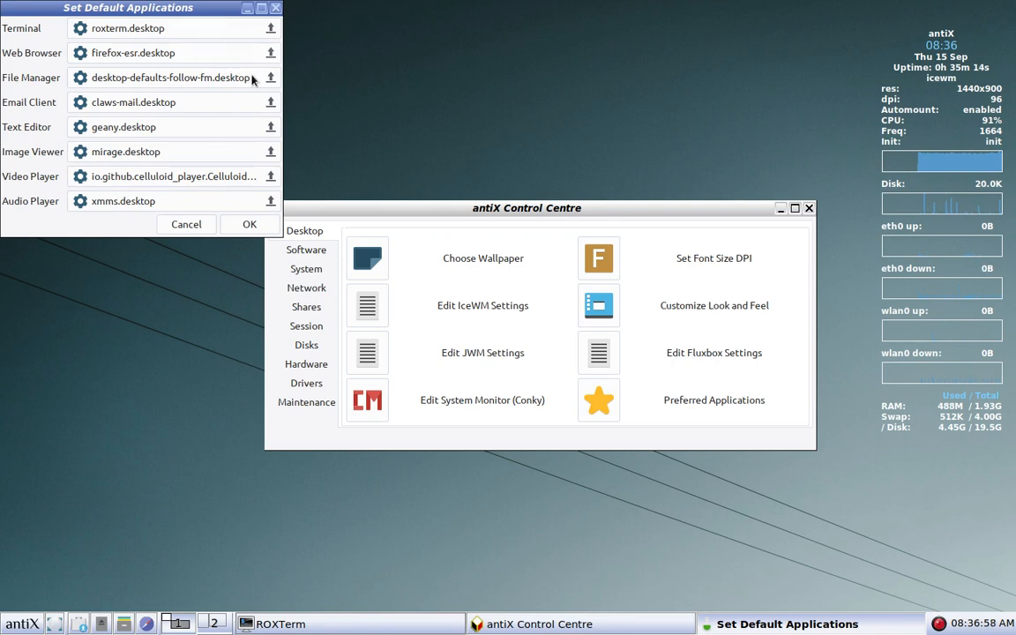
{"action": "left_click", "coordinate": [271, 77]}
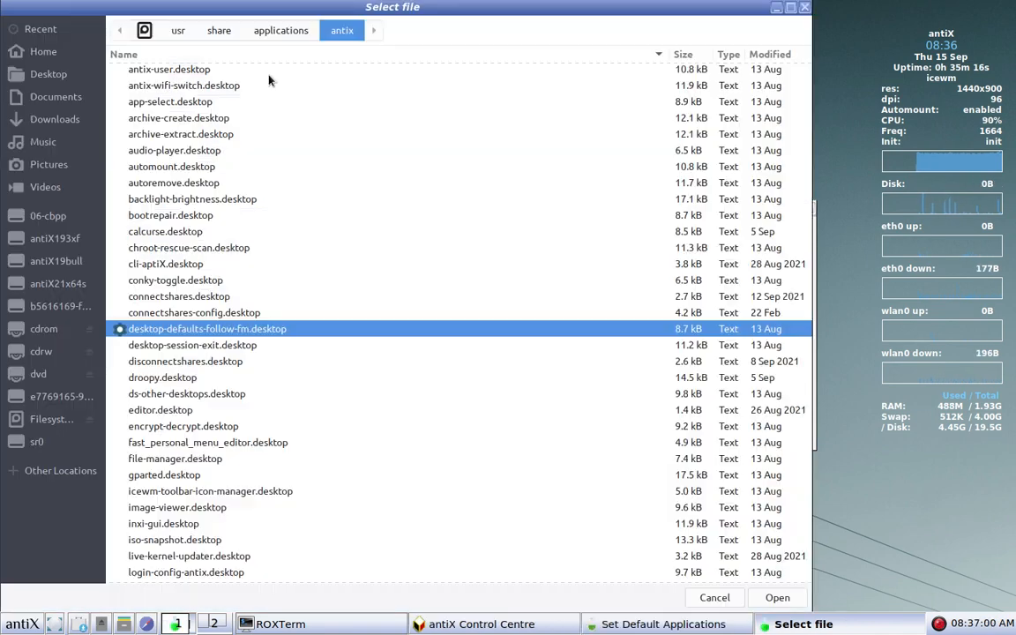
{"action": "left_click", "coordinate": [280, 30]}
{"action": "type", "text": "z"}
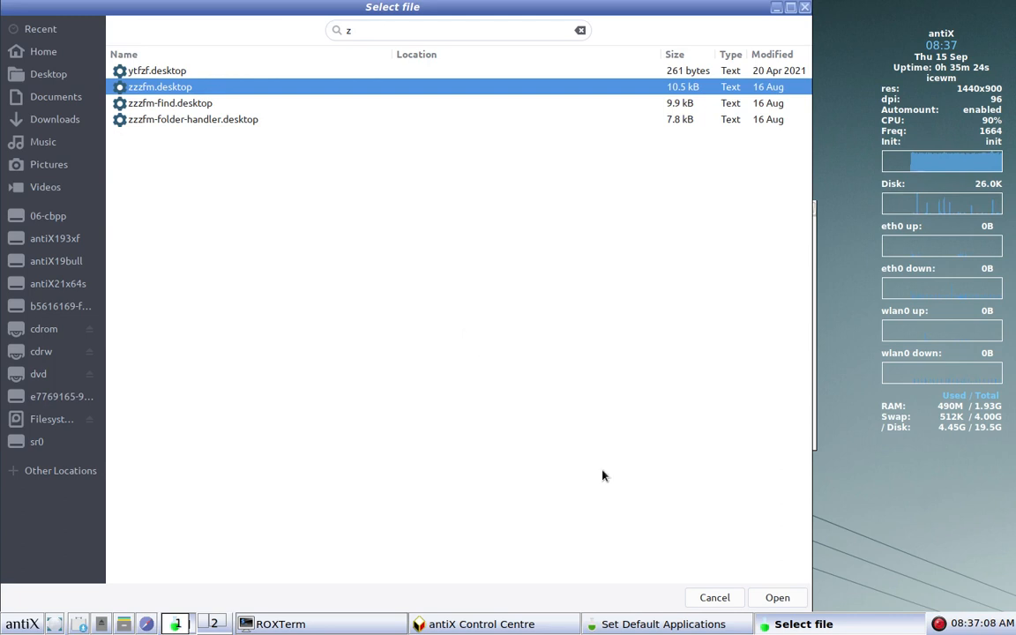
{"action": "left_click", "coordinate": [777, 597]}
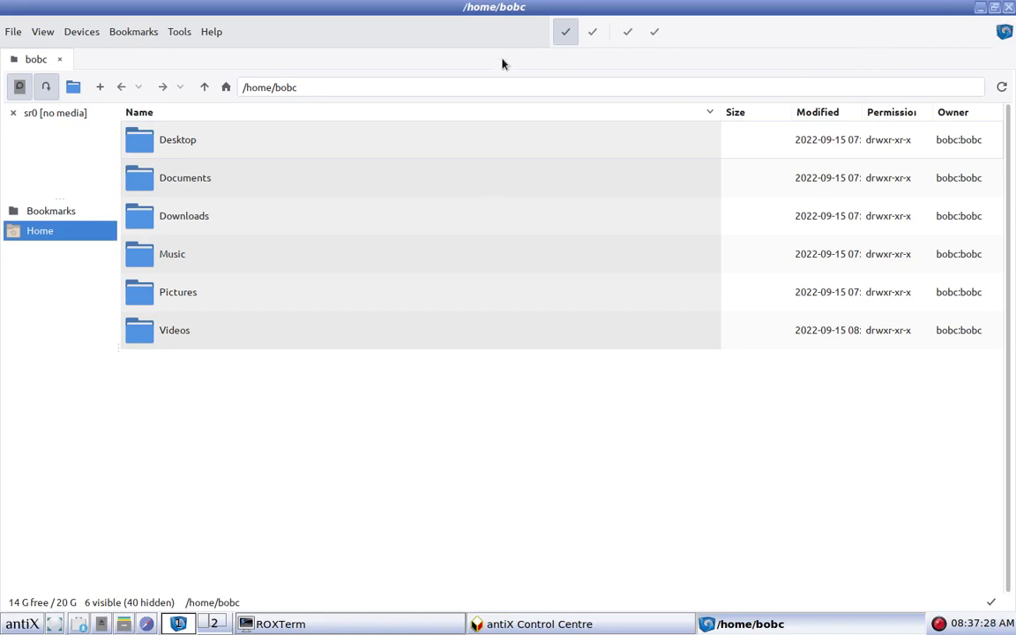
{"action": "mouse_move", "coordinate": [58, 38]}
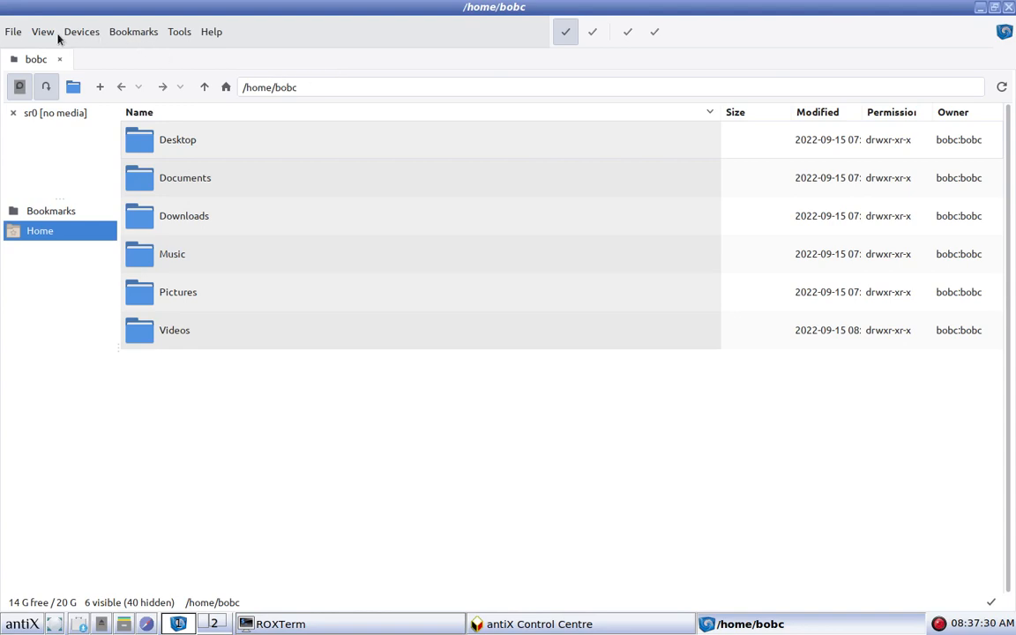
- Open zzzFM's File menu showing Open URL, File Search, Terminal, New Window and Exit
{"action": "left_click", "coordinate": [13, 32]}
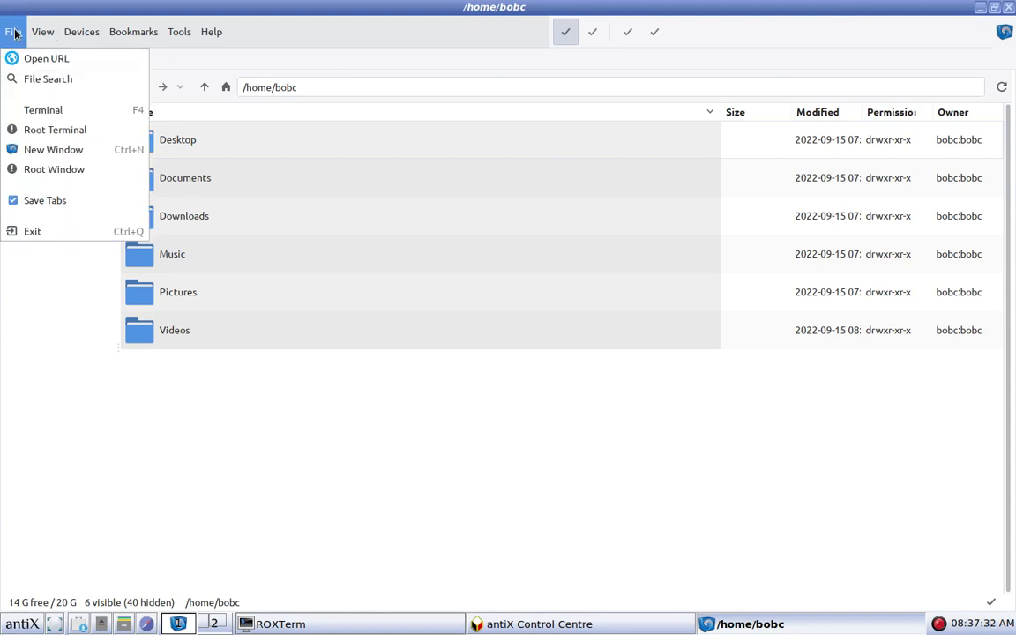
{"action": "mouse_move", "coordinate": [45, 200]}
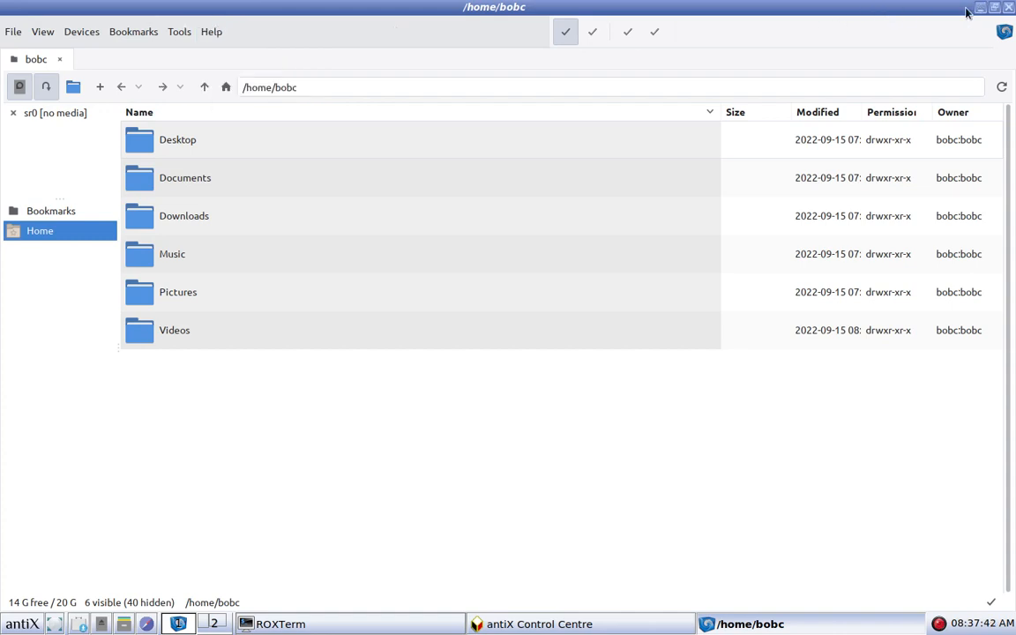
{"action": "mouse_move", "coordinate": [844, 29]}
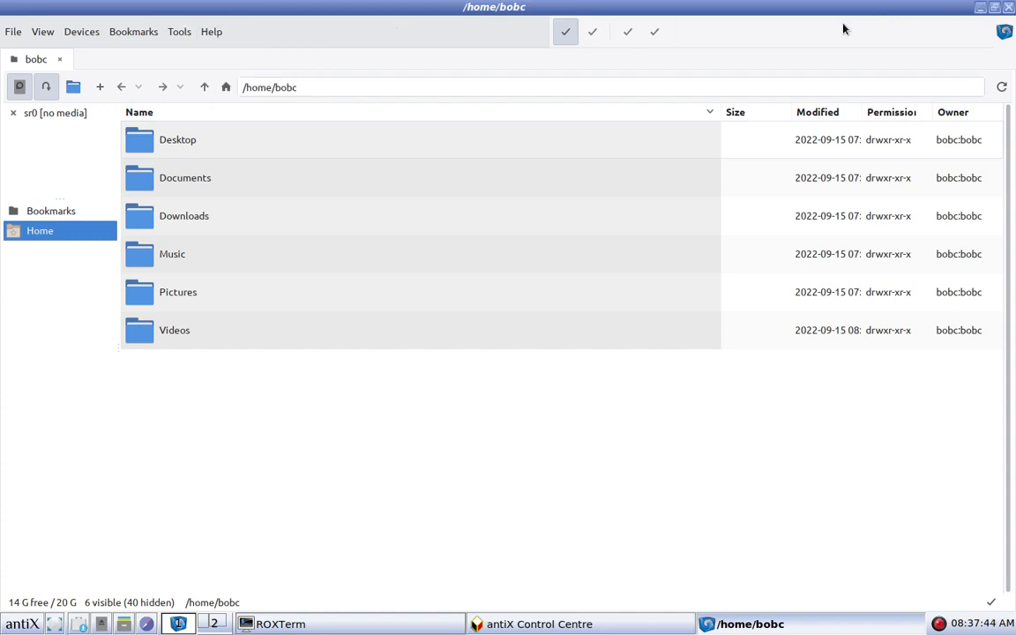
{"action": "mouse_move", "coordinate": [890, 19]}
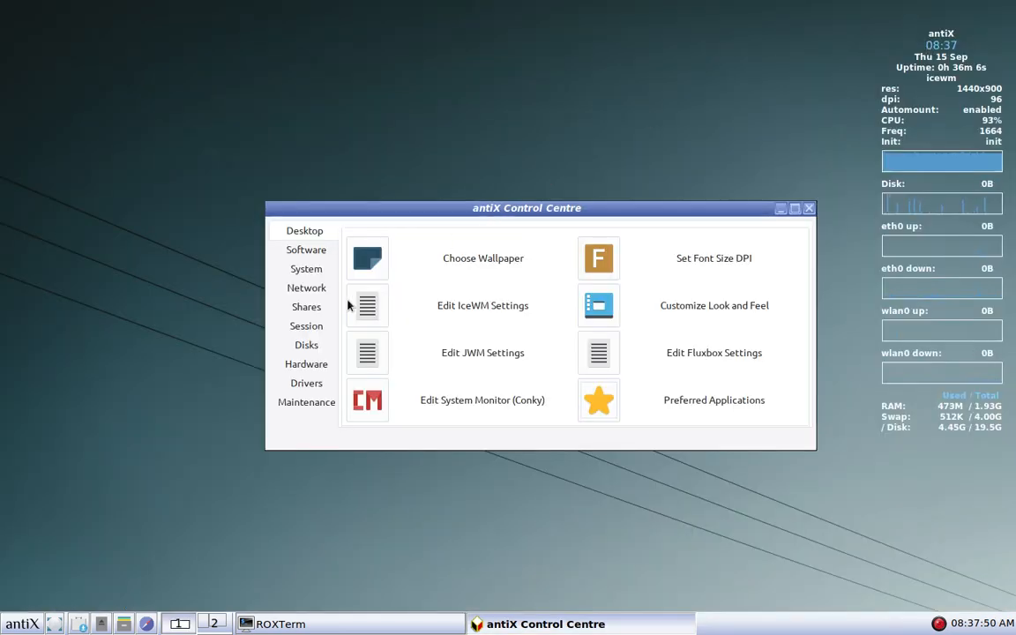
{"action": "mouse_move", "coordinate": [136, 448]}
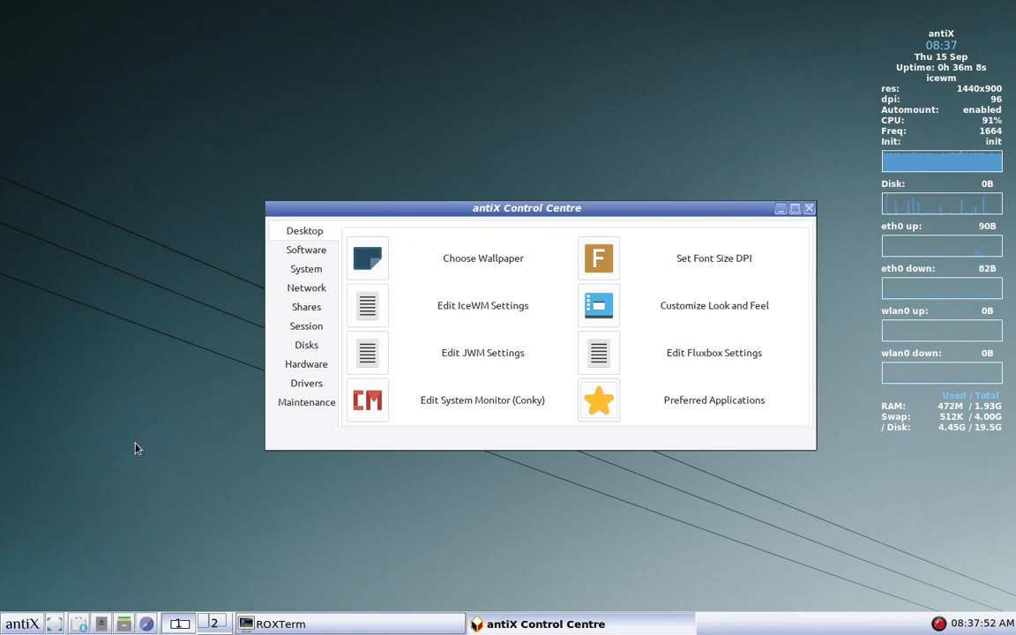
{"action": "mouse_move", "coordinate": [113, 454]}
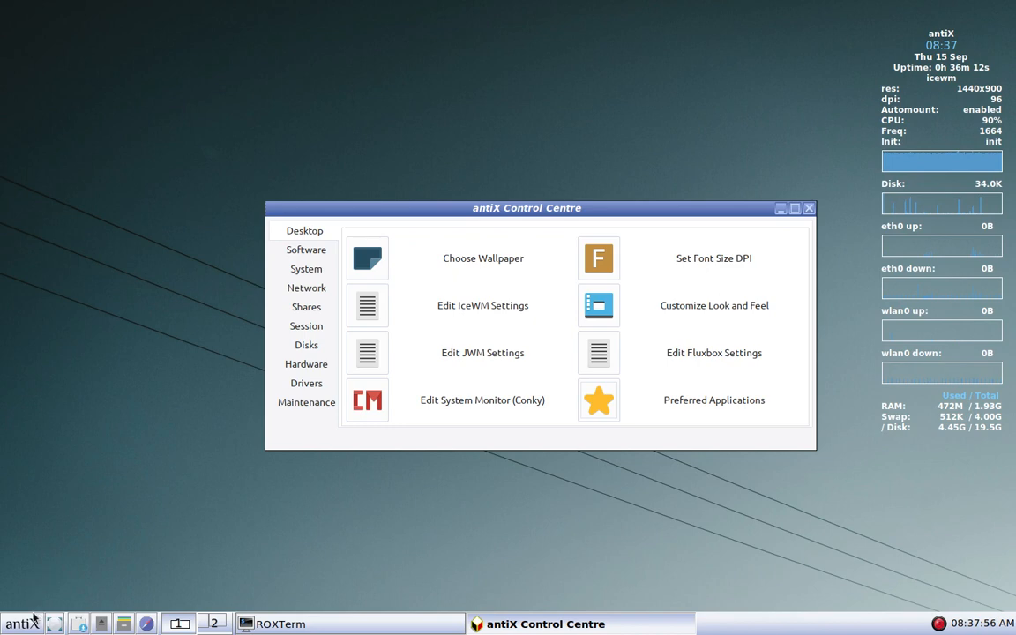
{"action": "mouse_move", "coordinate": [20, 623]}
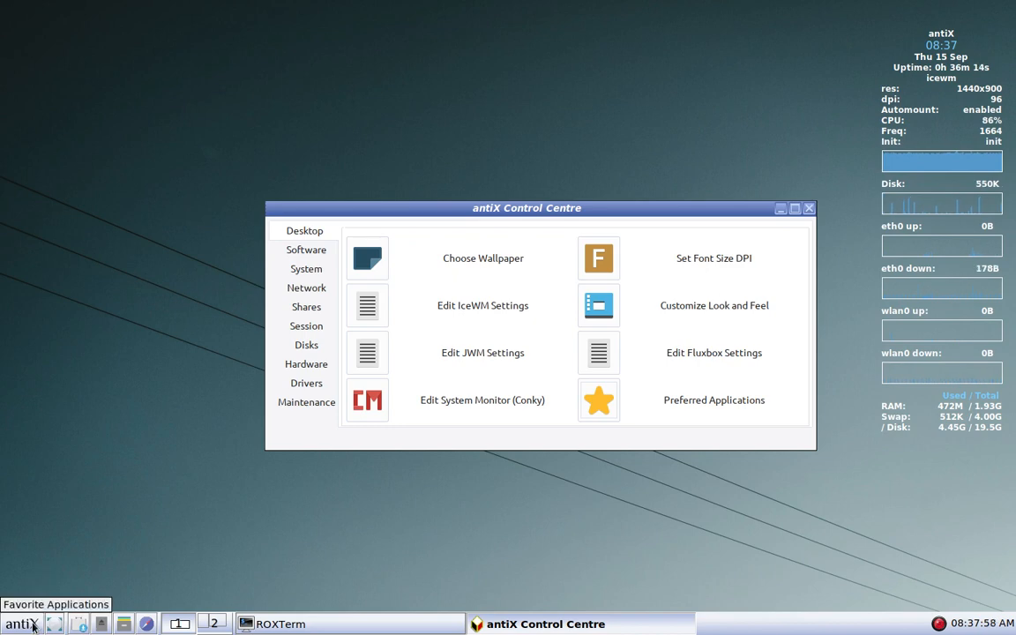
{"action": "mouse_move", "coordinate": [56, 617]}
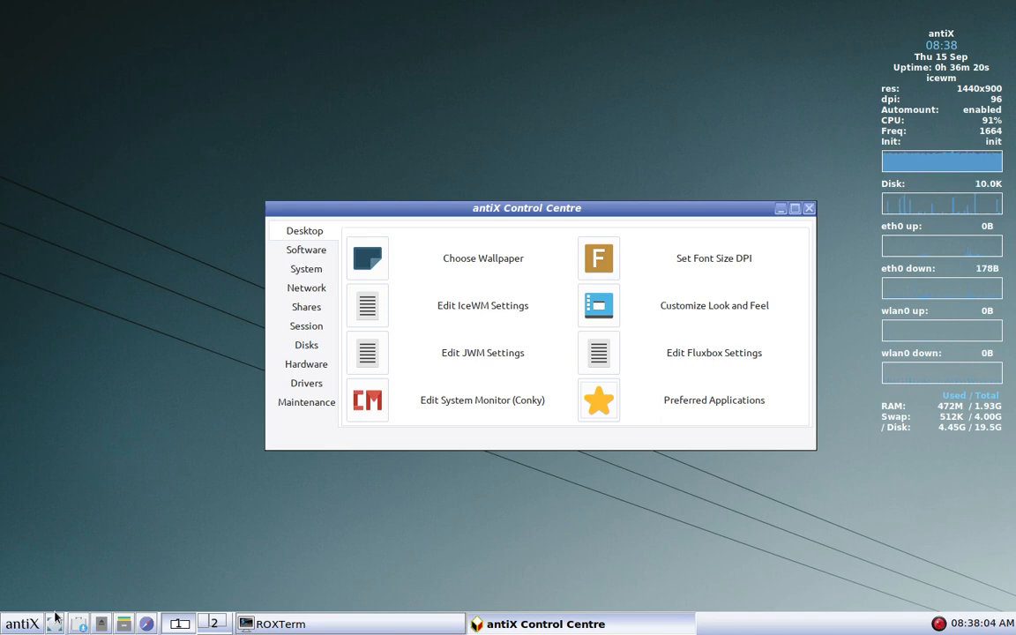
- Open the antiX start menu with its Applications and System submenus
{"action": "left_click", "coordinate": [21, 623]}
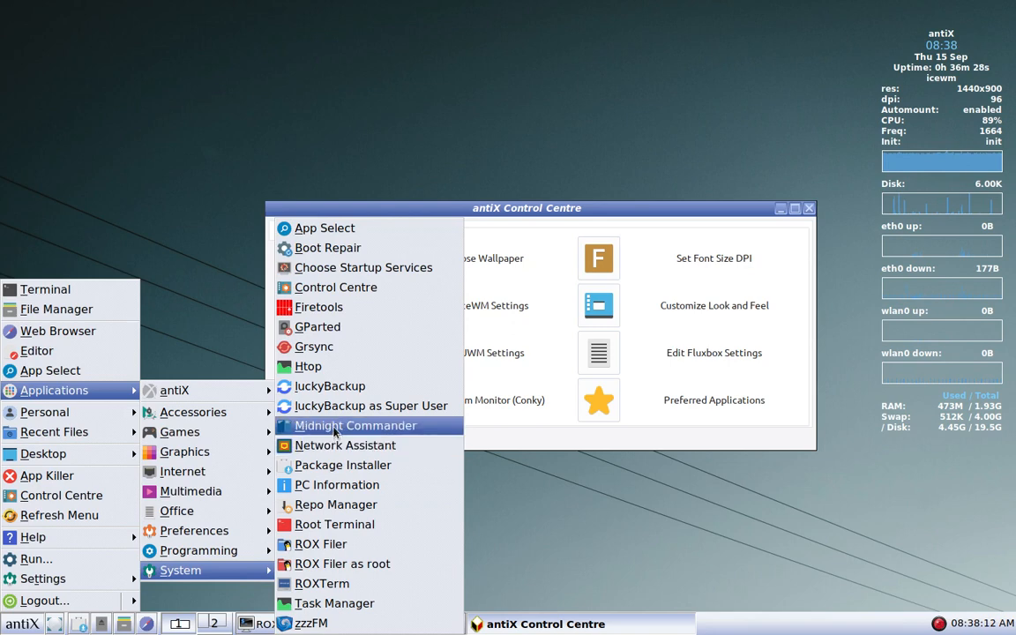
- Launch Midnight Commander from the applications menu
{"action": "left_click", "coordinate": [355, 425]}
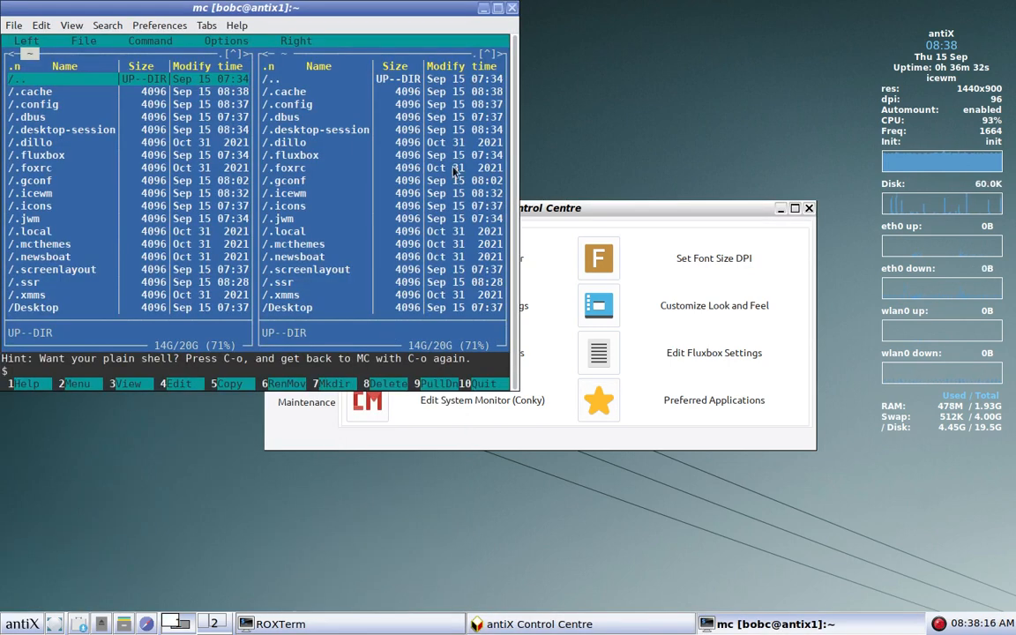
{"action": "mouse_move", "coordinate": [162, 587]}
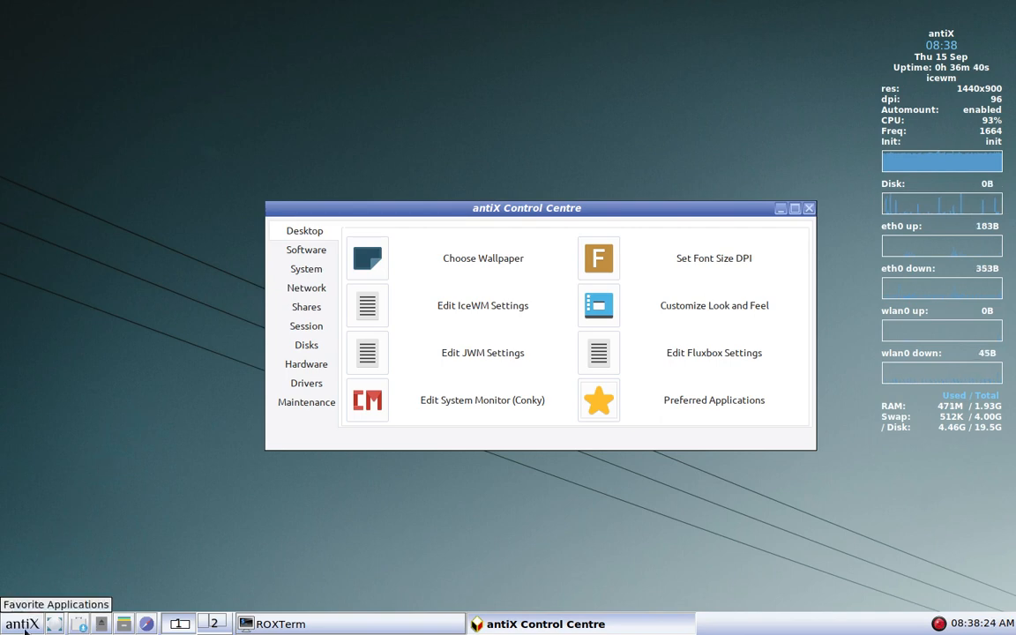
- Open the antiX main menu's Applications > antiX tools submenu
{"action": "left_click", "coordinate": [21, 624]}
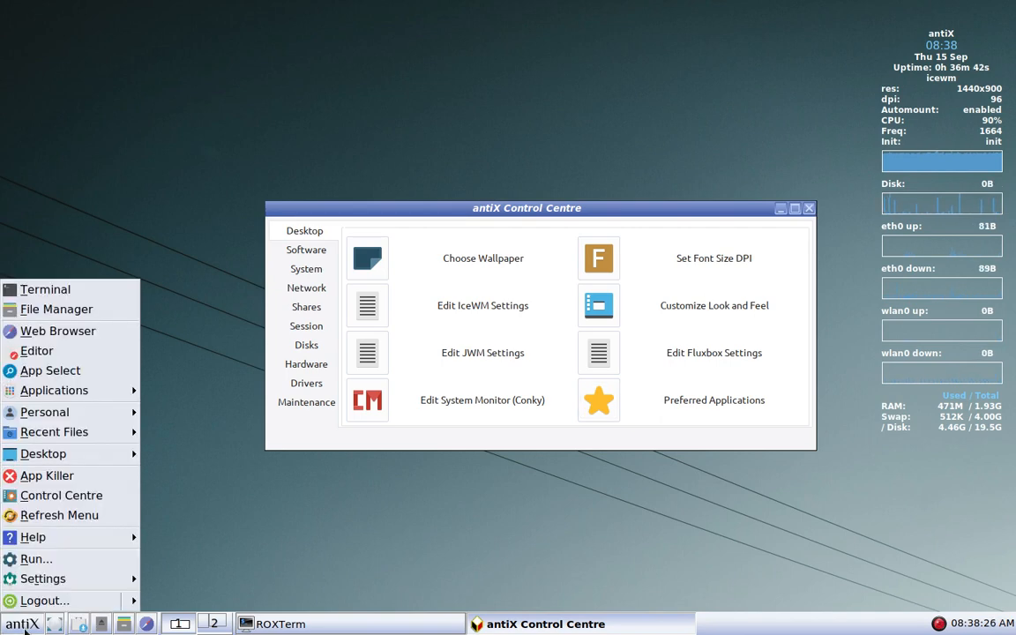
{"action": "left_click", "coordinate": [53, 389]}
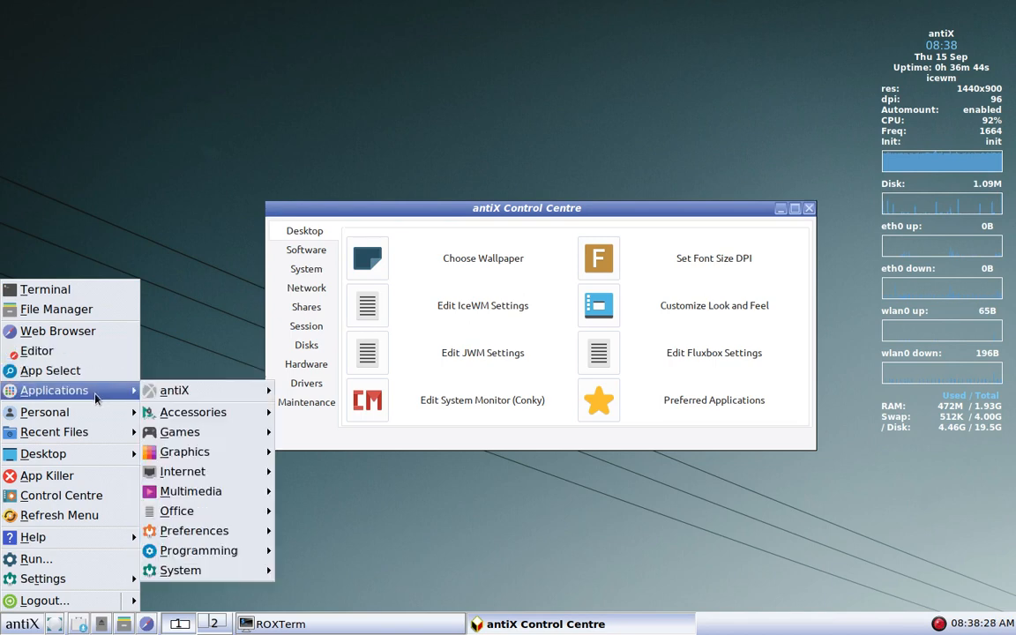
{"action": "left_click", "coordinate": [174, 390]}
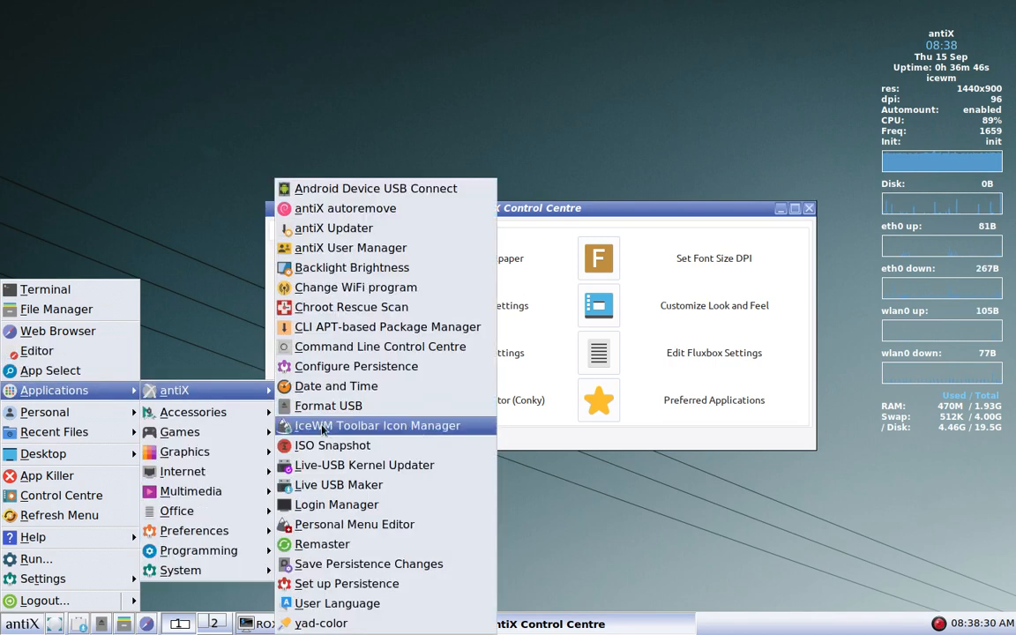
{"action": "mouse_move", "coordinate": [457, 428]}
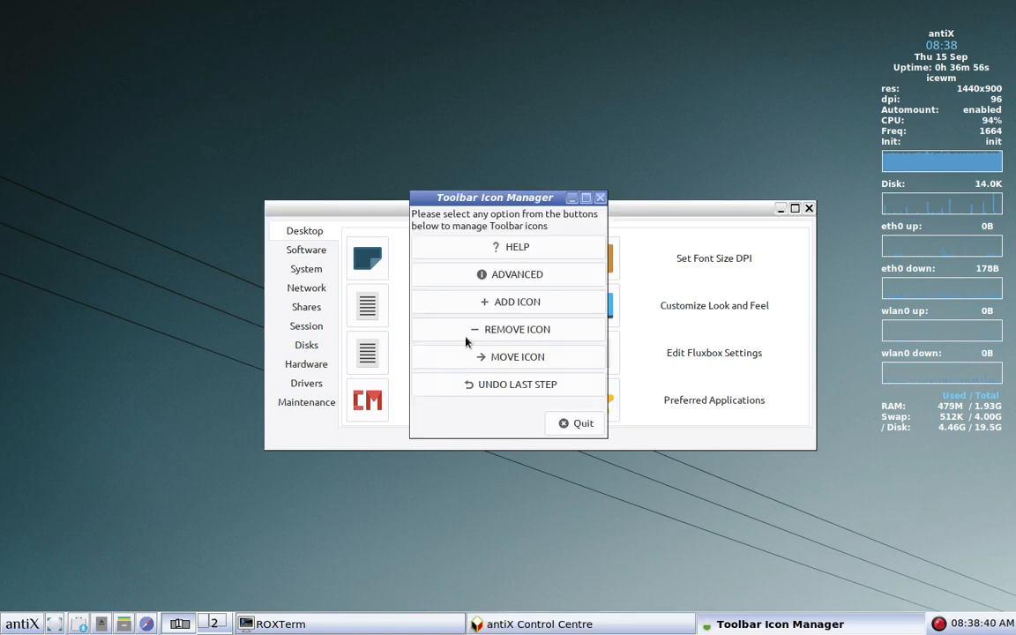
- Add a Links 2 launcher icon to the IceWM toolbar
{"action": "left_click", "coordinate": [517, 300]}
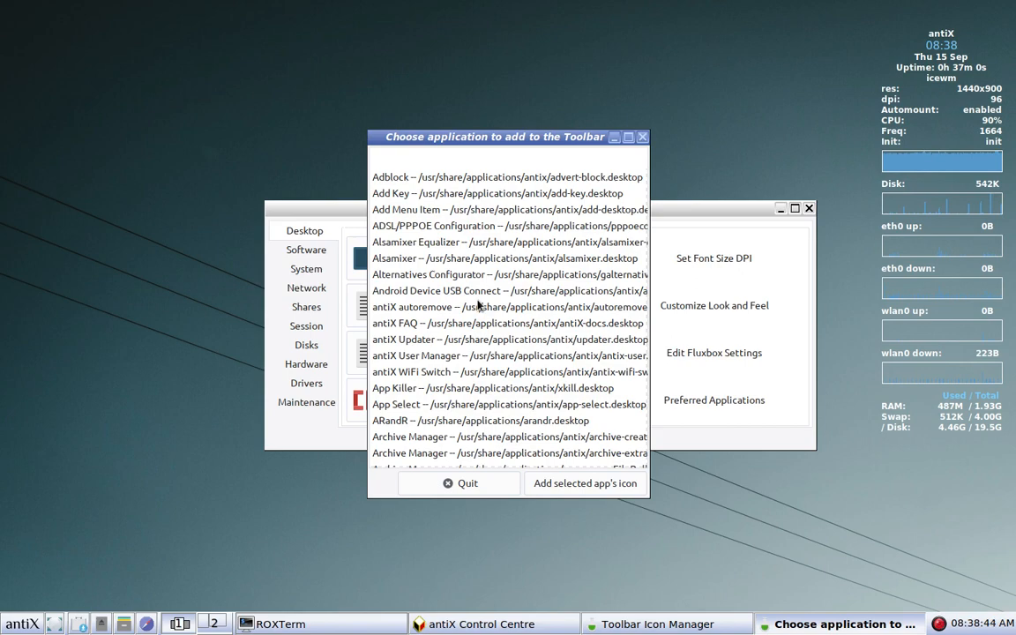
{"action": "scroll", "scroll_direction": "down", "scroll_amount": 3}
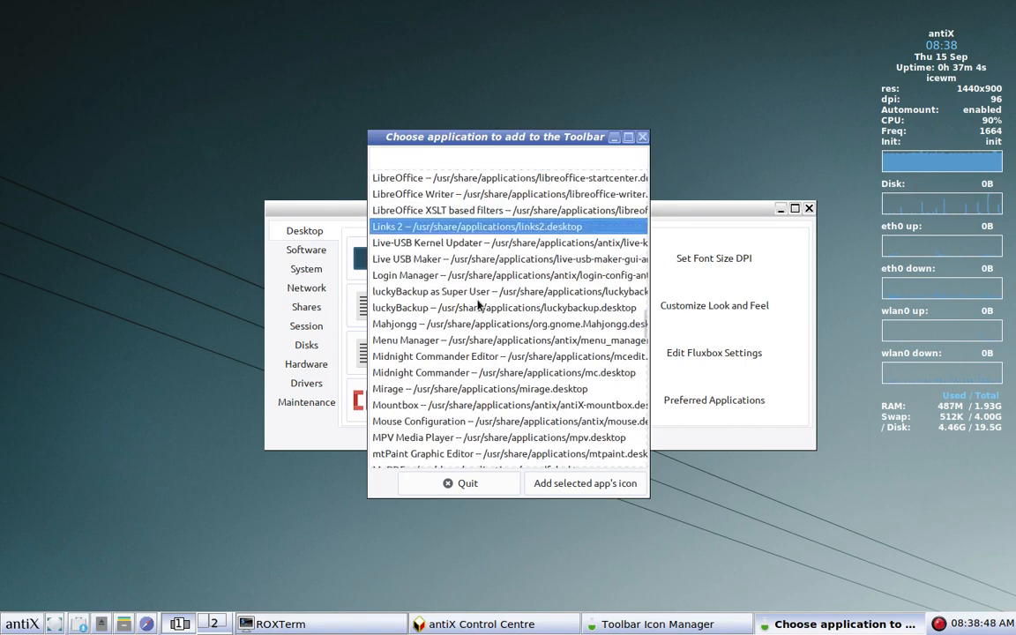
{"action": "left_click", "coordinate": [502, 372]}
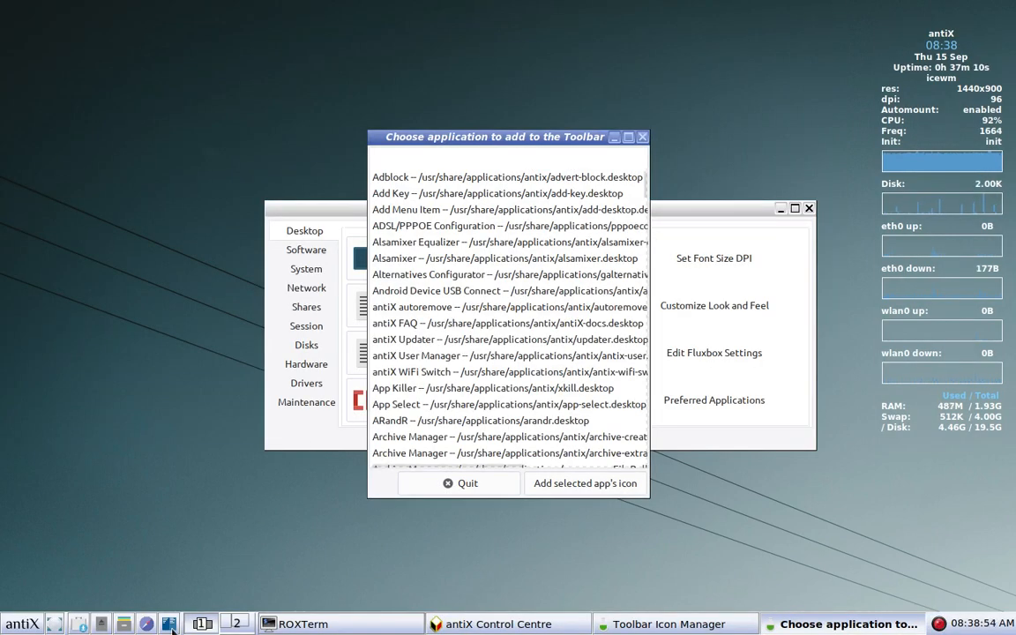
{"action": "mouse_move", "coordinate": [170, 623]}
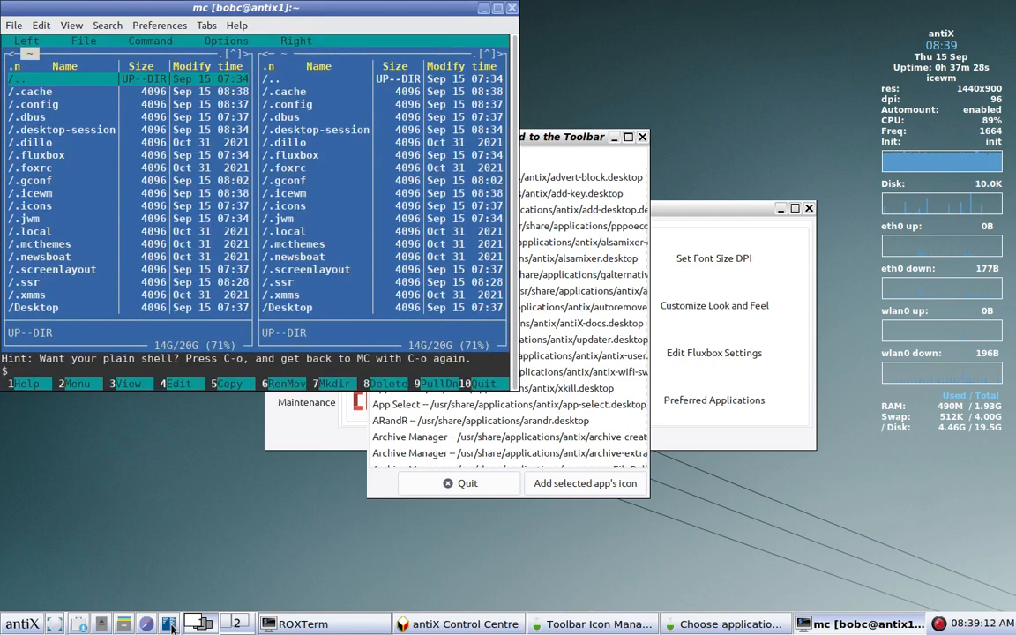
{"action": "mouse_move", "coordinate": [260, 409]}
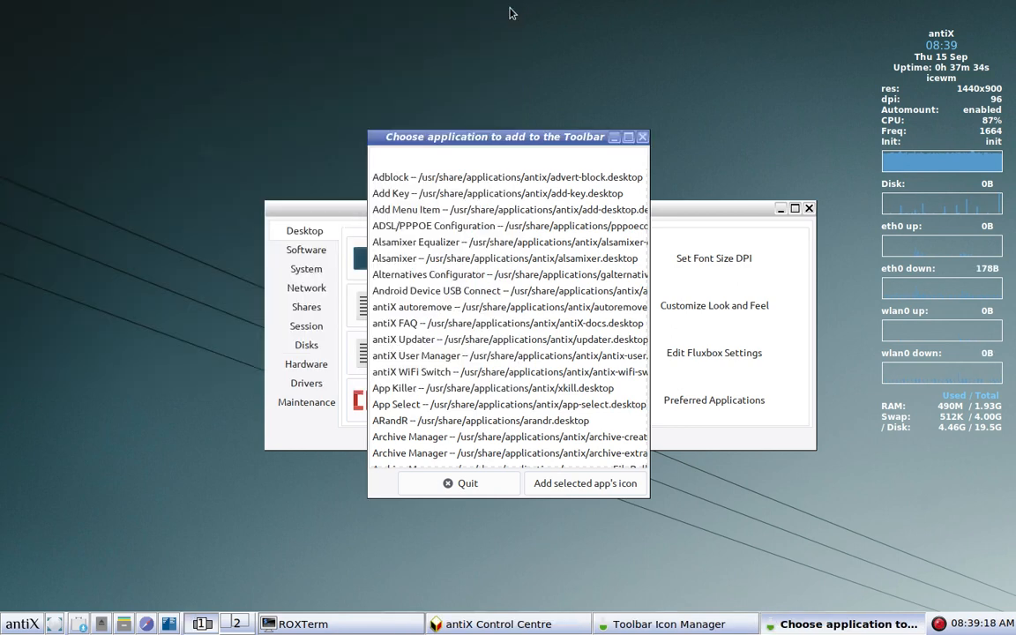
{"action": "mouse_move", "coordinate": [531, 127]}
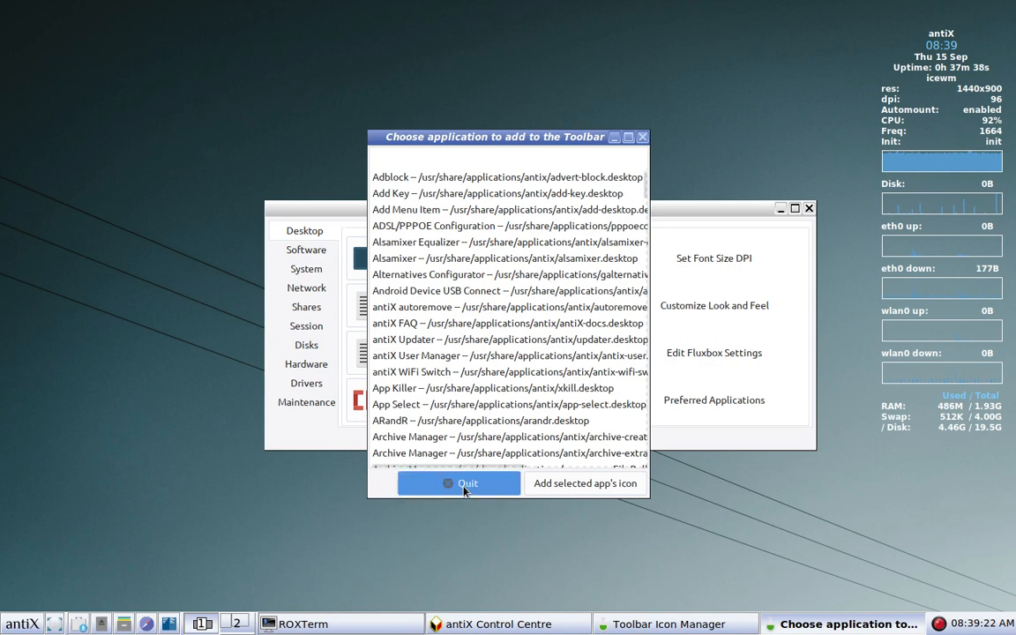
- Quit the Choose application dialog and the IceWM Toolbar Icon Manager
{"action": "left_click", "coordinate": [459, 483]}
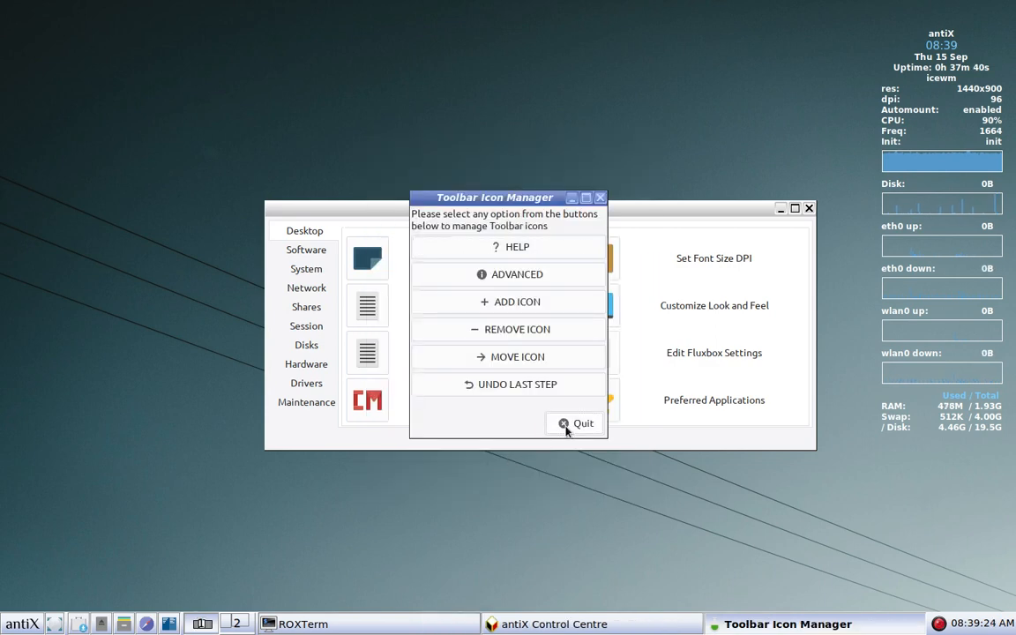
{"action": "left_click", "coordinate": [574, 424]}
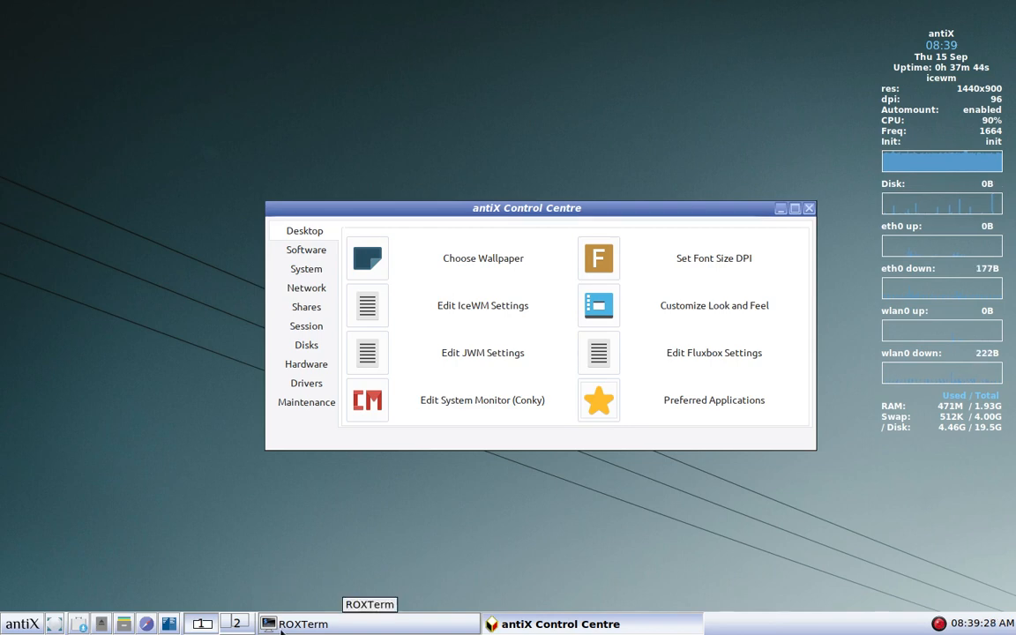
{"action": "mouse_move", "coordinate": [292, 581]}
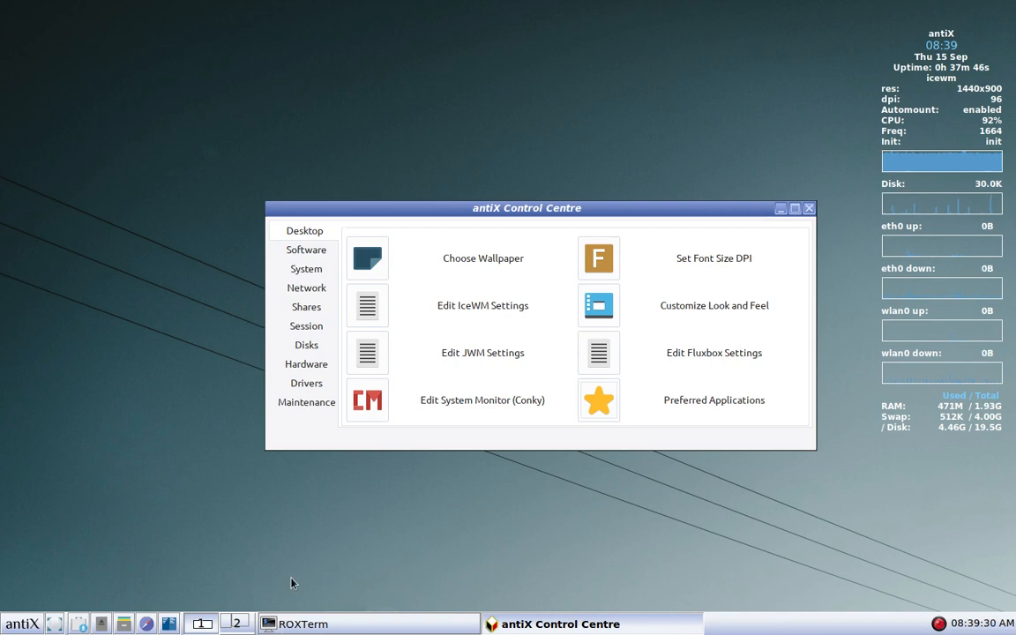
{"action": "mouse_move", "coordinate": [282, 586]}
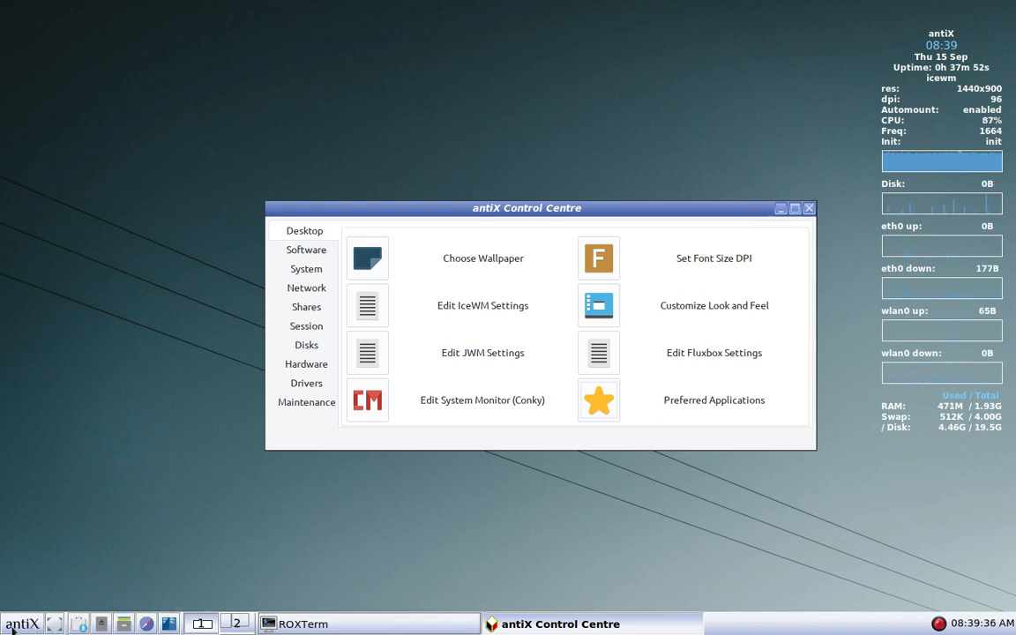
- Navigate the antiX main menu to the TaskBar preferences to enable double-height taskbar
{"action": "left_click", "coordinate": [22, 624]}
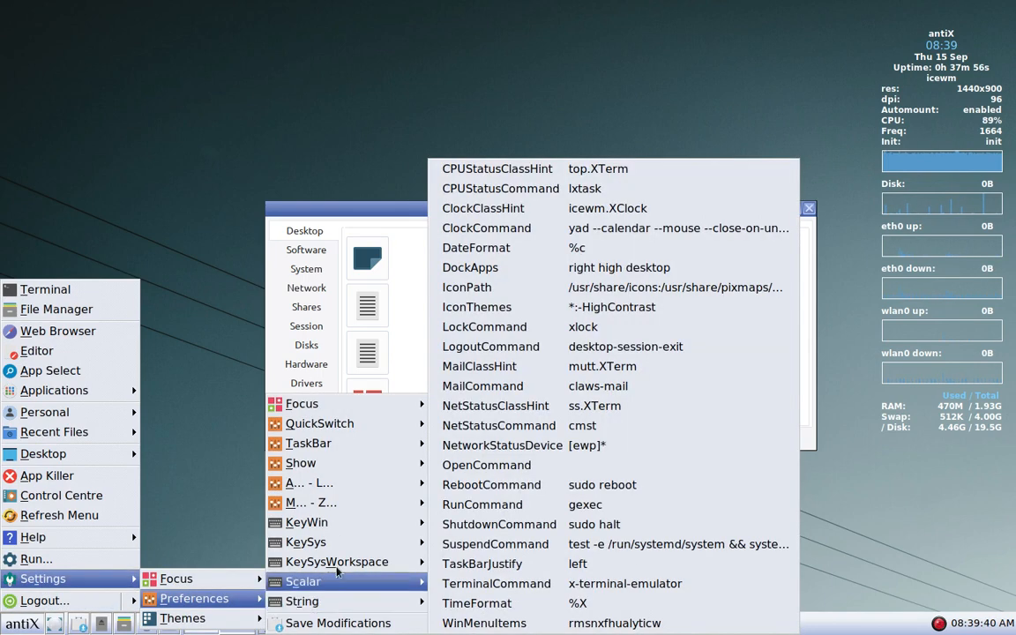
{"action": "mouse_move", "coordinate": [308, 443]}
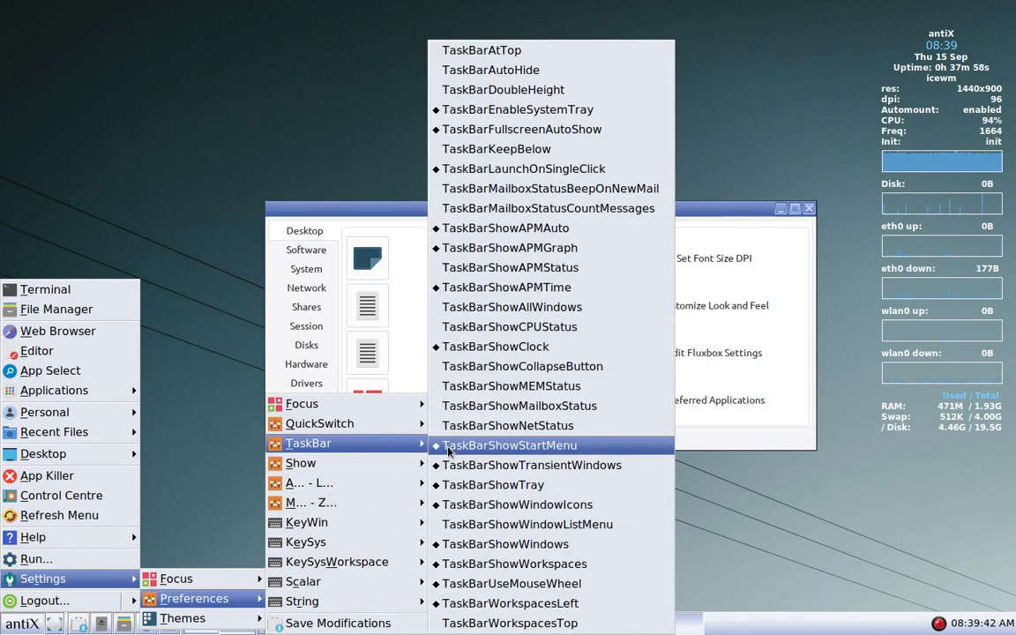
{"action": "mouse_move", "coordinate": [502, 89]}
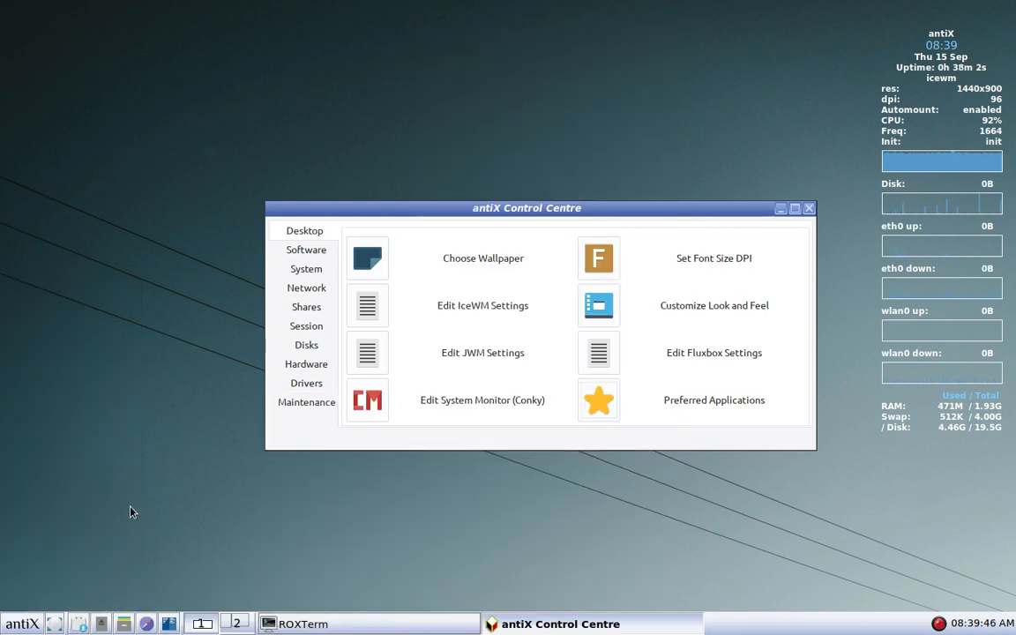
{"action": "left_click", "coordinate": [21, 624]}
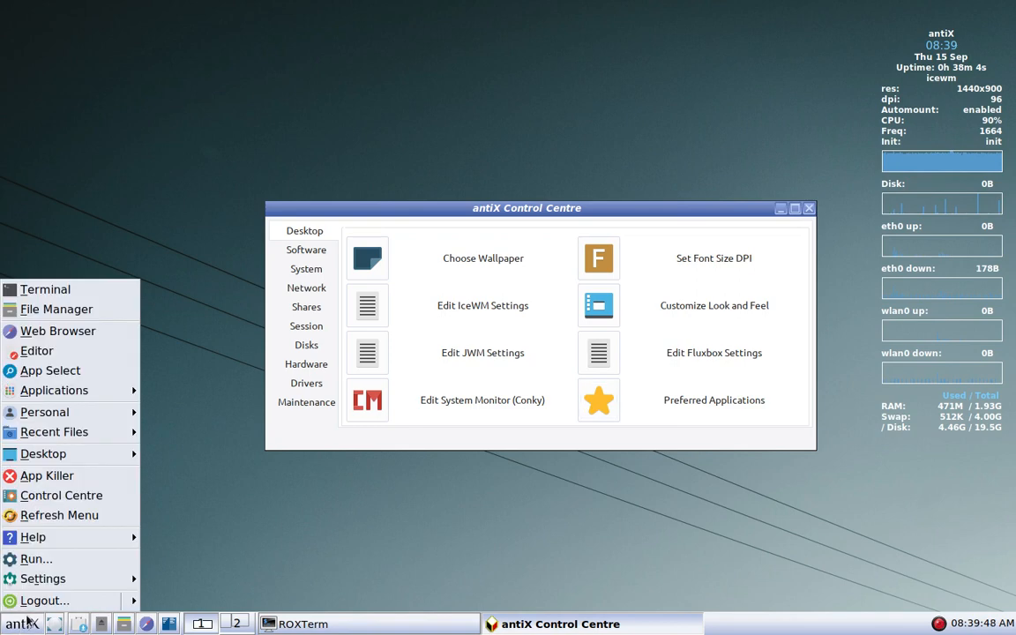
{"action": "left_click", "coordinate": [42, 578]}
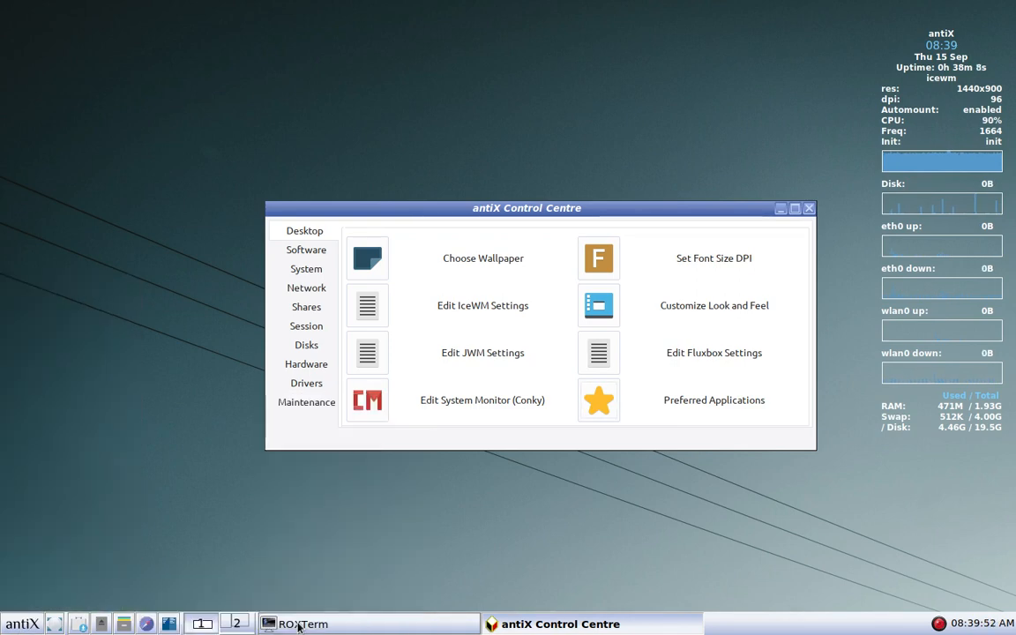
{"action": "left_click", "coordinate": [21, 624]}
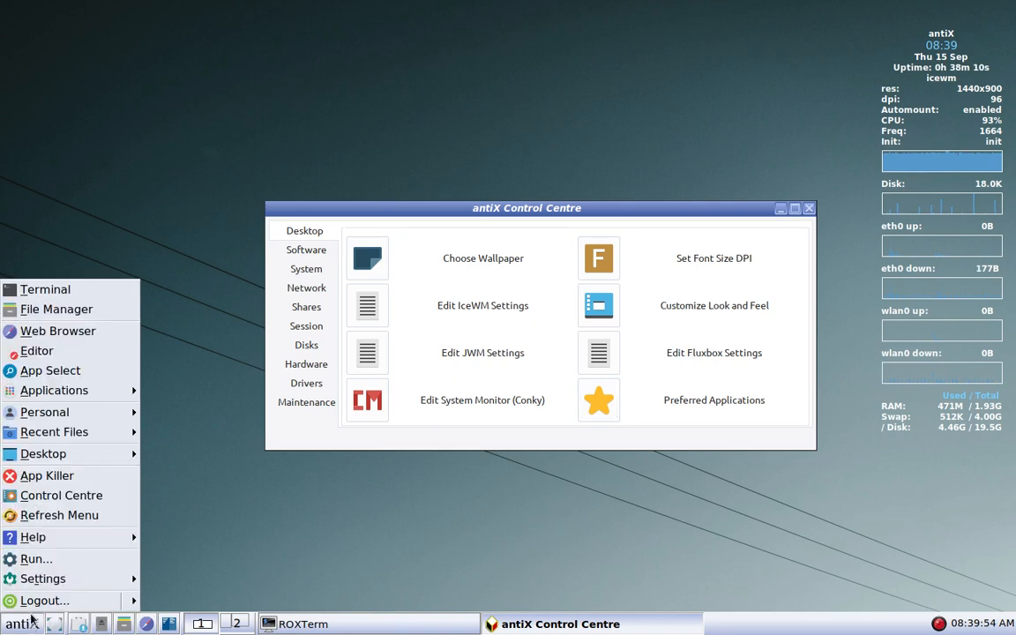
{"action": "left_click", "coordinate": [44, 600]}
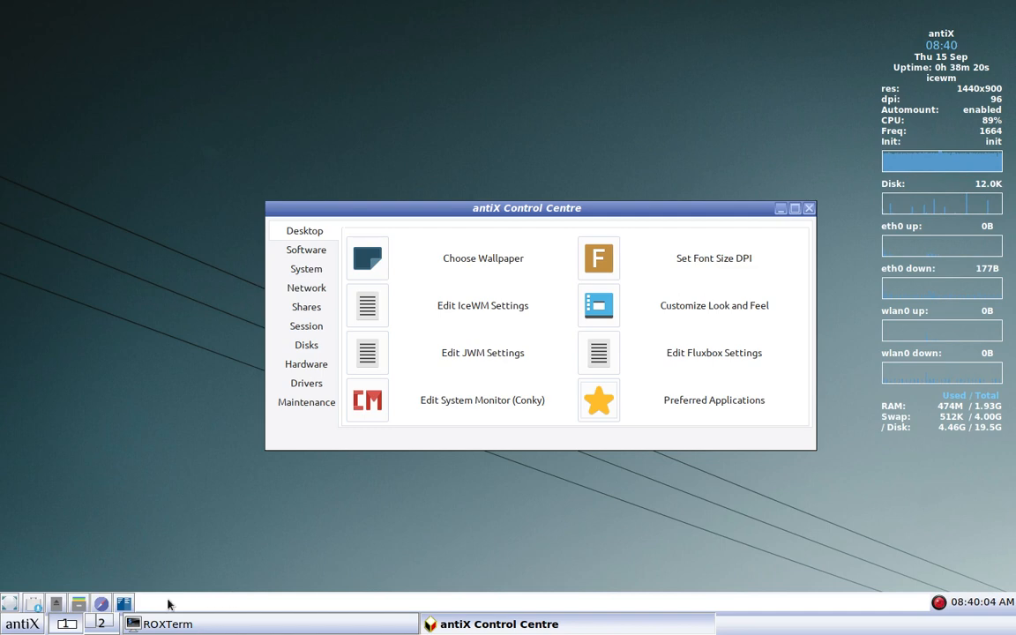
{"action": "mouse_move", "coordinate": [267, 623]}
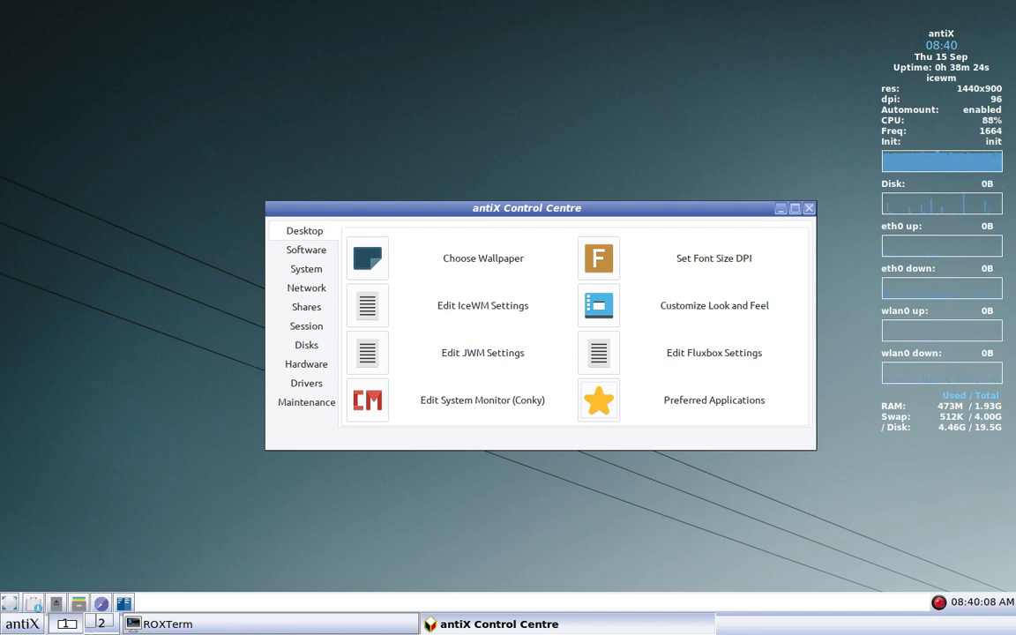
{"action": "mouse_move", "coordinate": [321, 492]}
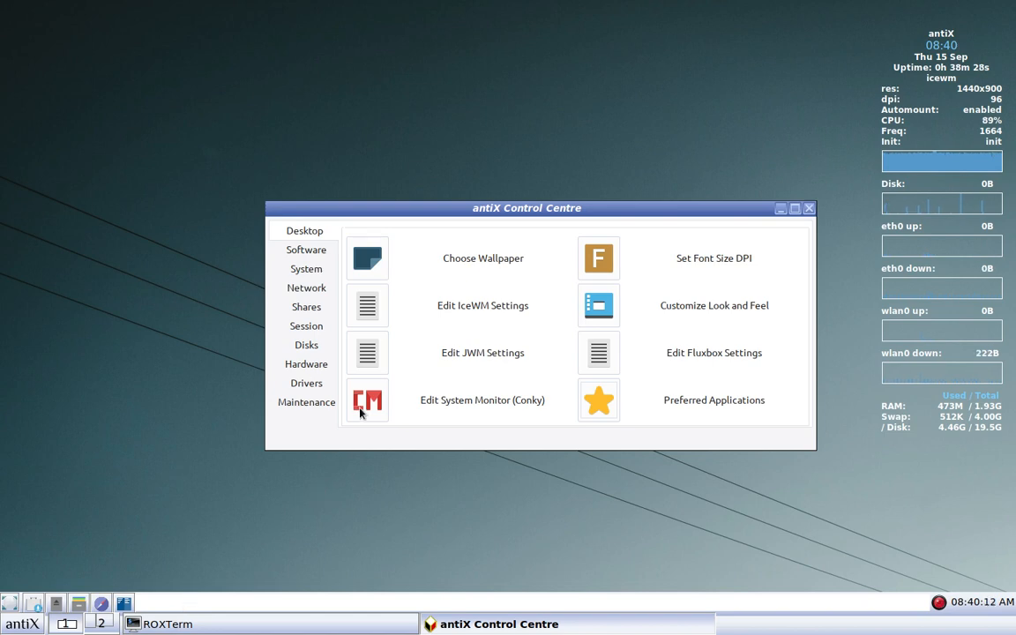
{"action": "mouse_move", "coordinate": [151, 588]}
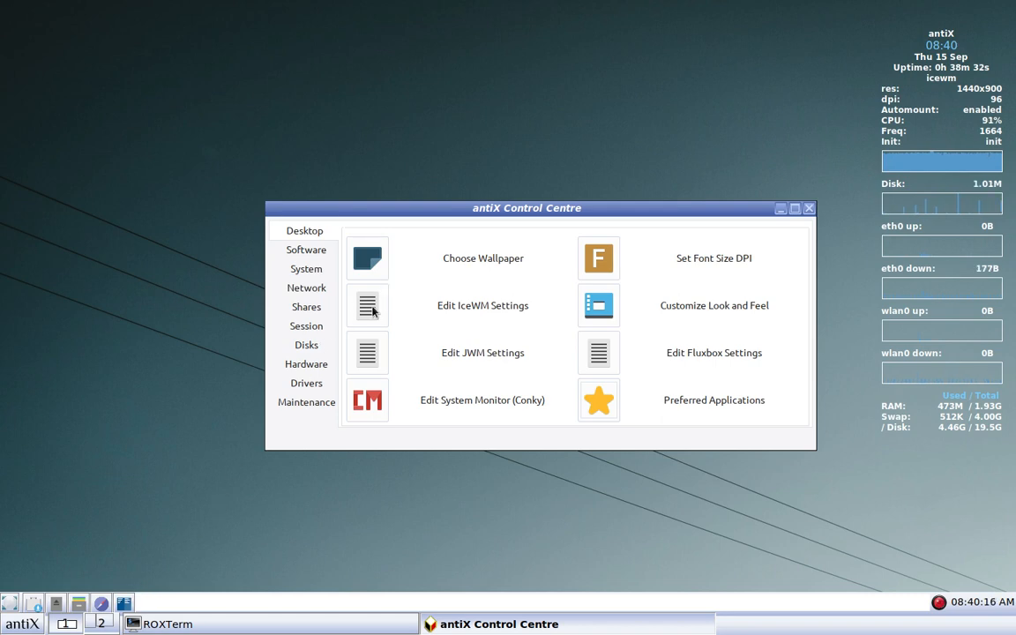
{"action": "mouse_move", "coordinate": [465, 311]}
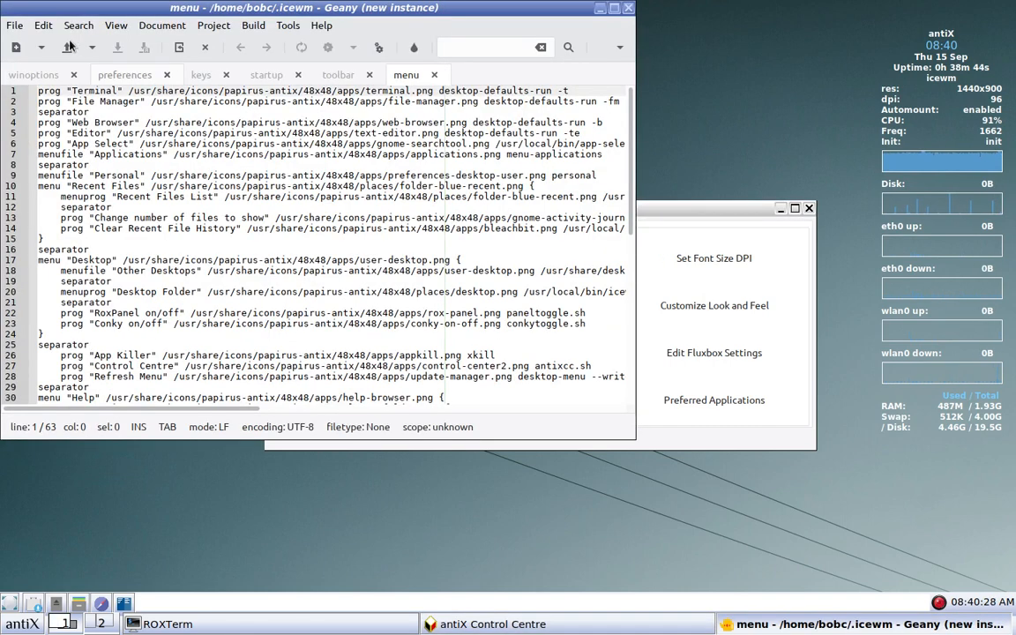
- Open the menu-applications file from the .icewm folder in a new Geany tab
{"action": "left_click", "coordinate": [14, 24]}
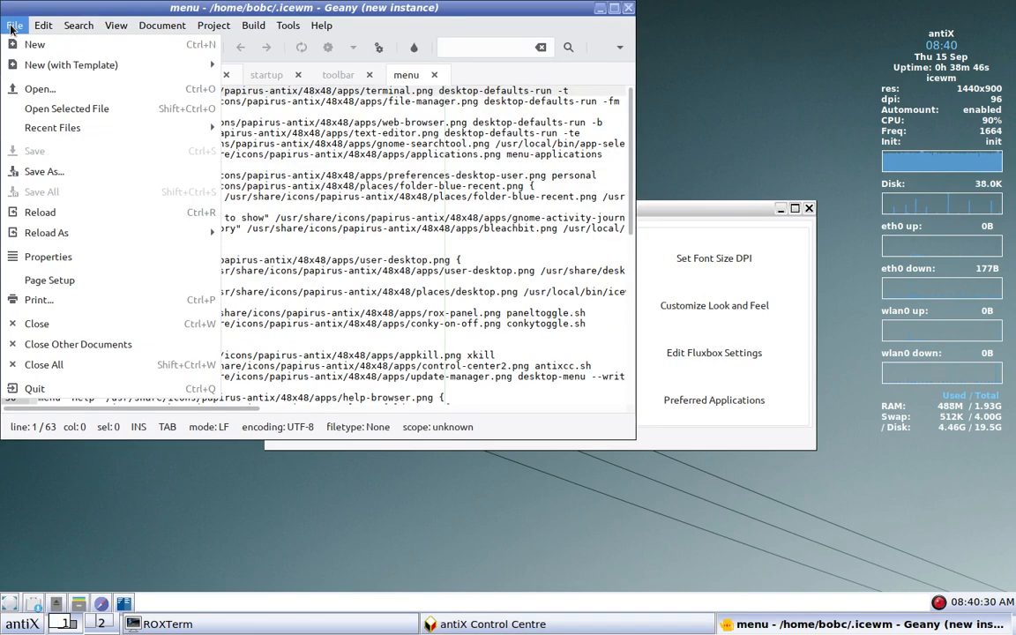
{"action": "mouse_move", "coordinate": [66, 108]}
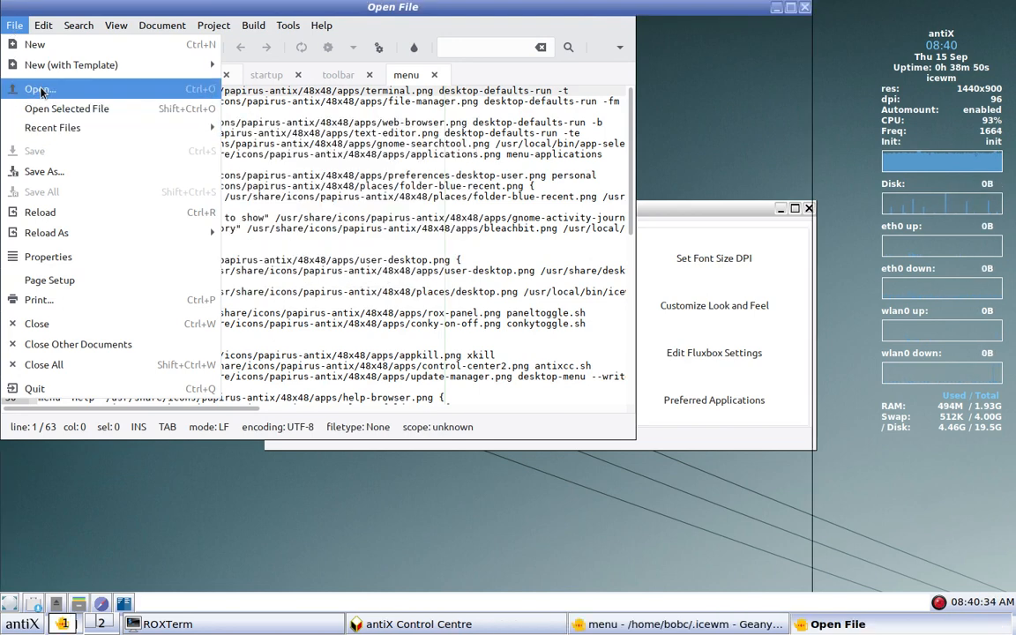
{"action": "left_click", "coordinate": [40, 89]}
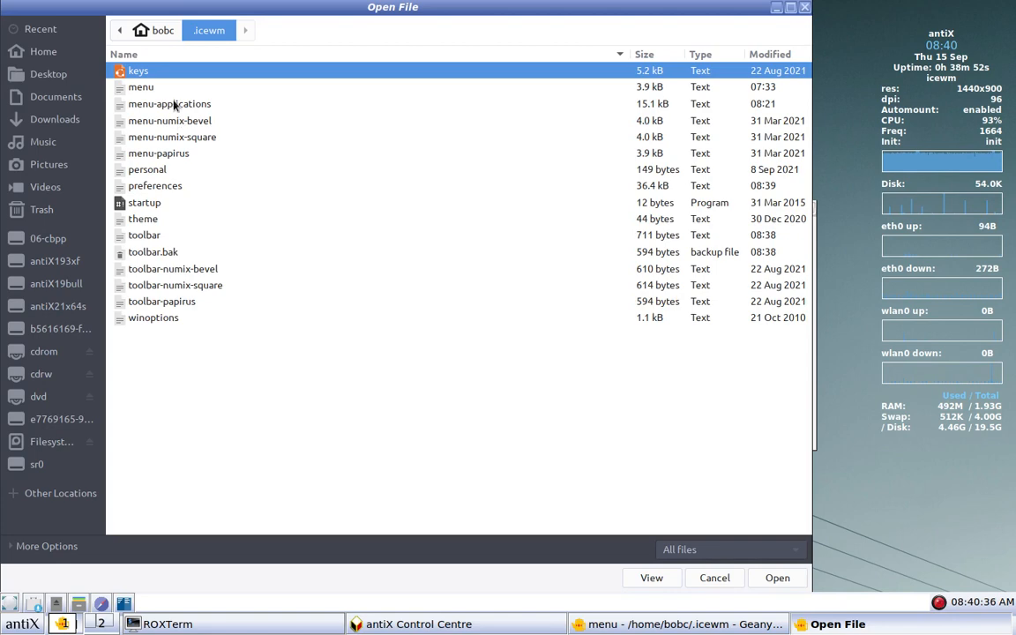
{"action": "left_click", "coordinate": [170, 103]}
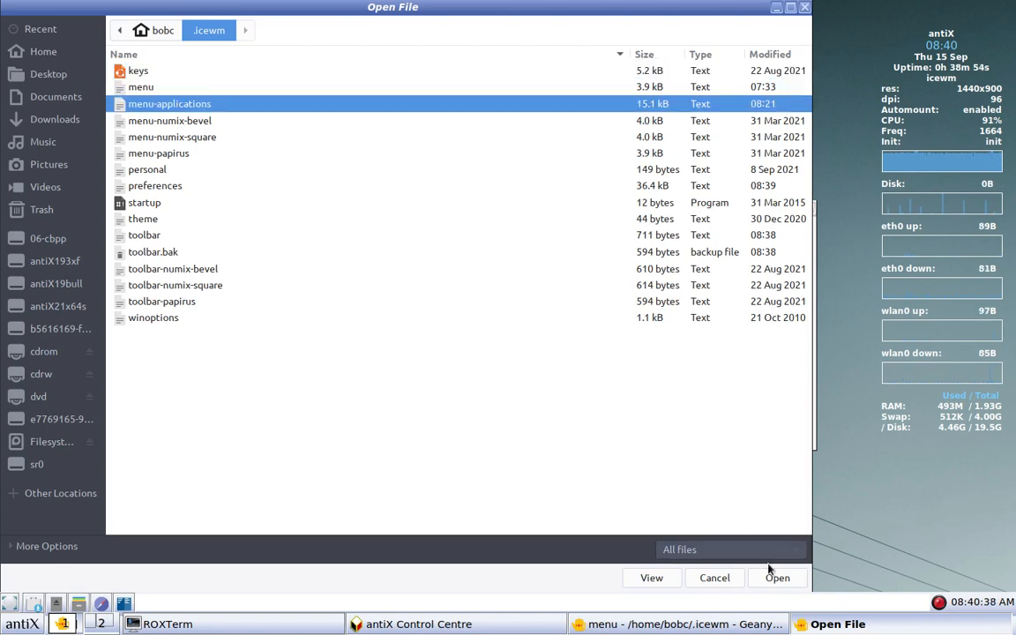
{"action": "left_click", "coordinate": [776, 577]}
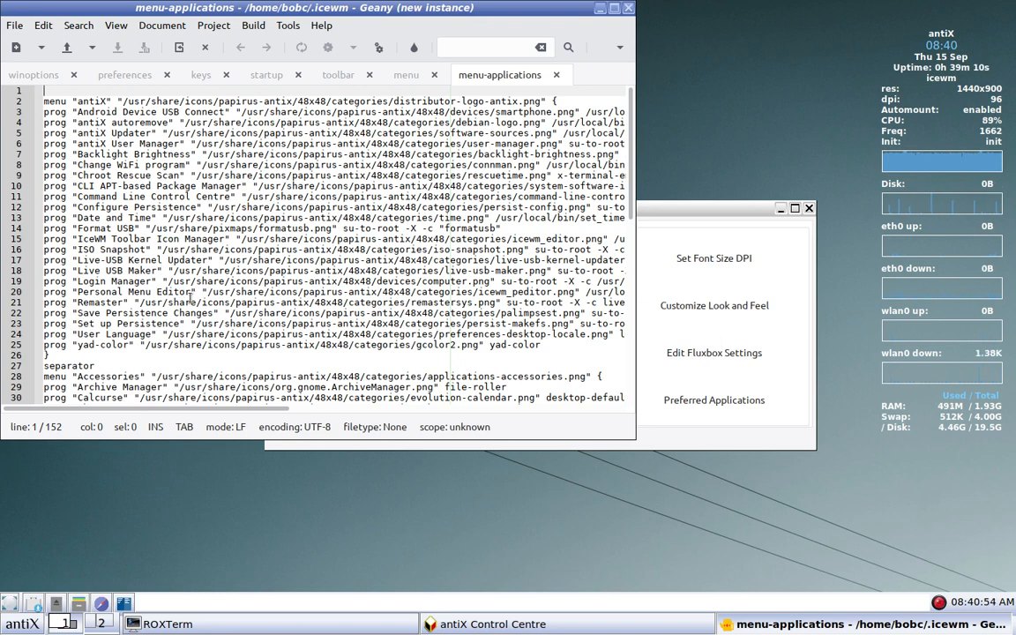
{"action": "mouse_move", "coordinate": [649, 550]}
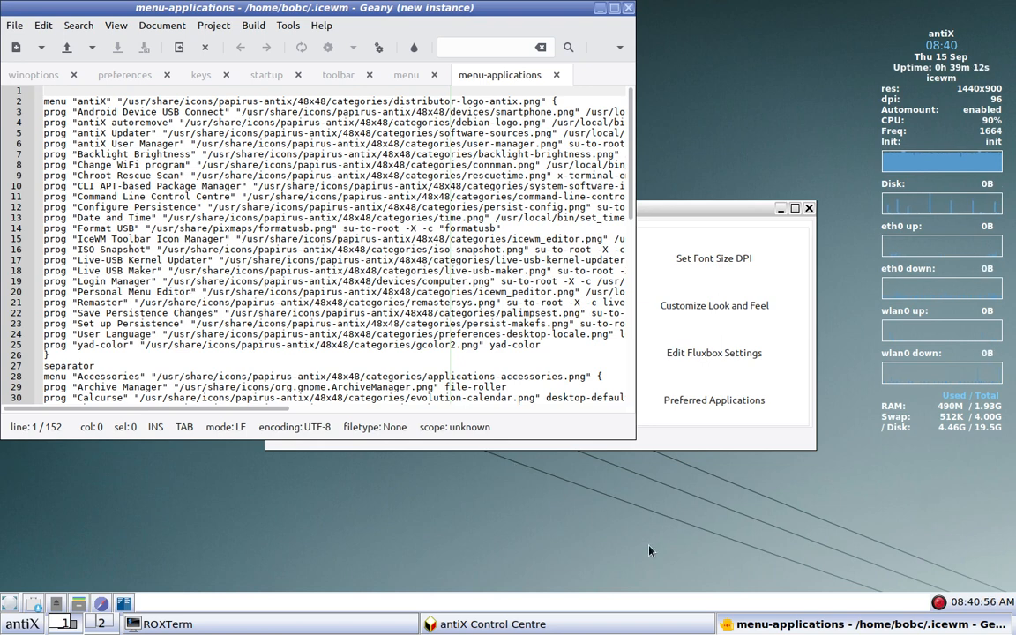
{"action": "mouse_move", "coordinate": [591, 529]}
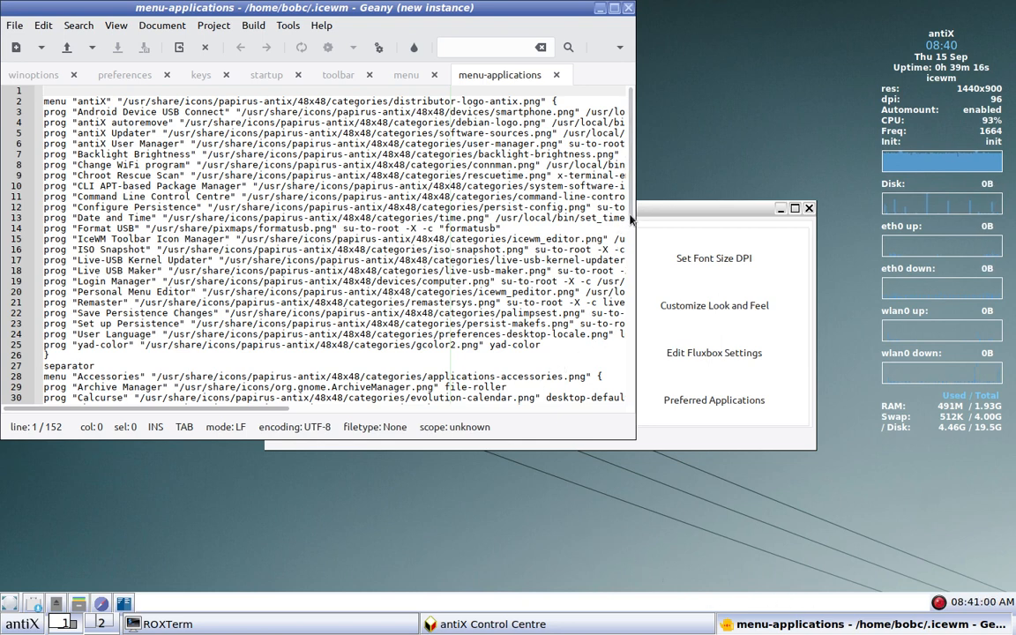
- Copy the Alsamixer prog line from the Multimedia section into the toolbar file
{"action": "scroll", "scroll_direction": "down", "scroll_amount": 3}
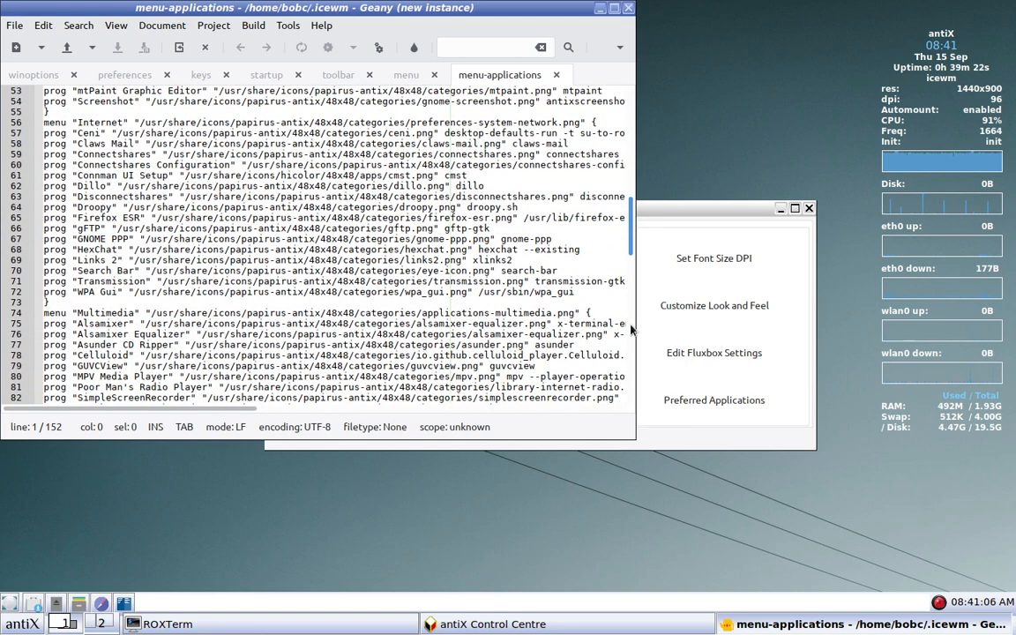
{"action": "scroll", "scroll_direction": "down", "scroll_amount": 3}
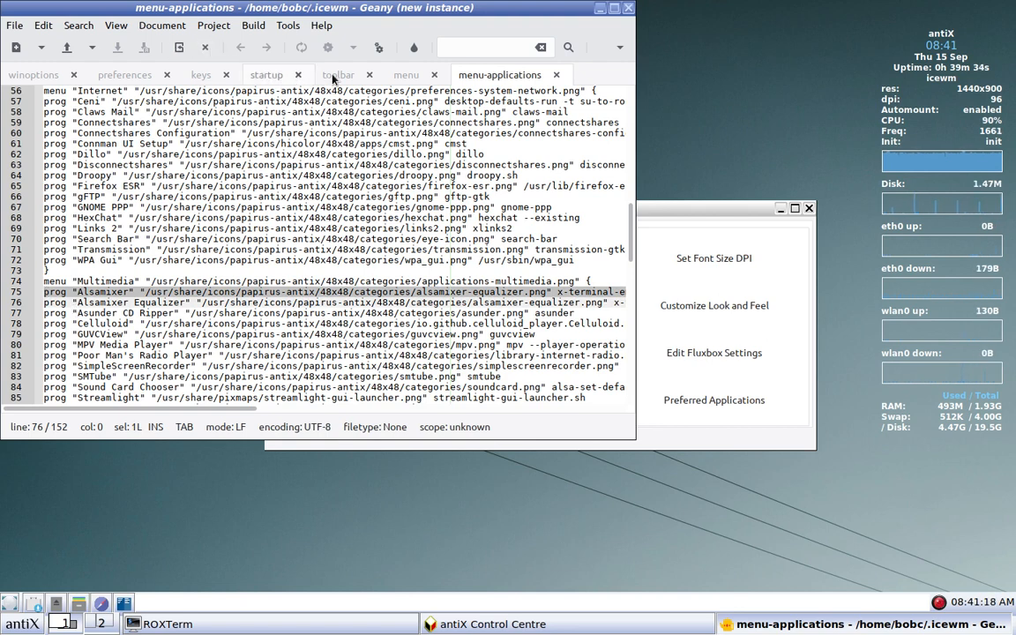
{"action": "left_click", "coordinate": [337, 74]}
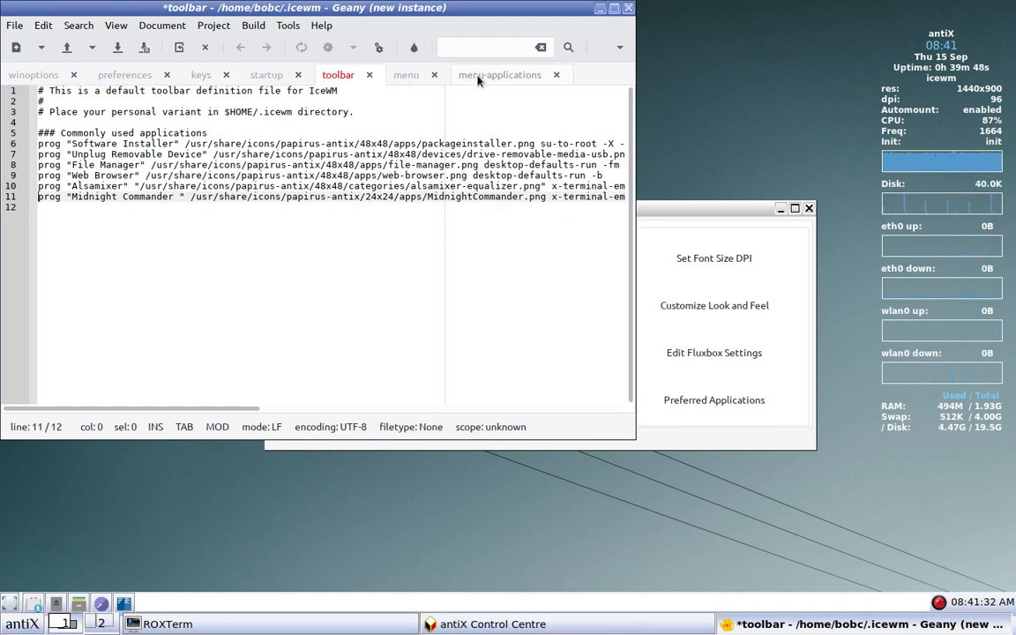
{"action": "left_click", "coordinate": [499, 74]}
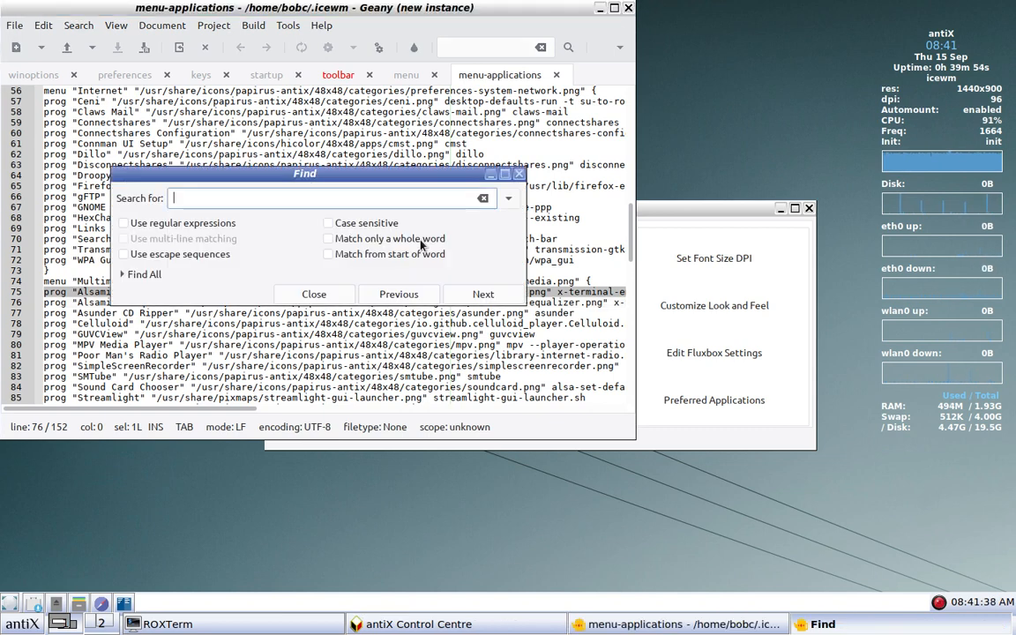
- Find 'libr' and paste the LibreOffice prog line onto line 12 of the toolbar file
{"action": "type", "text": "libre"}
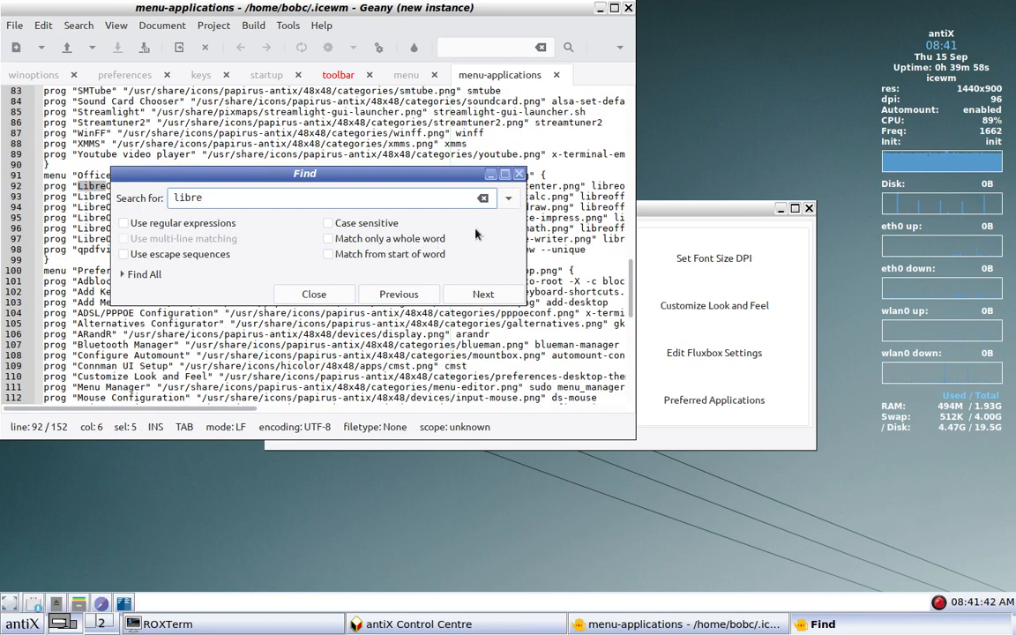
{"action": "left_click", "coordinate": [314, 294]}
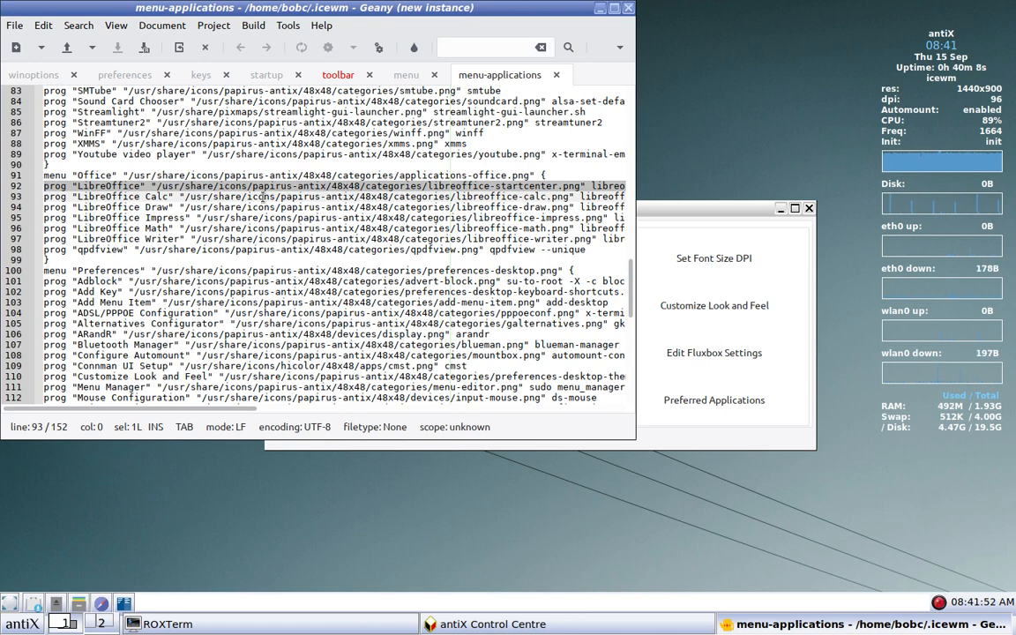
{"action": "left_click", "coordinate": [337, 74]}
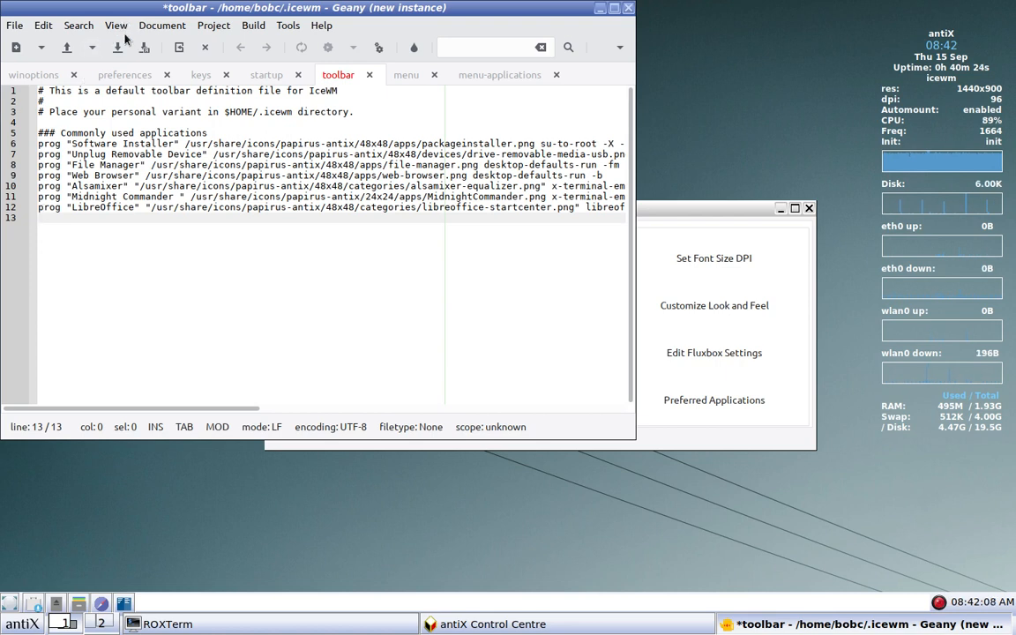
- Save the toolbar file with the new Alsamixer and LibreOffice launchers
{"action": "left_click", "coordinate": [117, 47]}
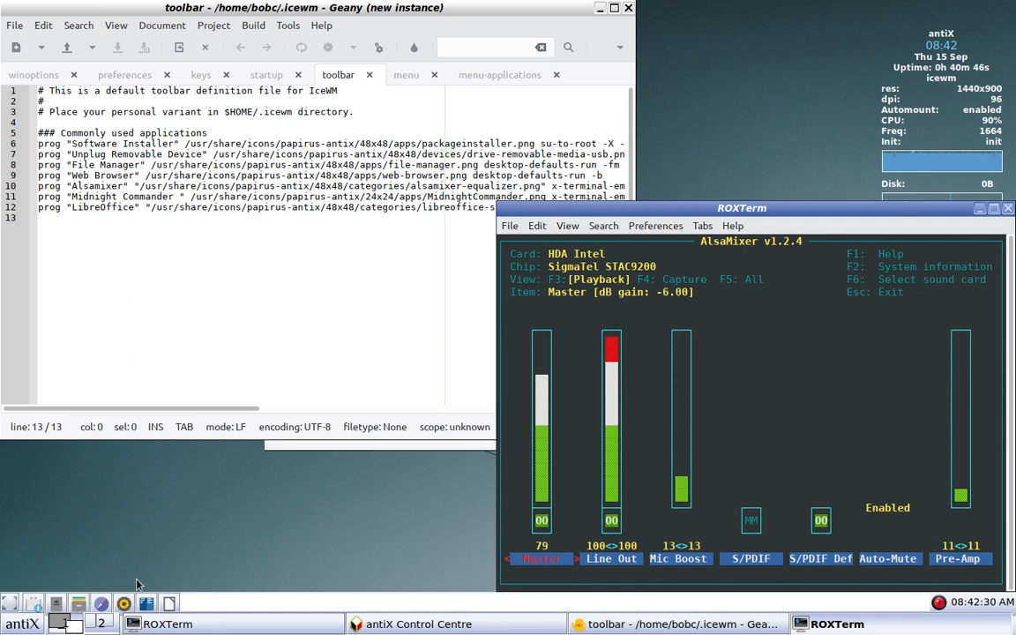
{"action": "mouse_move", "coordinate": [555, 360]}
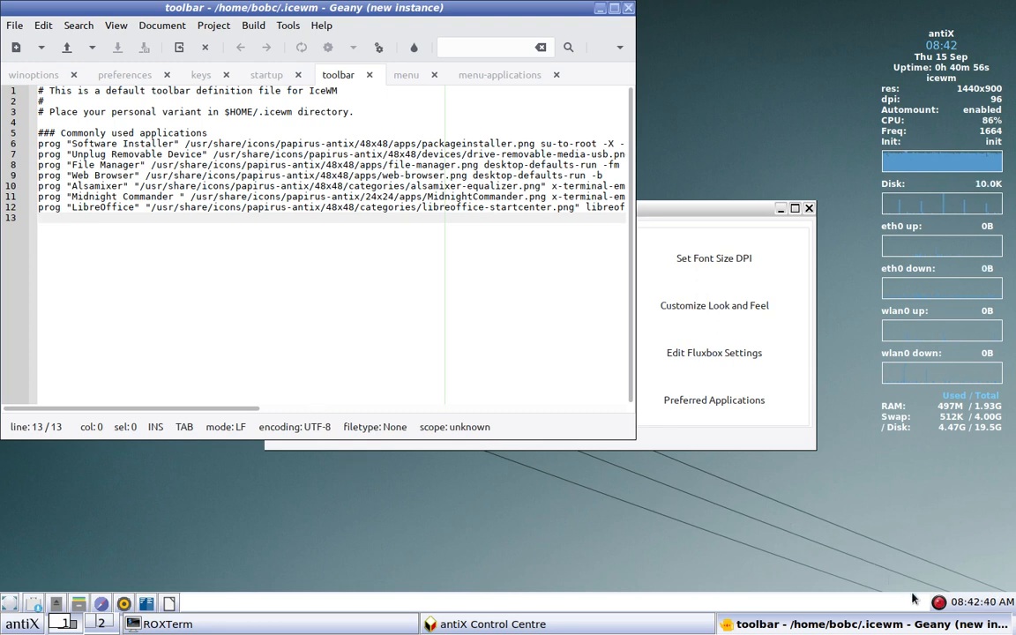
{"action": "mouse_move", "coordinate": [880, 597]}
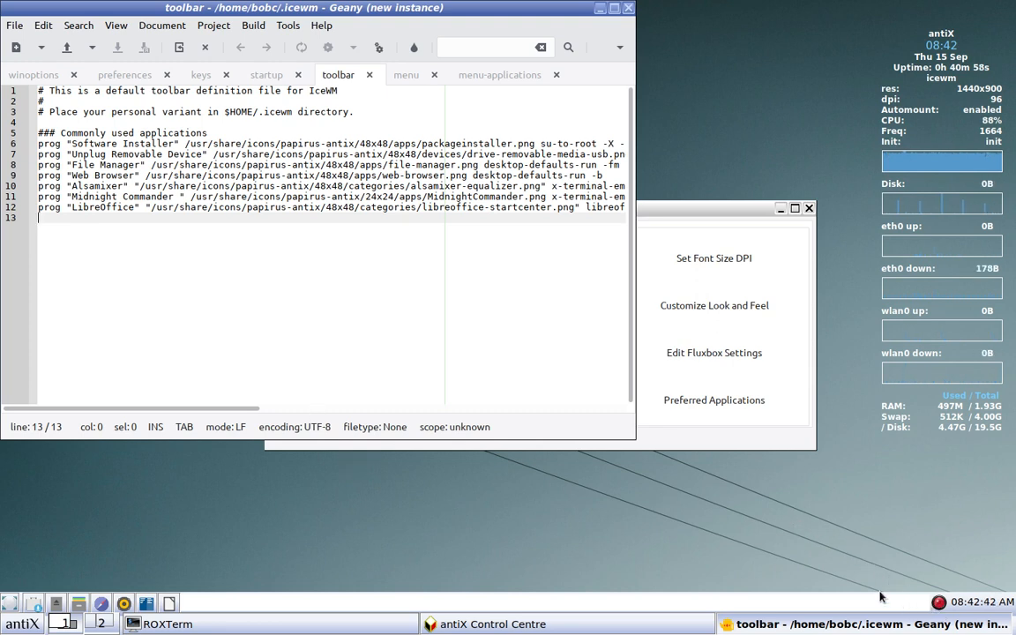
{"action": "mouse_move", "coordinate": [766, 510]}
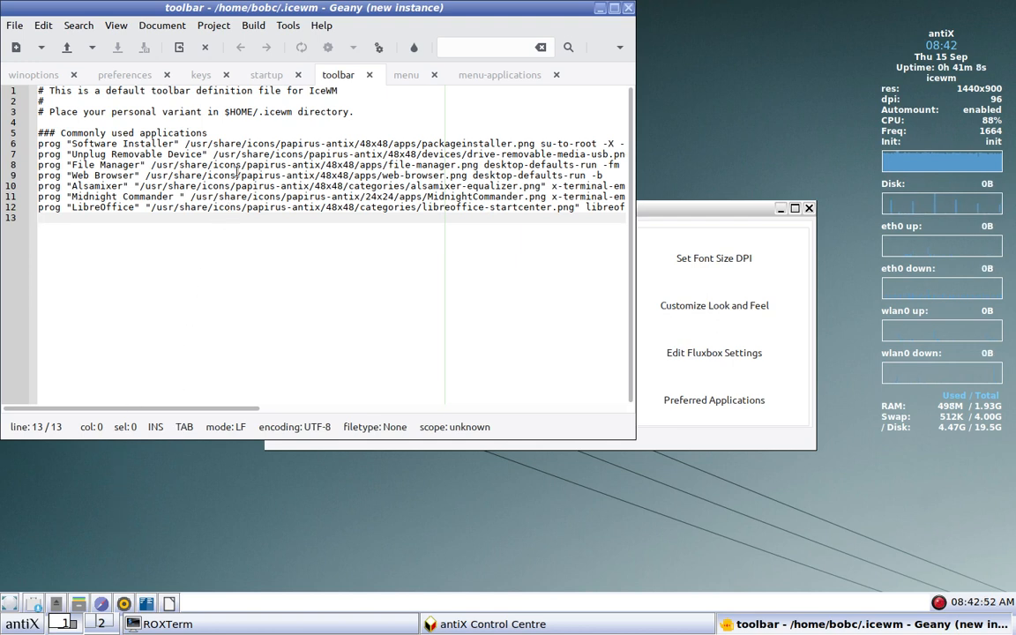
- Open .conkyrc via Edit System Monitor (Conky) in antiX Control Centre
{"action": "left_click", "coordinate": [499, 75]}
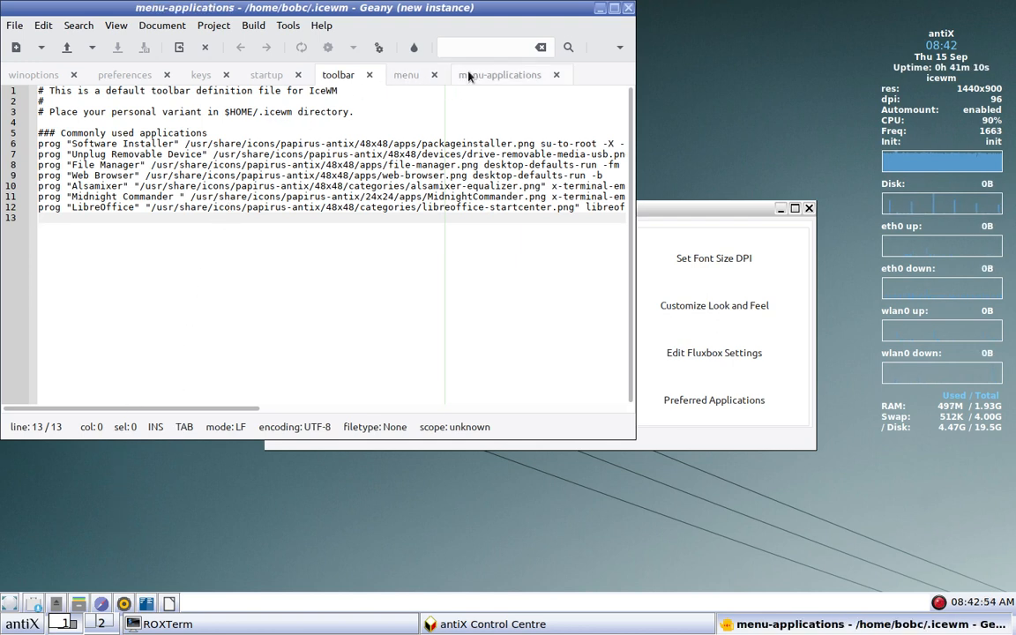
{"action": "left_click", "coordinate": [499, 74]}
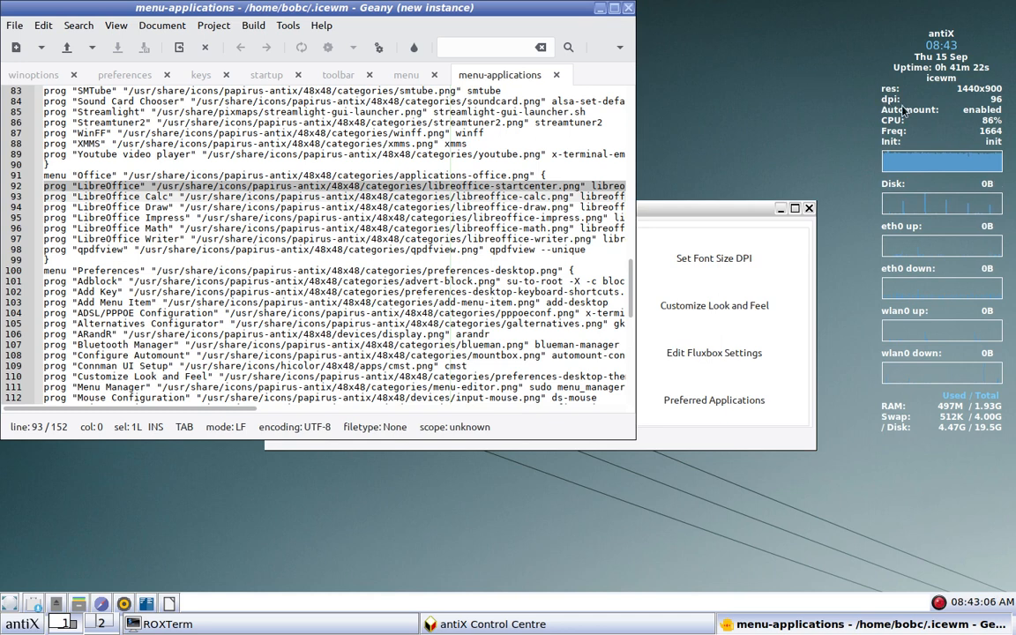
{"action": "mouse_move", "coordinate": [657, 44]}
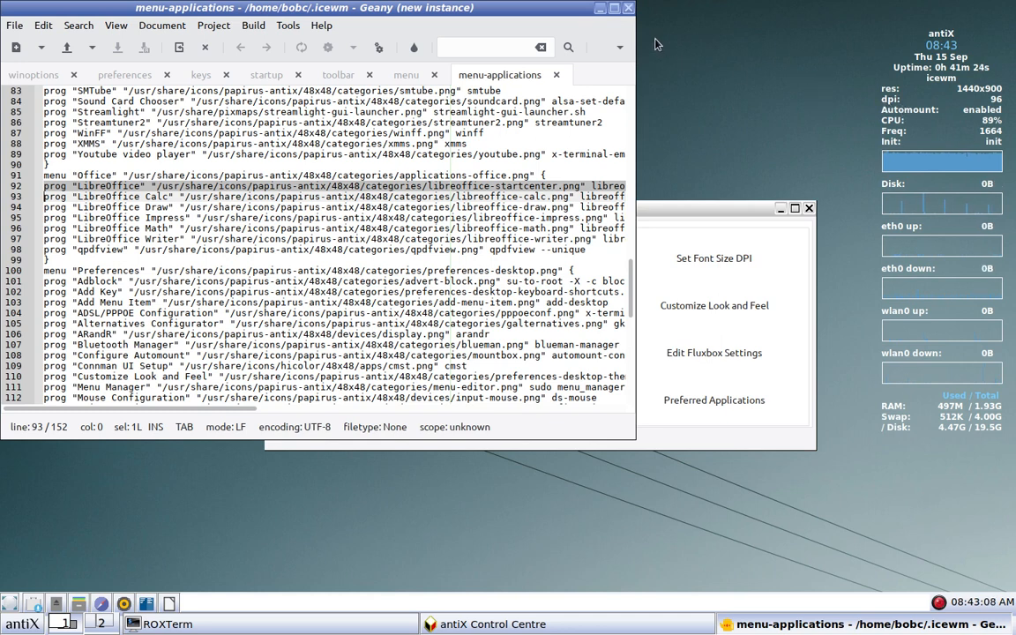
{"action": "mouse_move", "coordinate": [655, 237]}
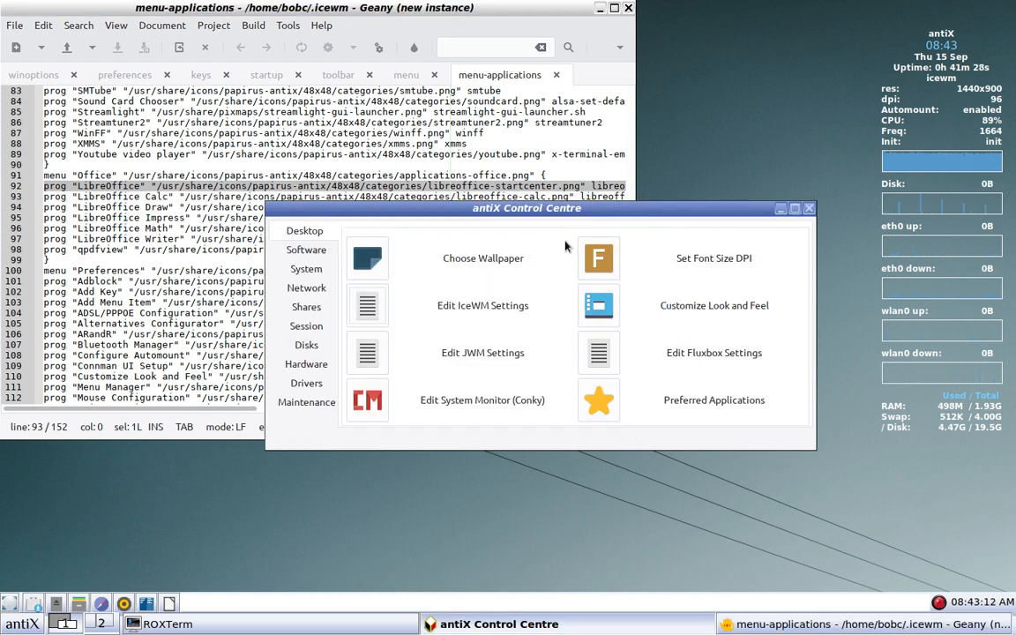
{"action": "mouse_move", "coordinate": [366, 403]}
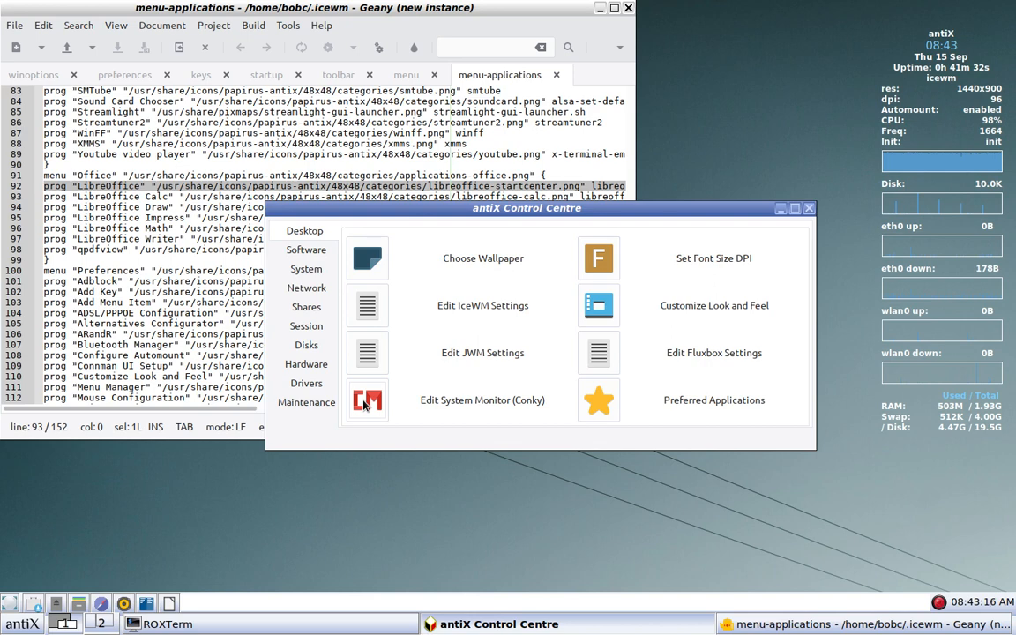
{"action": "left_click", "coordinate": [367, 399]}
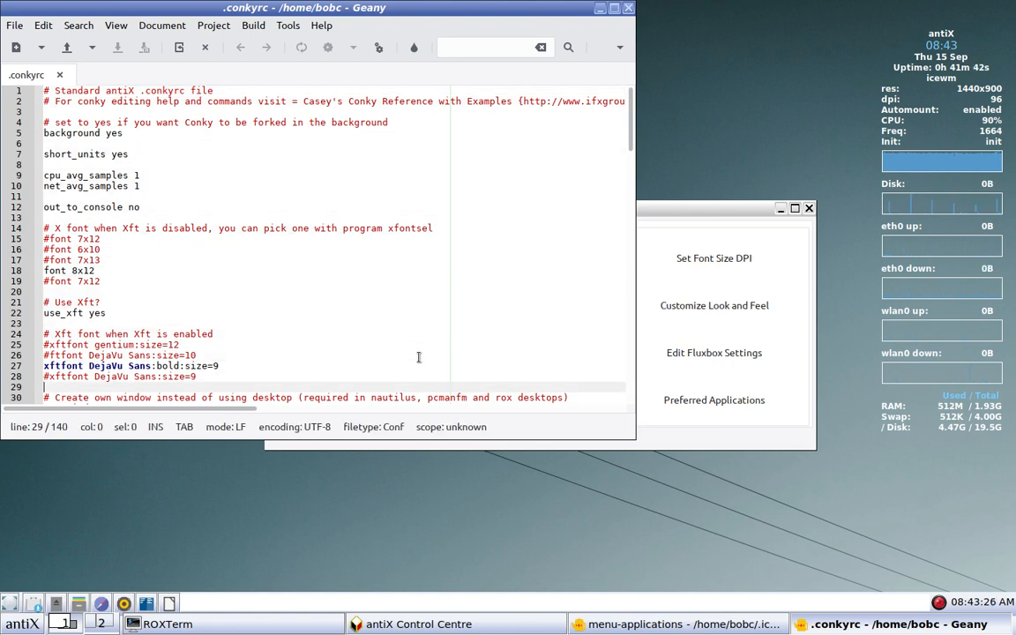
- Change update_interval from 1 to 2 in .conkyrc and save
{"action": "scroll", "scroll_direction": "down", "scroll_amount": 3}
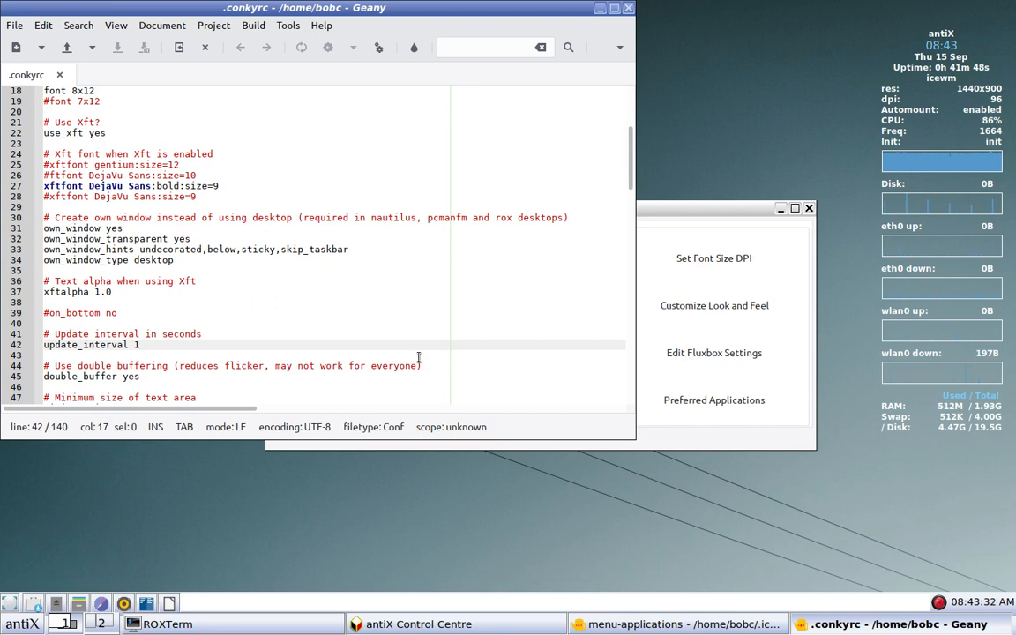
{"action": "type", "text": "2"}
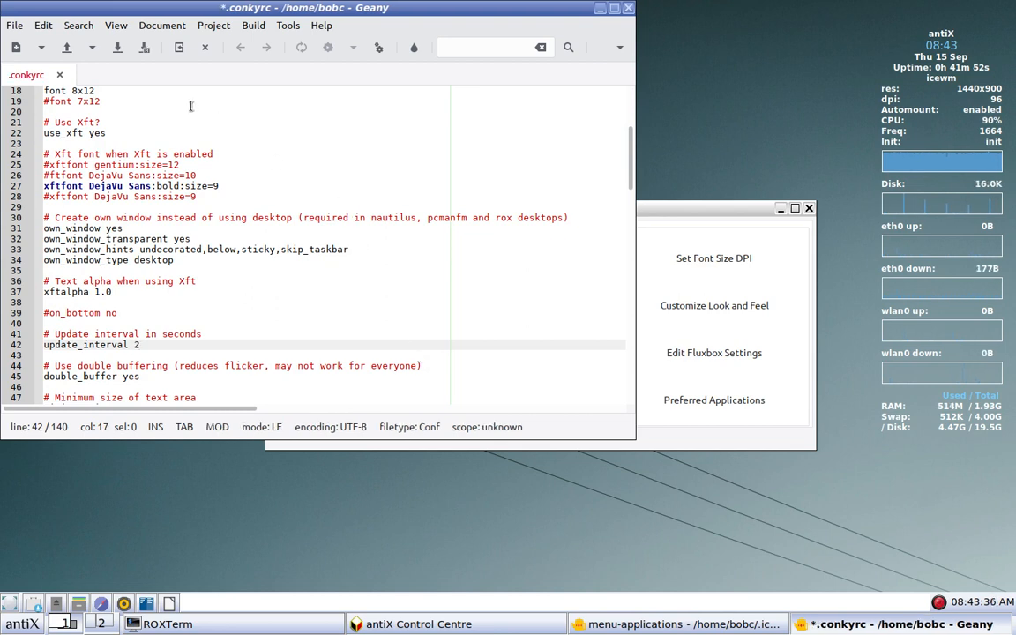
{"action": "left_click", "coordinate": [117, 48]}
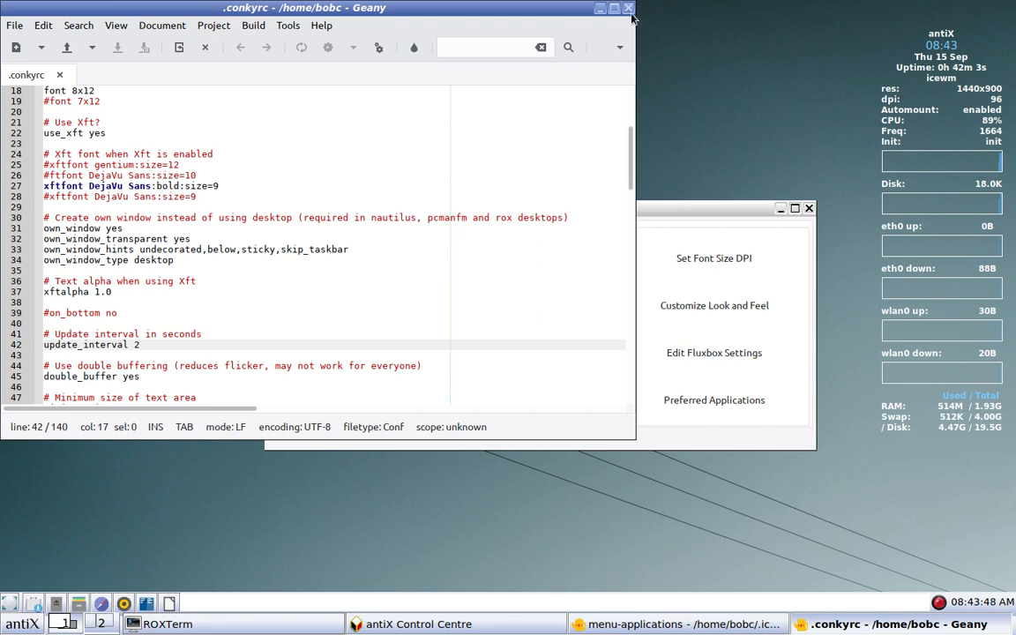
{"action": "mouse_move", "coordinate": [627, 8]}
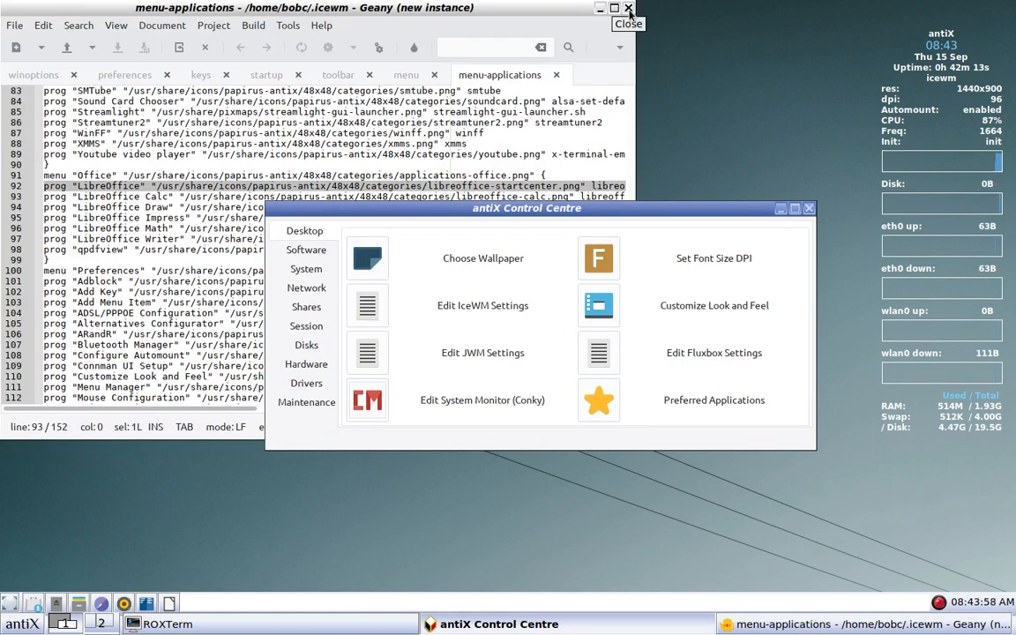
- Close the Geany editor windows holding .conkyrc and the menu files
{"action": "left_click", "coordinate": [628, 8]}
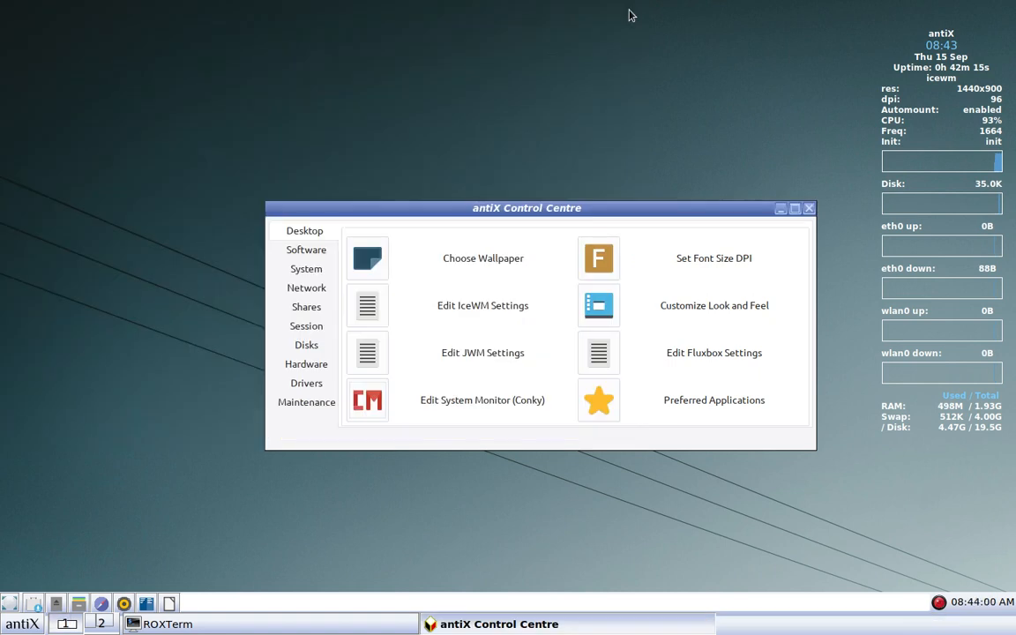